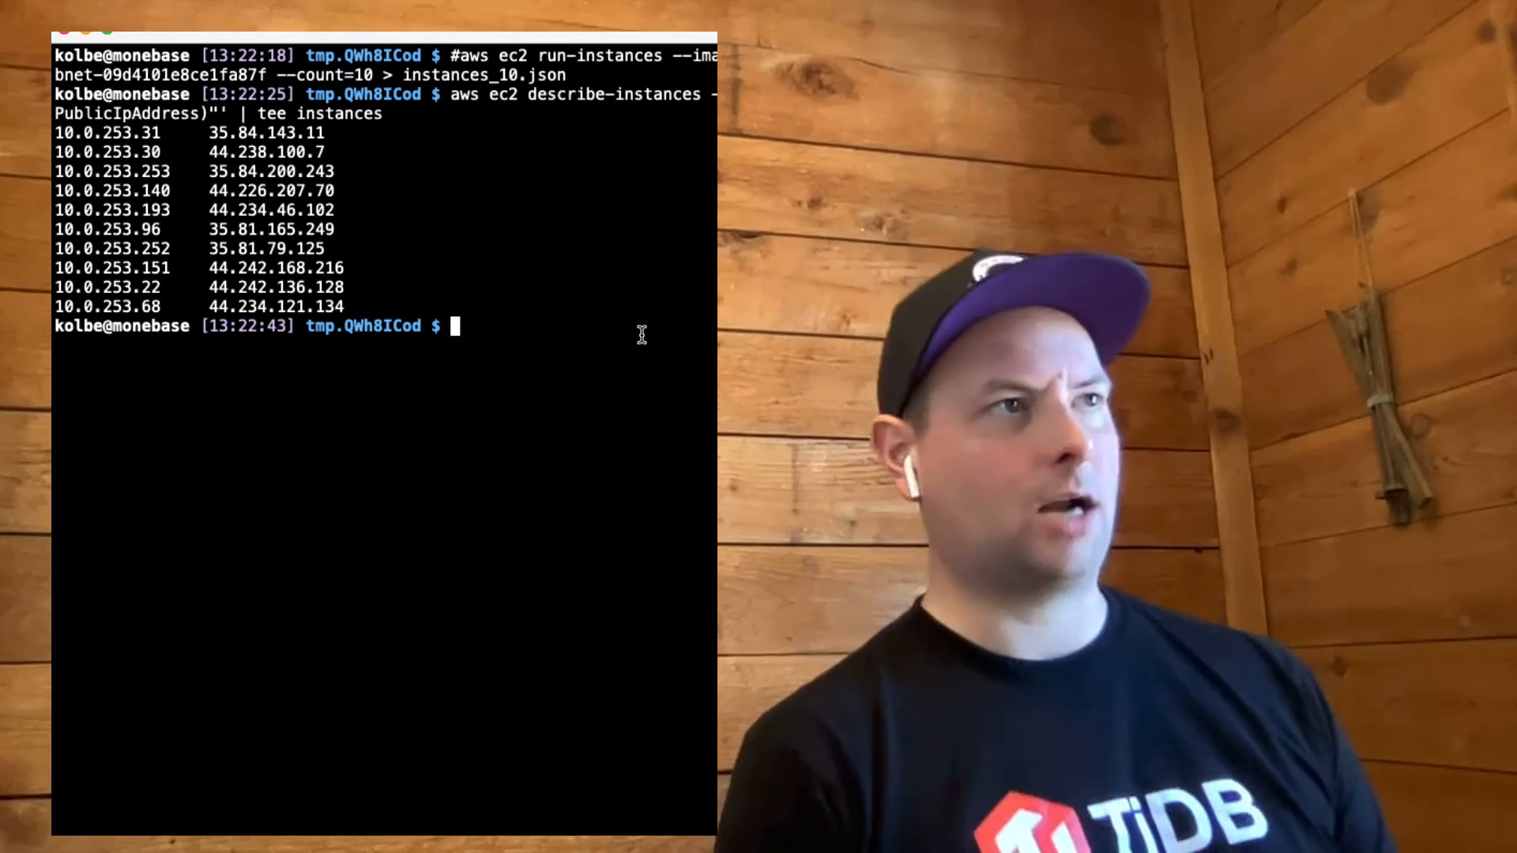
# SSH as ubuntu to the first instance's public IP 35.84.143.11.
pyautogui.write('ssh ubuntu@')
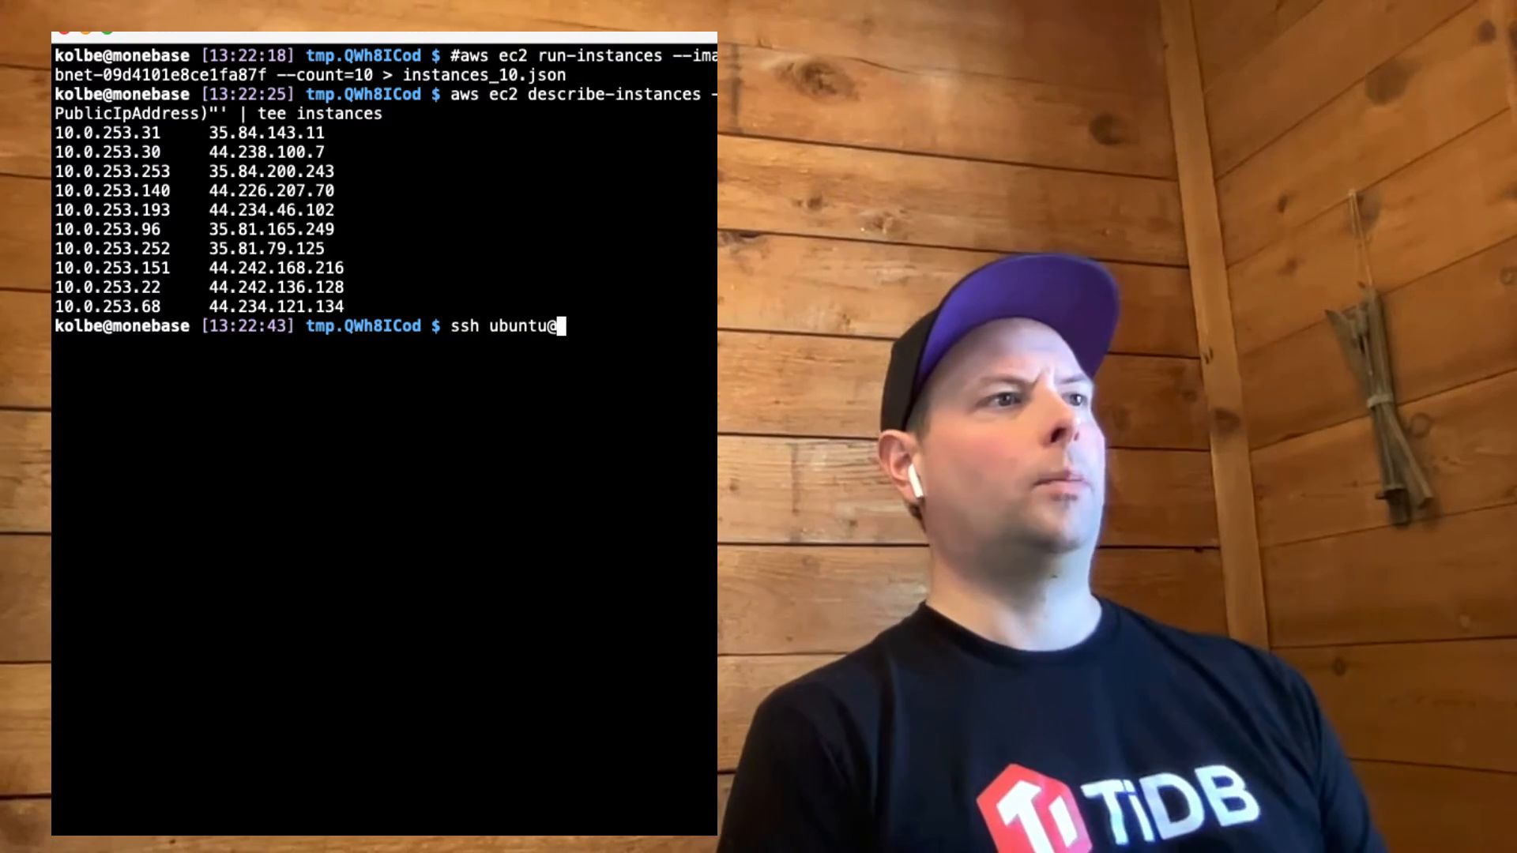
pyautogui.doubleClick(265, 132)
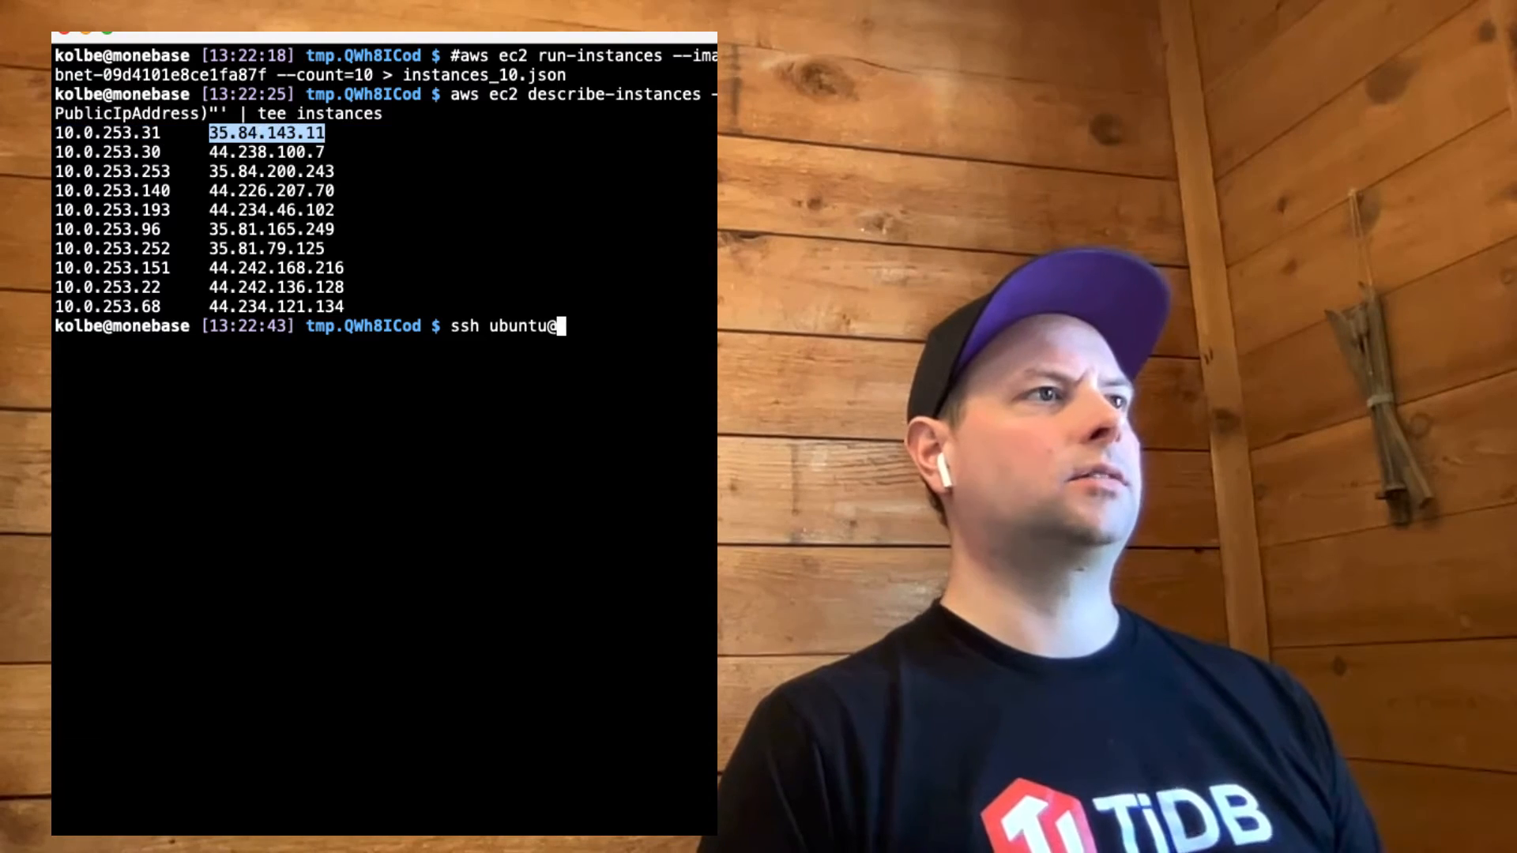
pyautogui.press('Return')
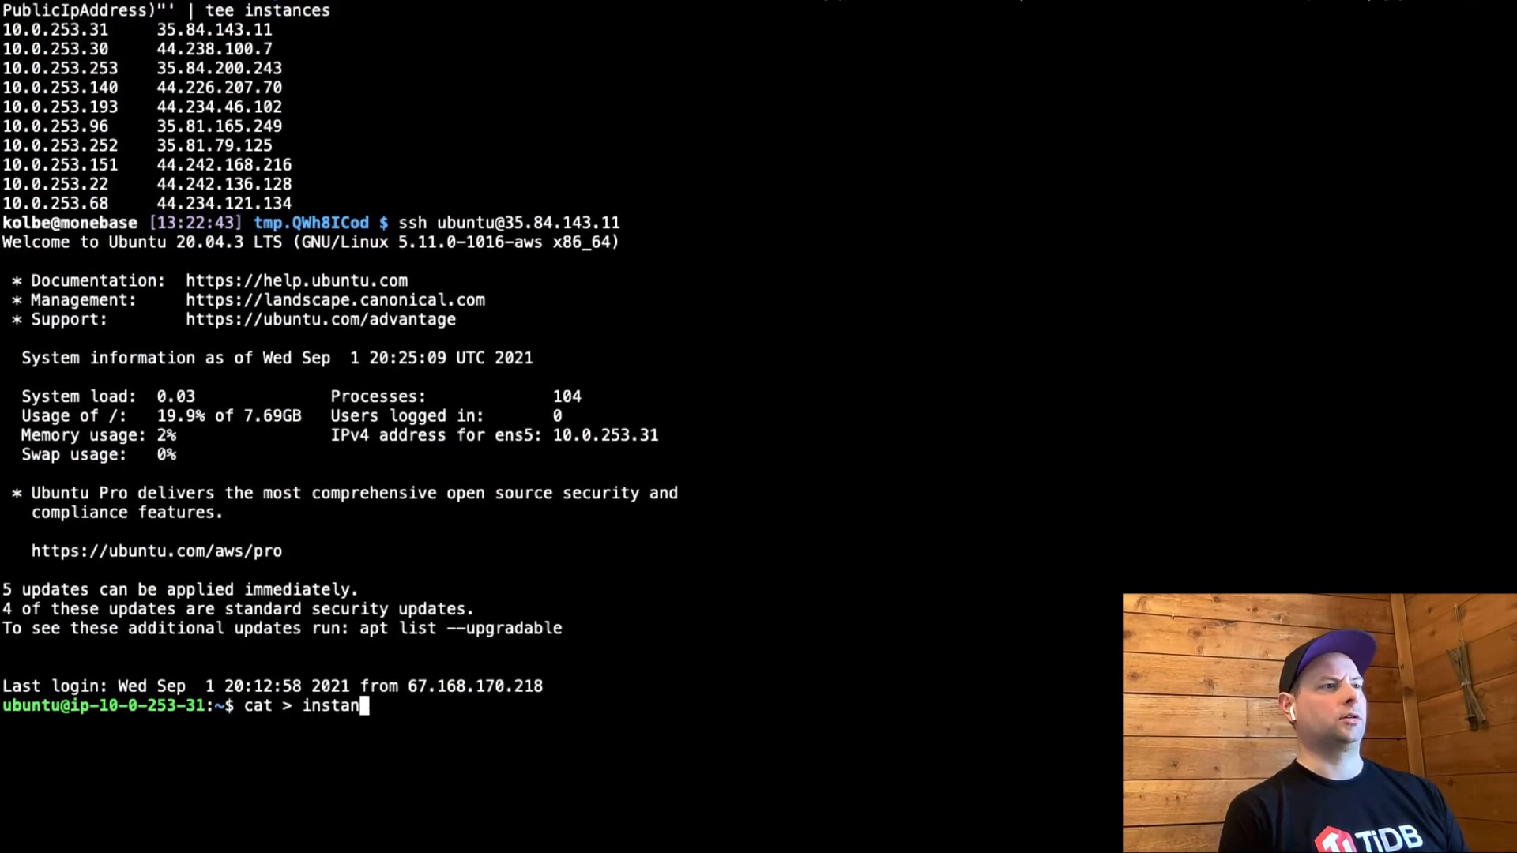
# Write the pasted instance IP list into a file named instances via 'cat > instances'.
pyautogui.press('Return')
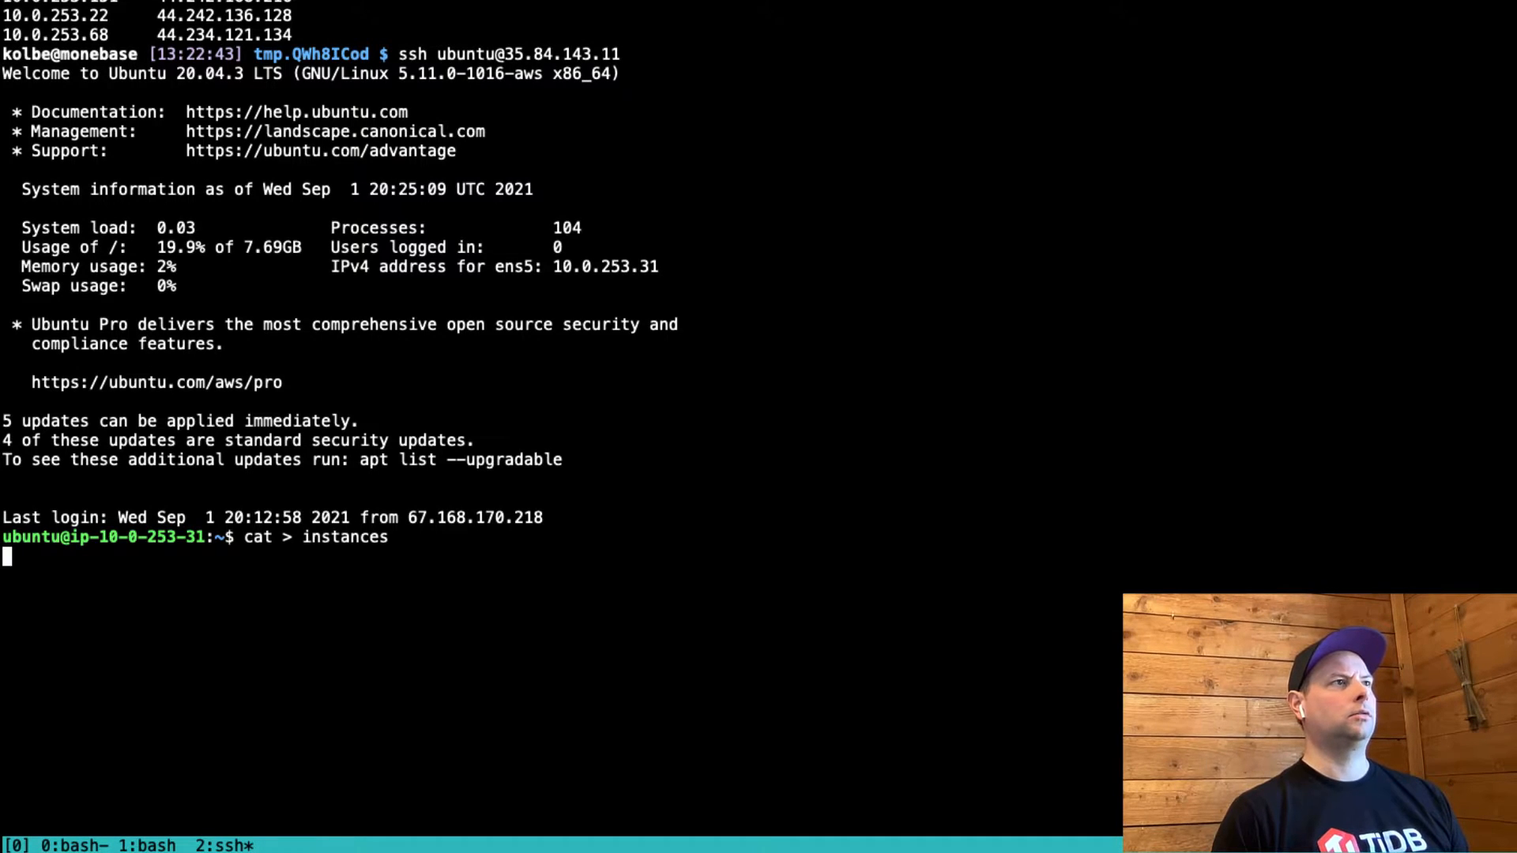
pyautogui.write('10.0.253.31\t35.84.143.11')
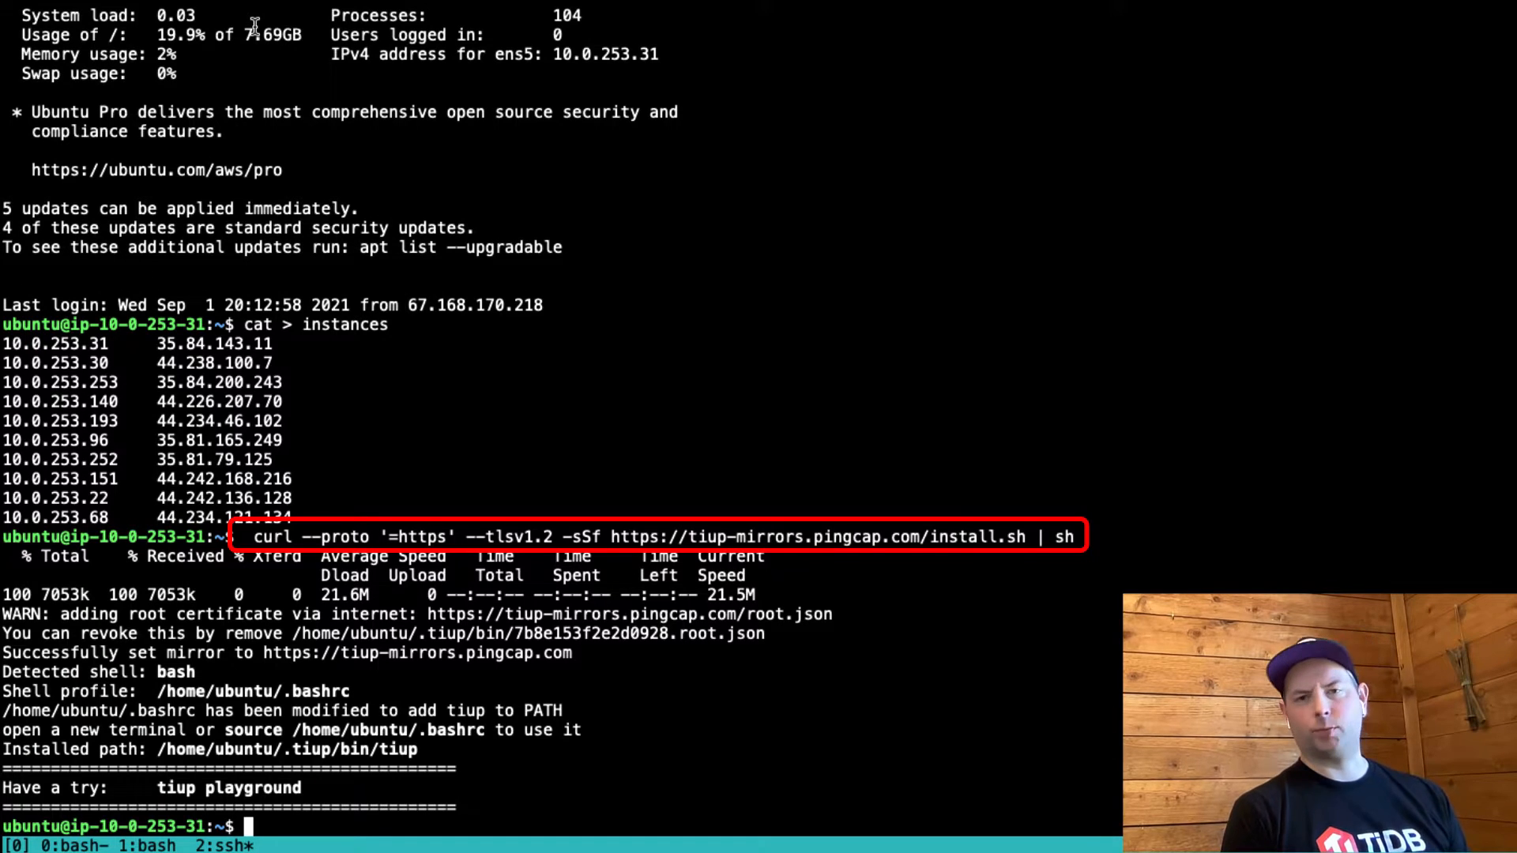
# List the ~/.tiup install directory to confirm TiUP is present, then begin a tiup cluster command.
pyautogui.write('ls -al ~')
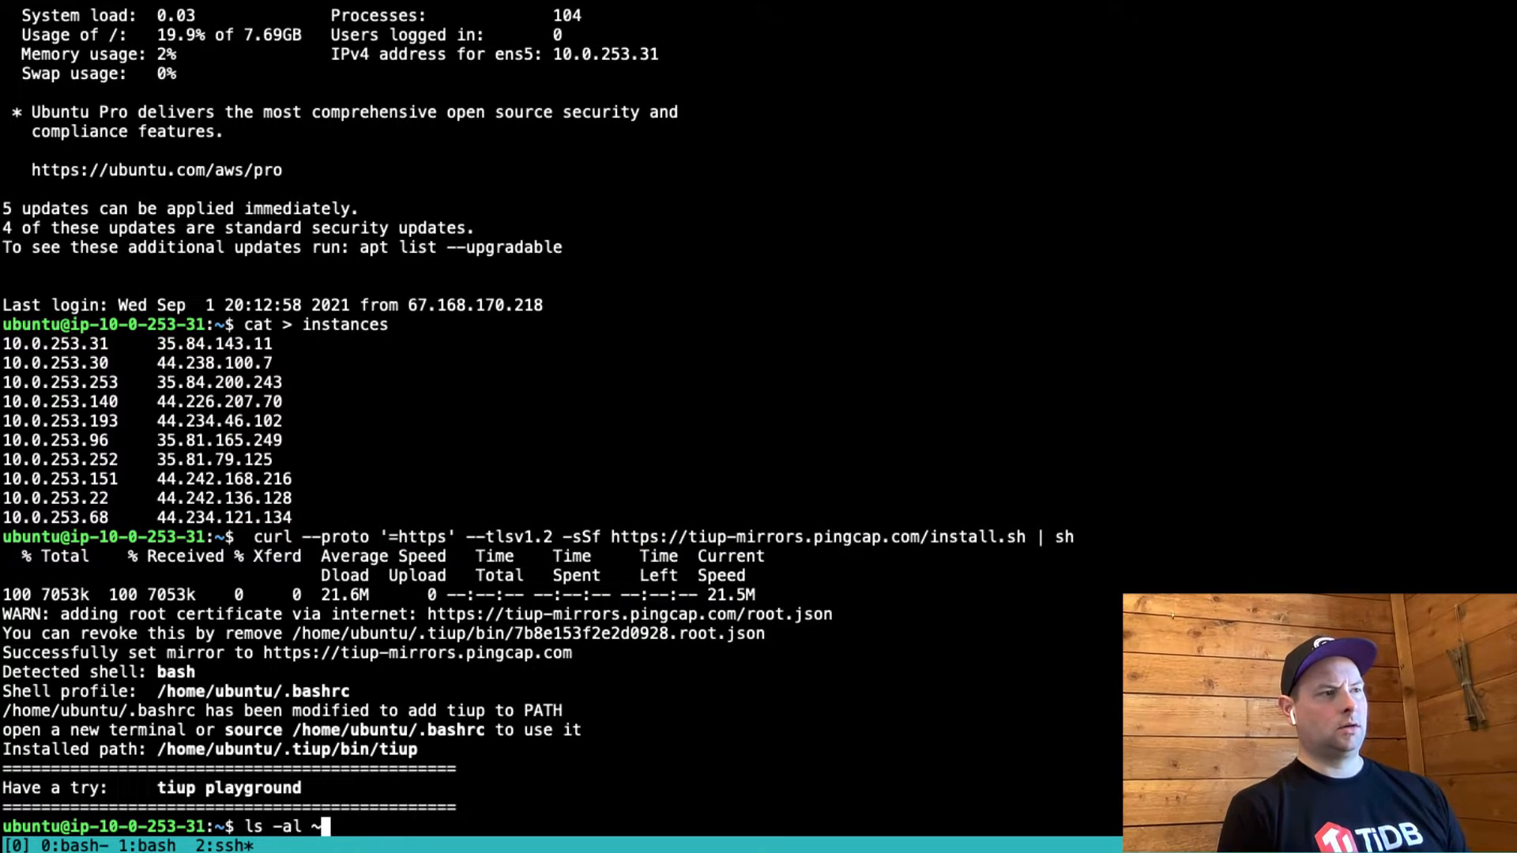
pyautogui.press('Return')
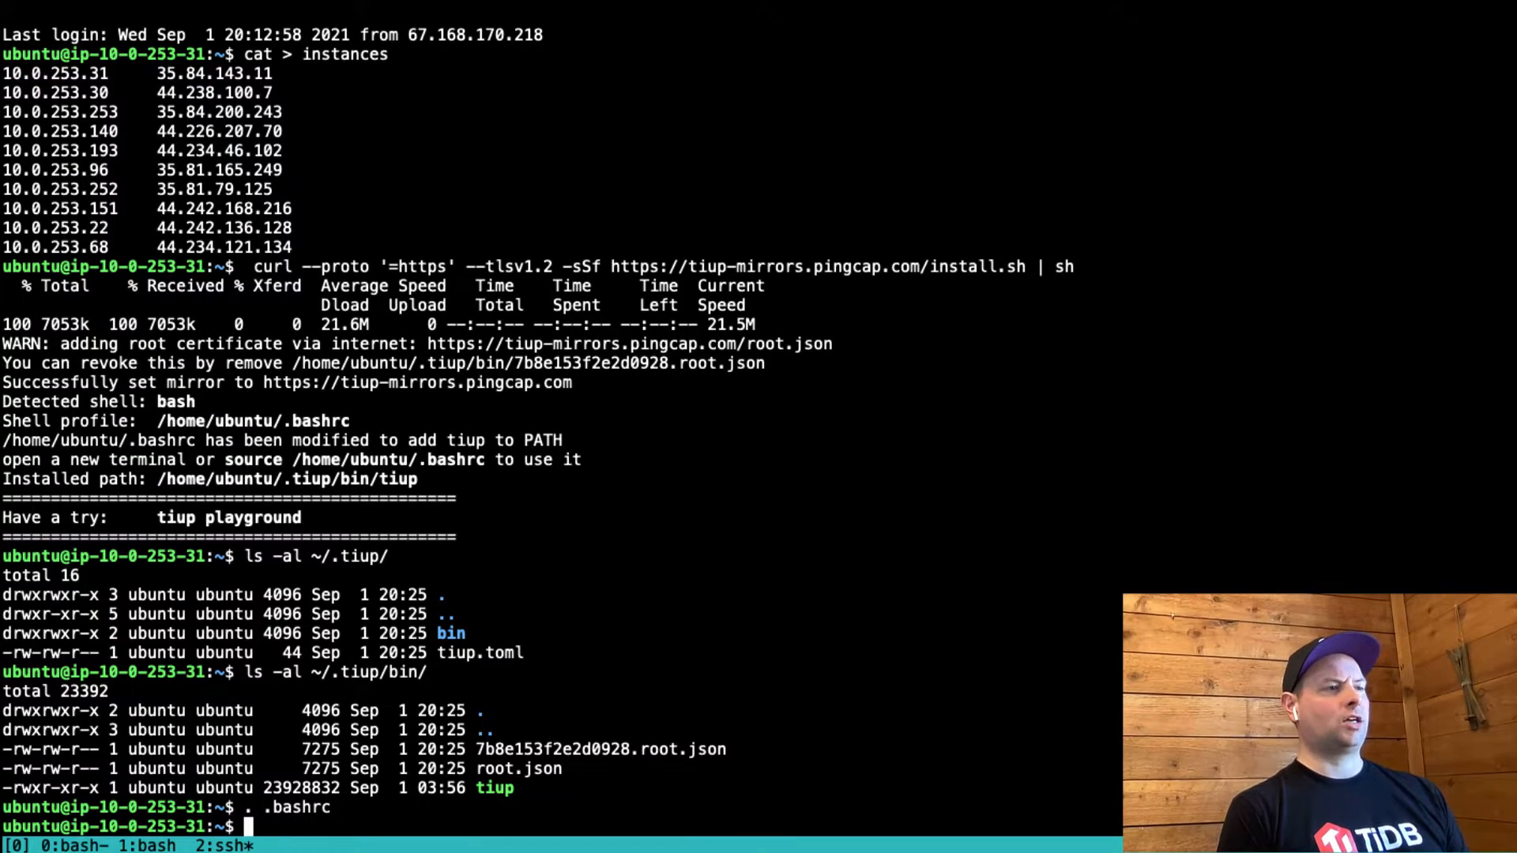
pyautogui.write('tiup cluster')
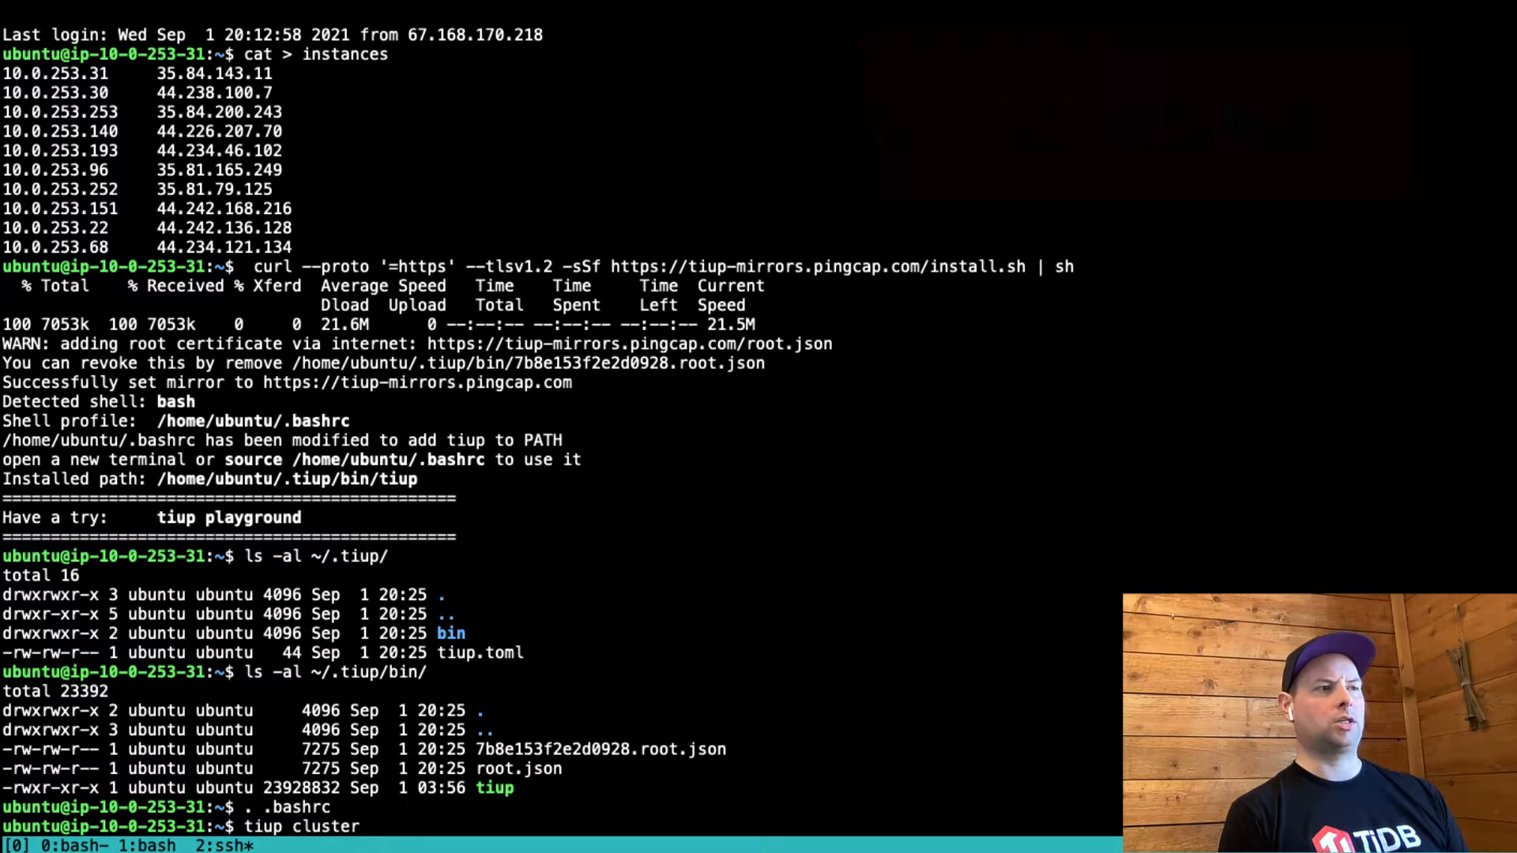
# Print the local topology with 'tiup cluster template --local' and redirect it to cluster.yaml.
pyautogui.write('temp')
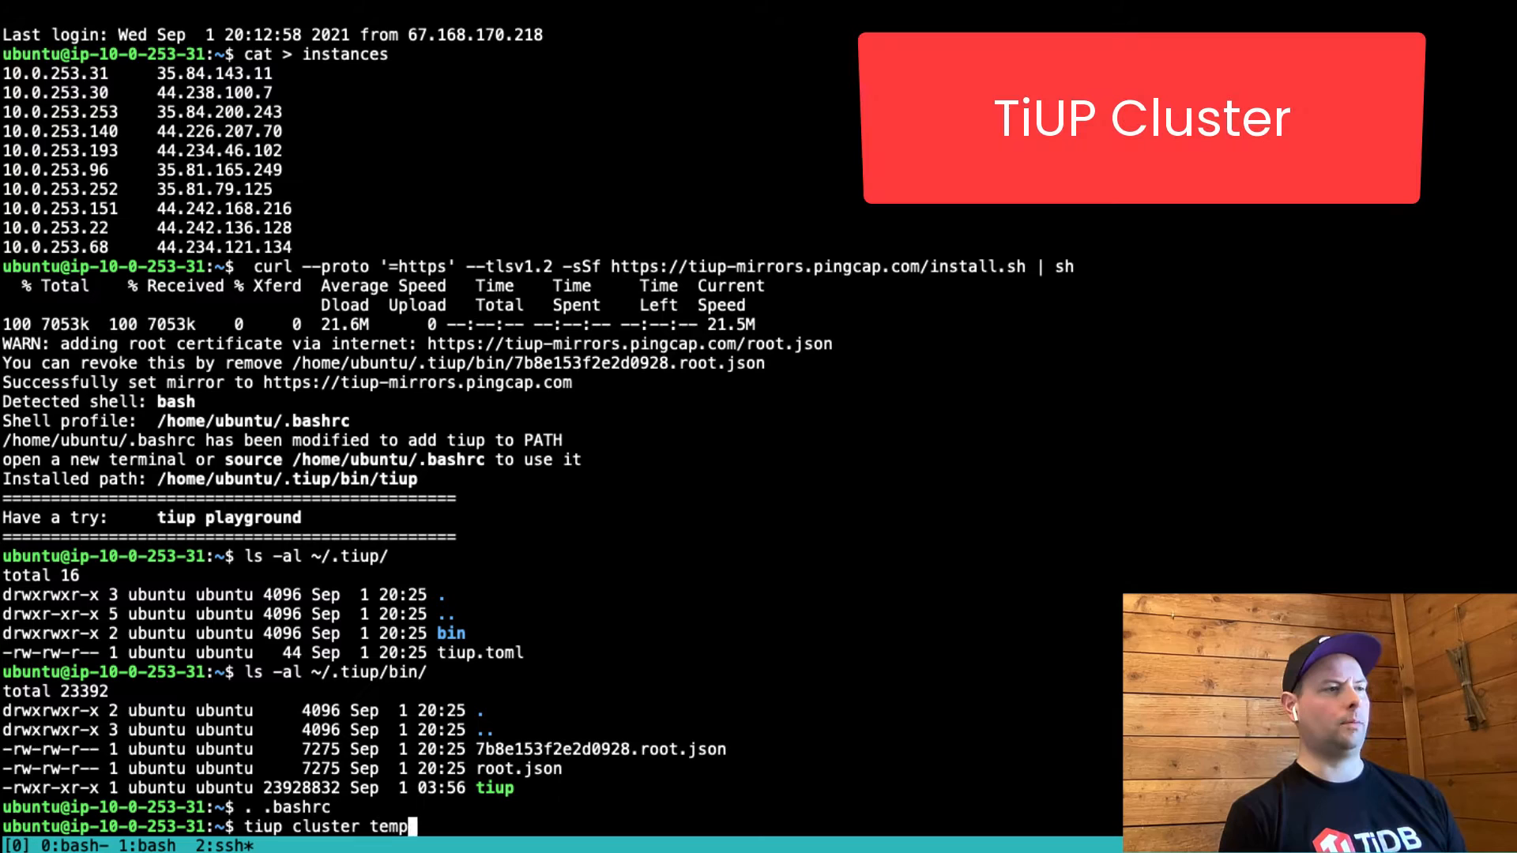
pyautogui.write('late --')
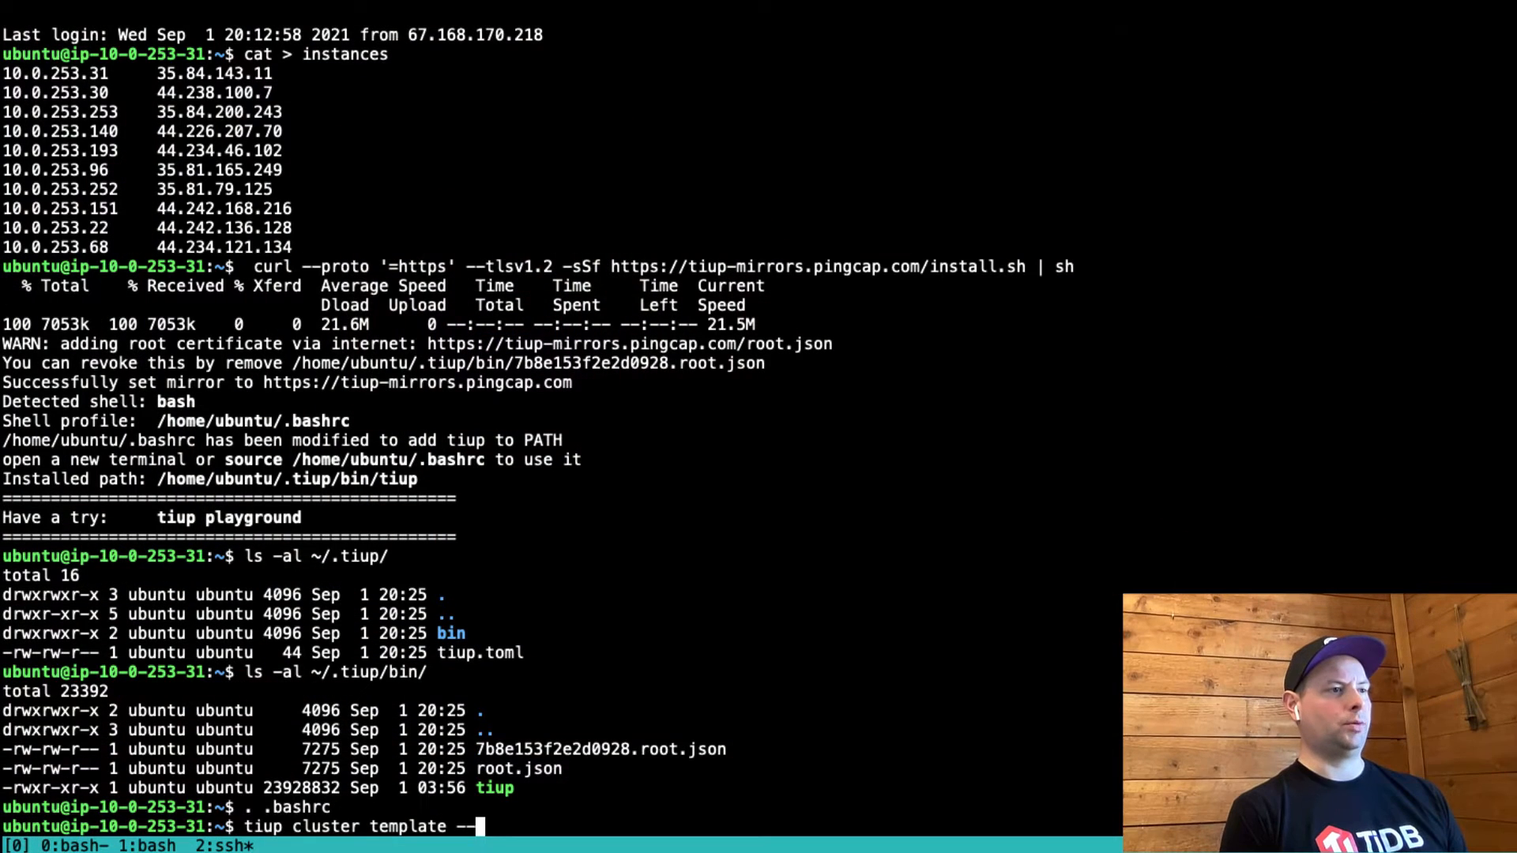
pyautogui.press('Return')
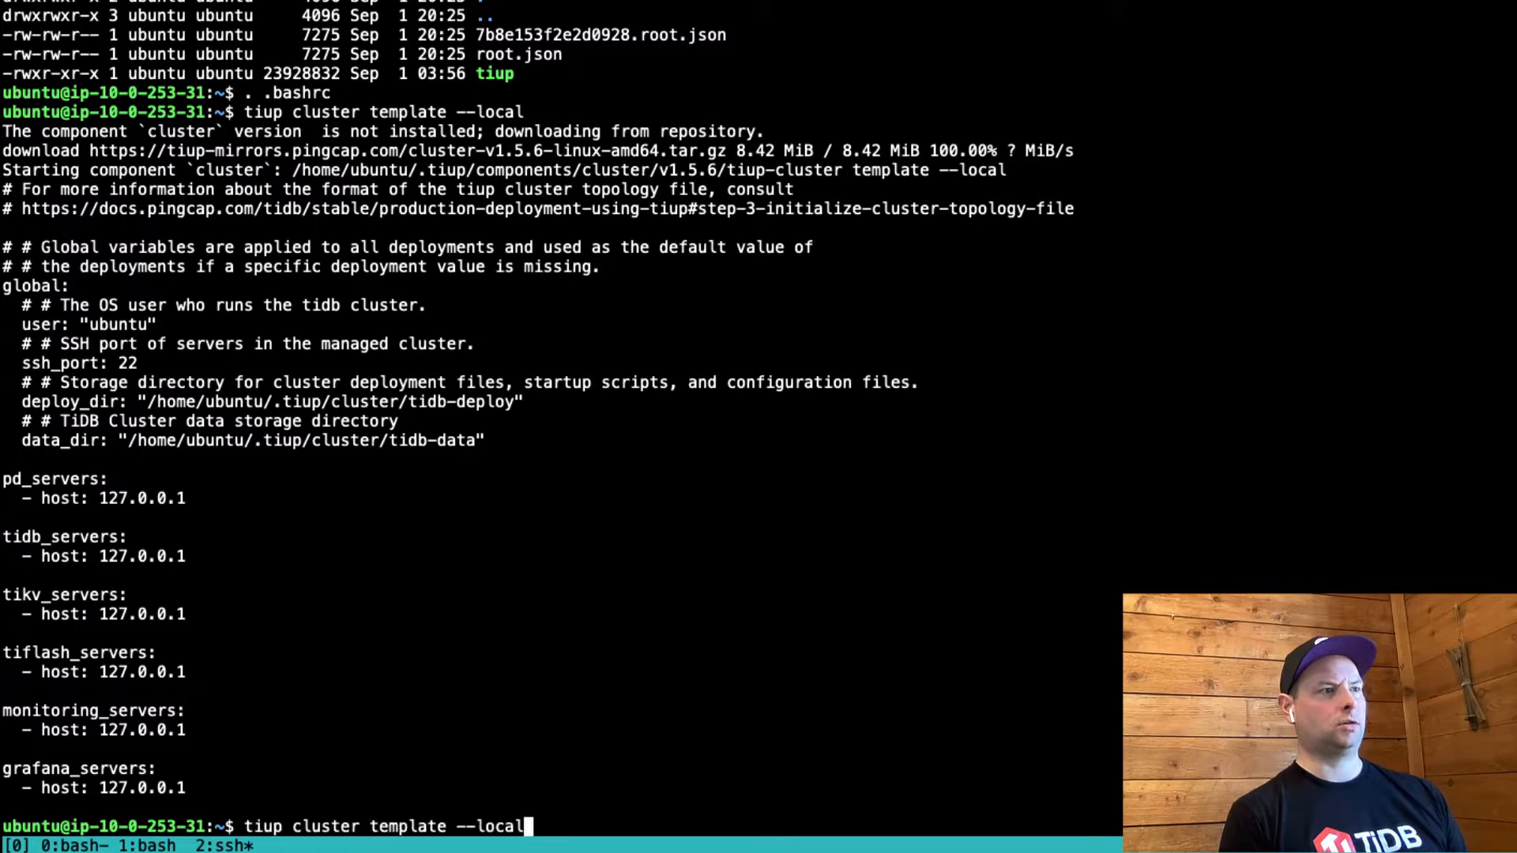
pyautogui.write('> cluster.yaml')
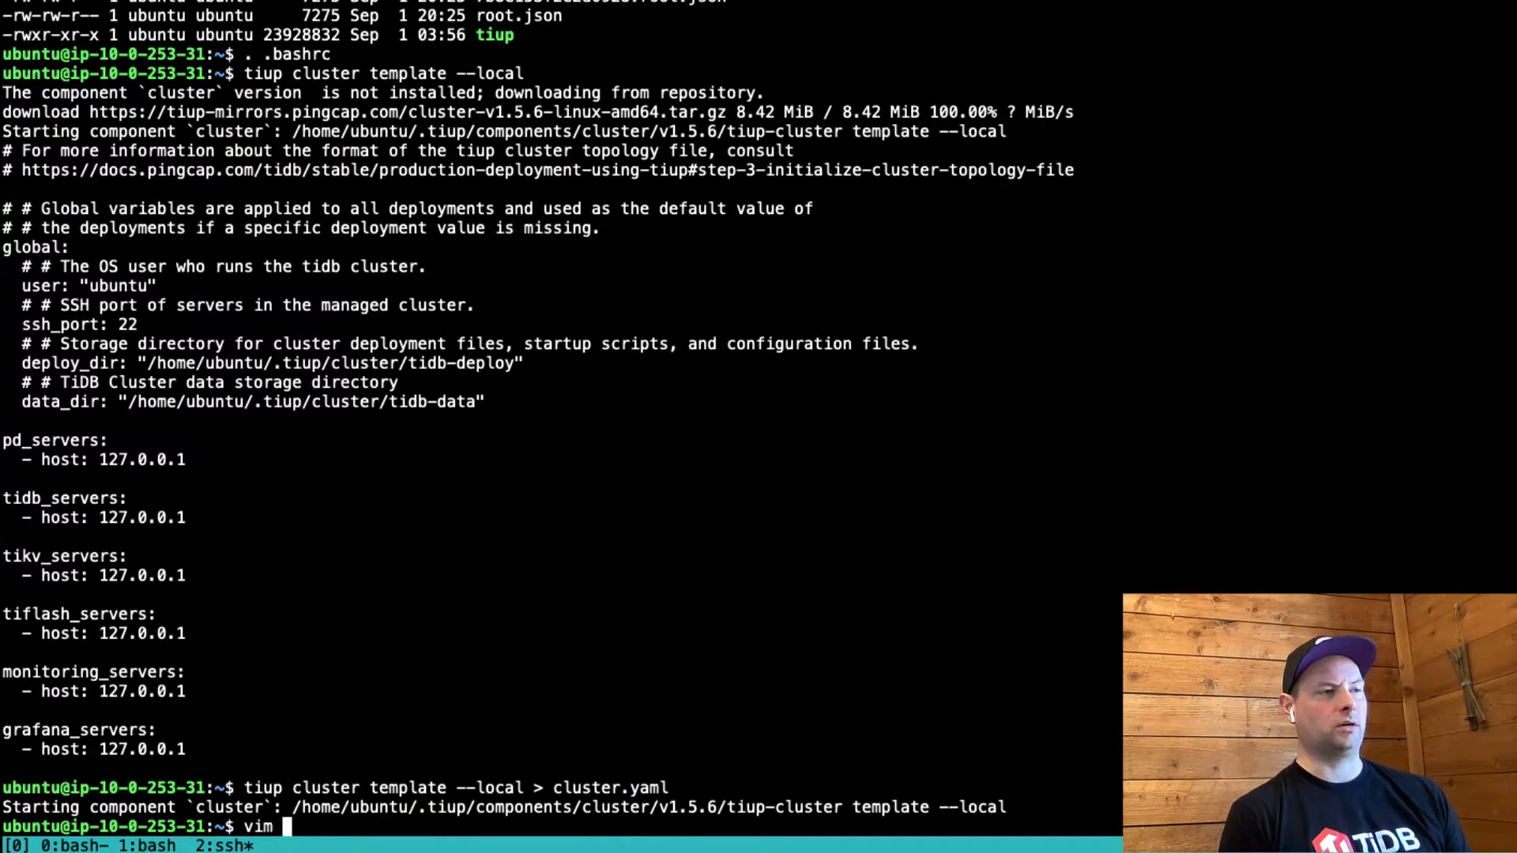
# Edit cluster.yaml alongside instances in vim to assign the real hosts, then cat the result.
pyautogui.write('-o instances')
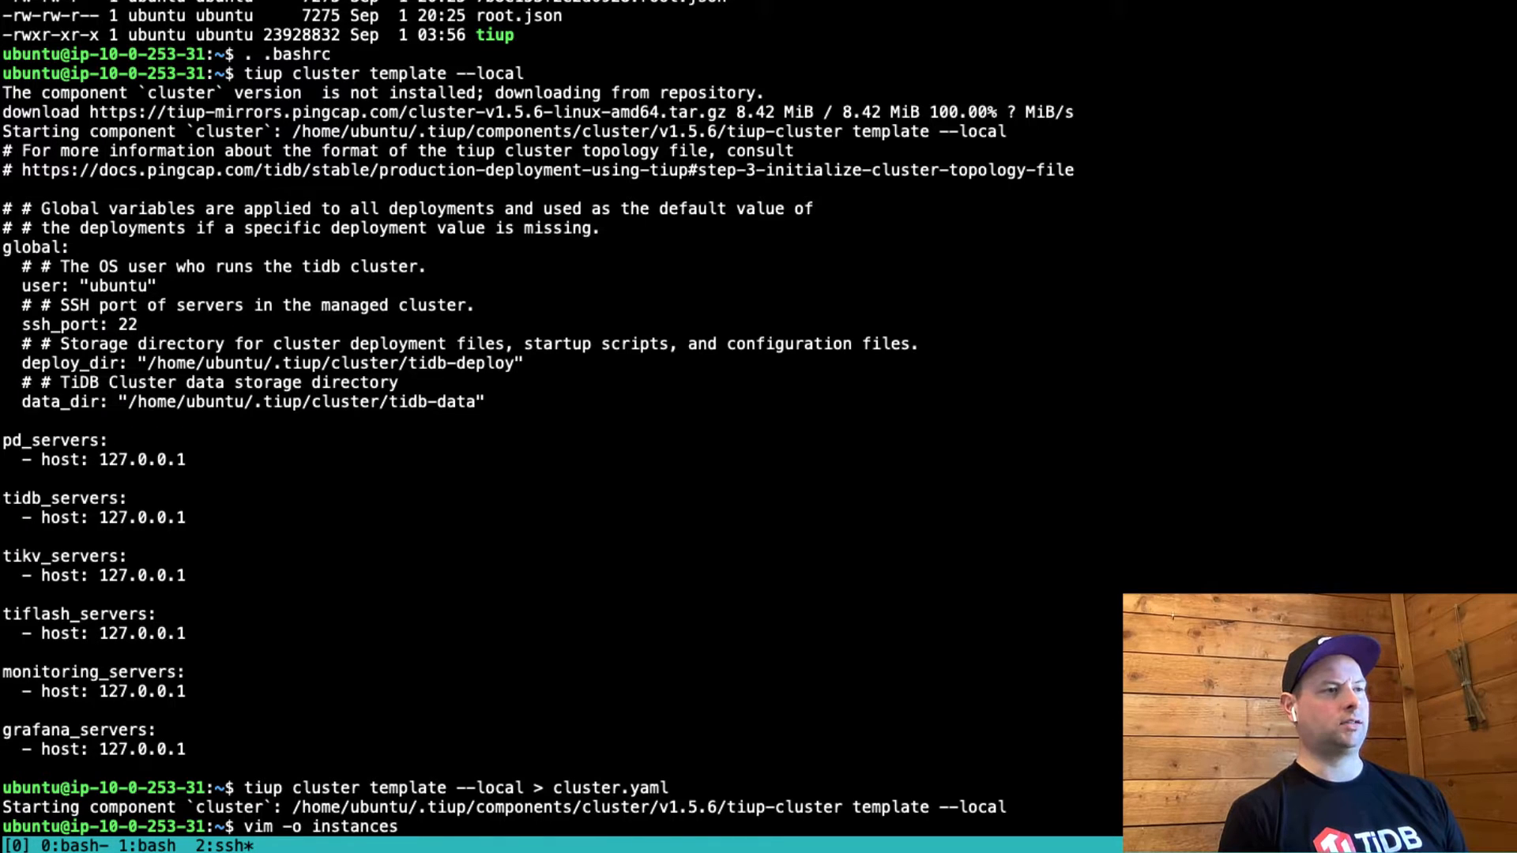
pyautogui.press('Return')
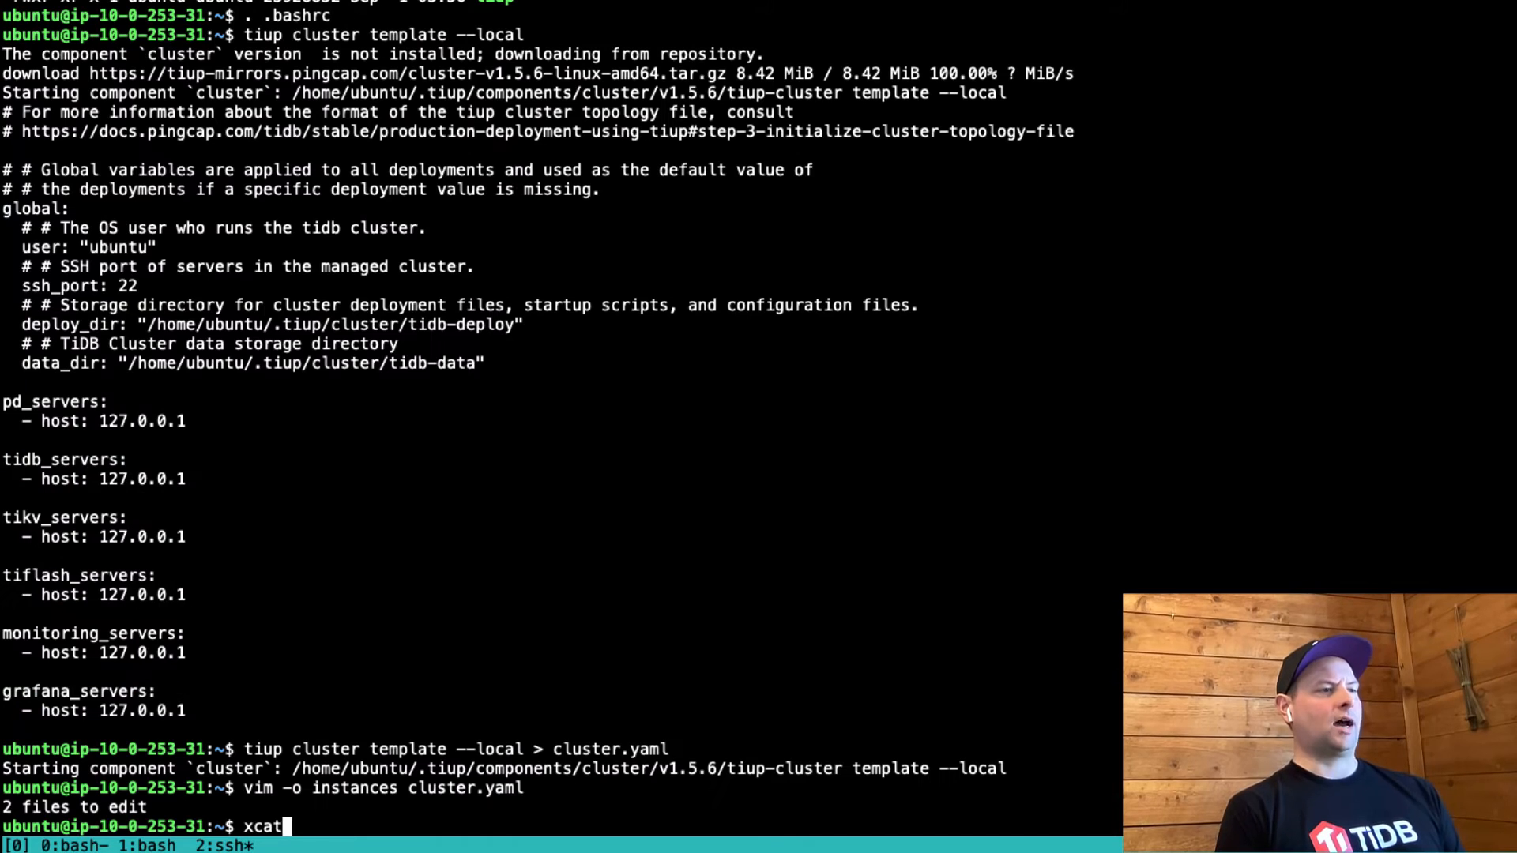
pyautogui.press('Return')
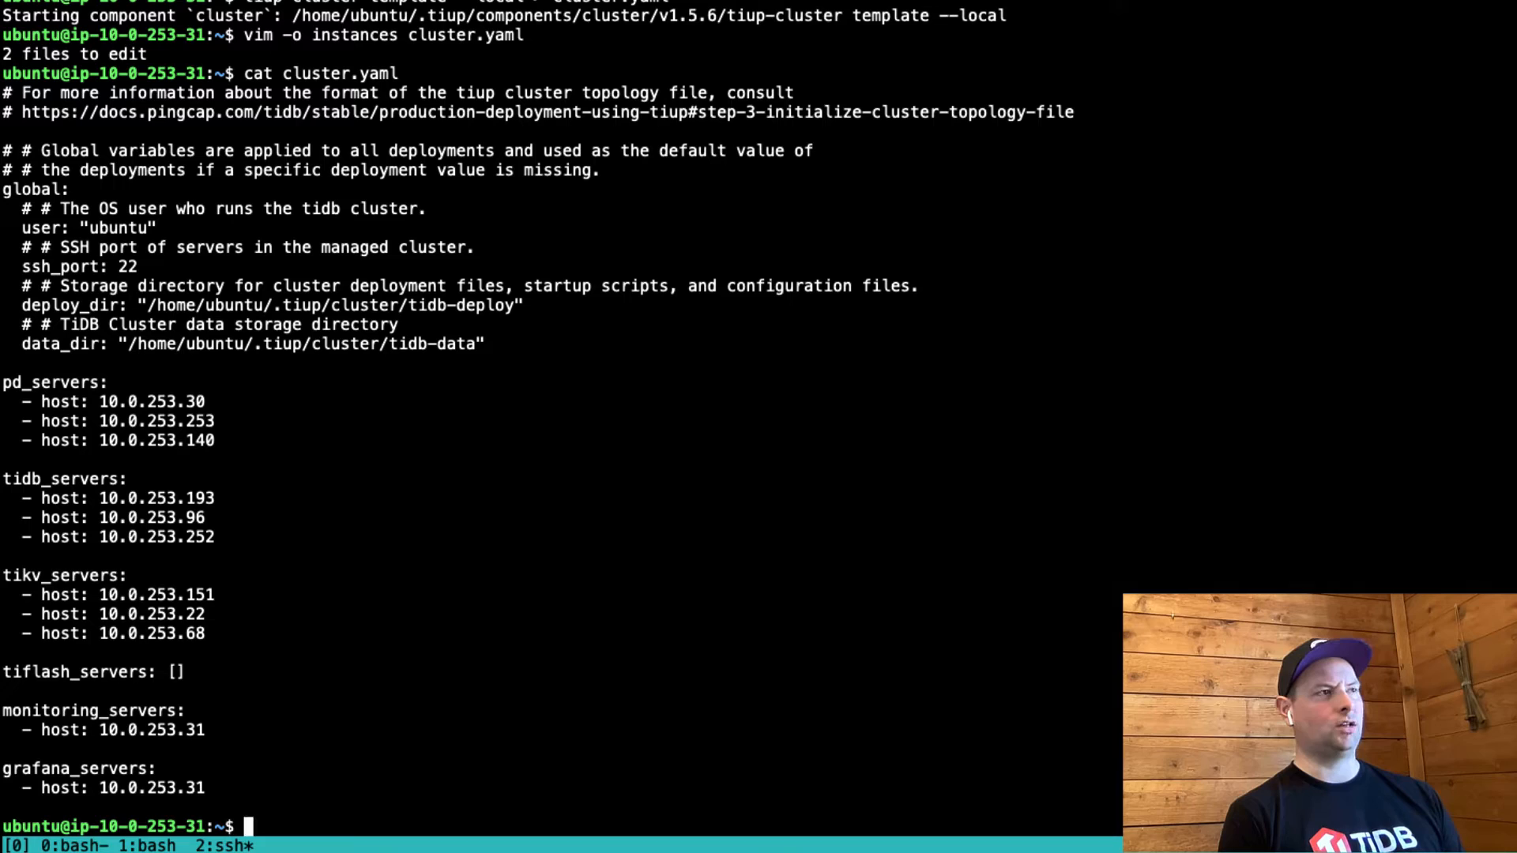
# Launch 'tiup cluster deploy test v5.2.0 cluster.yaml'.
pyautogui.write('tiup cluster dep')
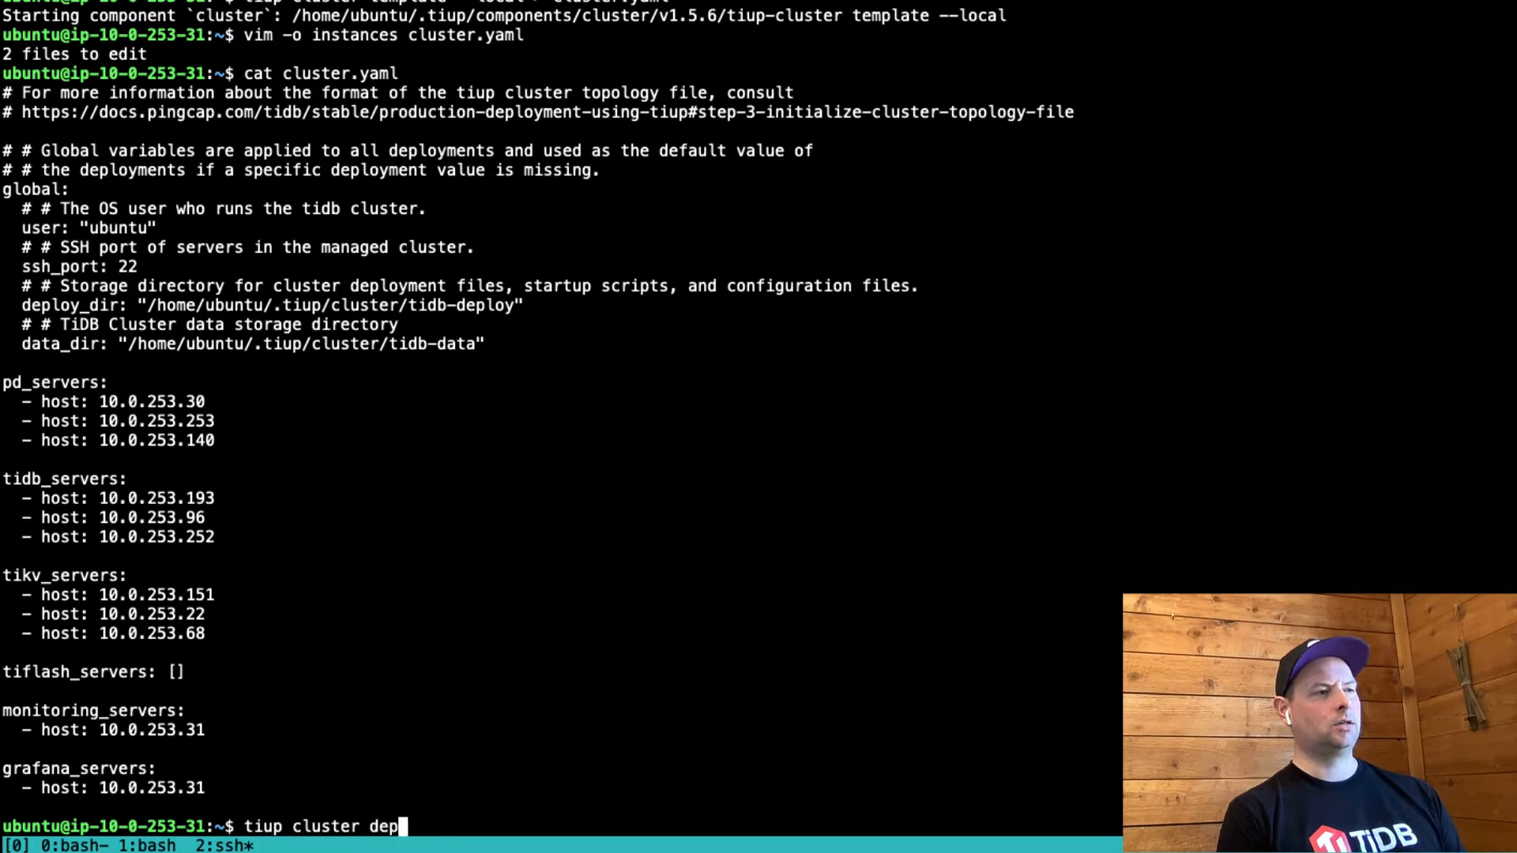
pyautogui.write('loy test v5.2.0')
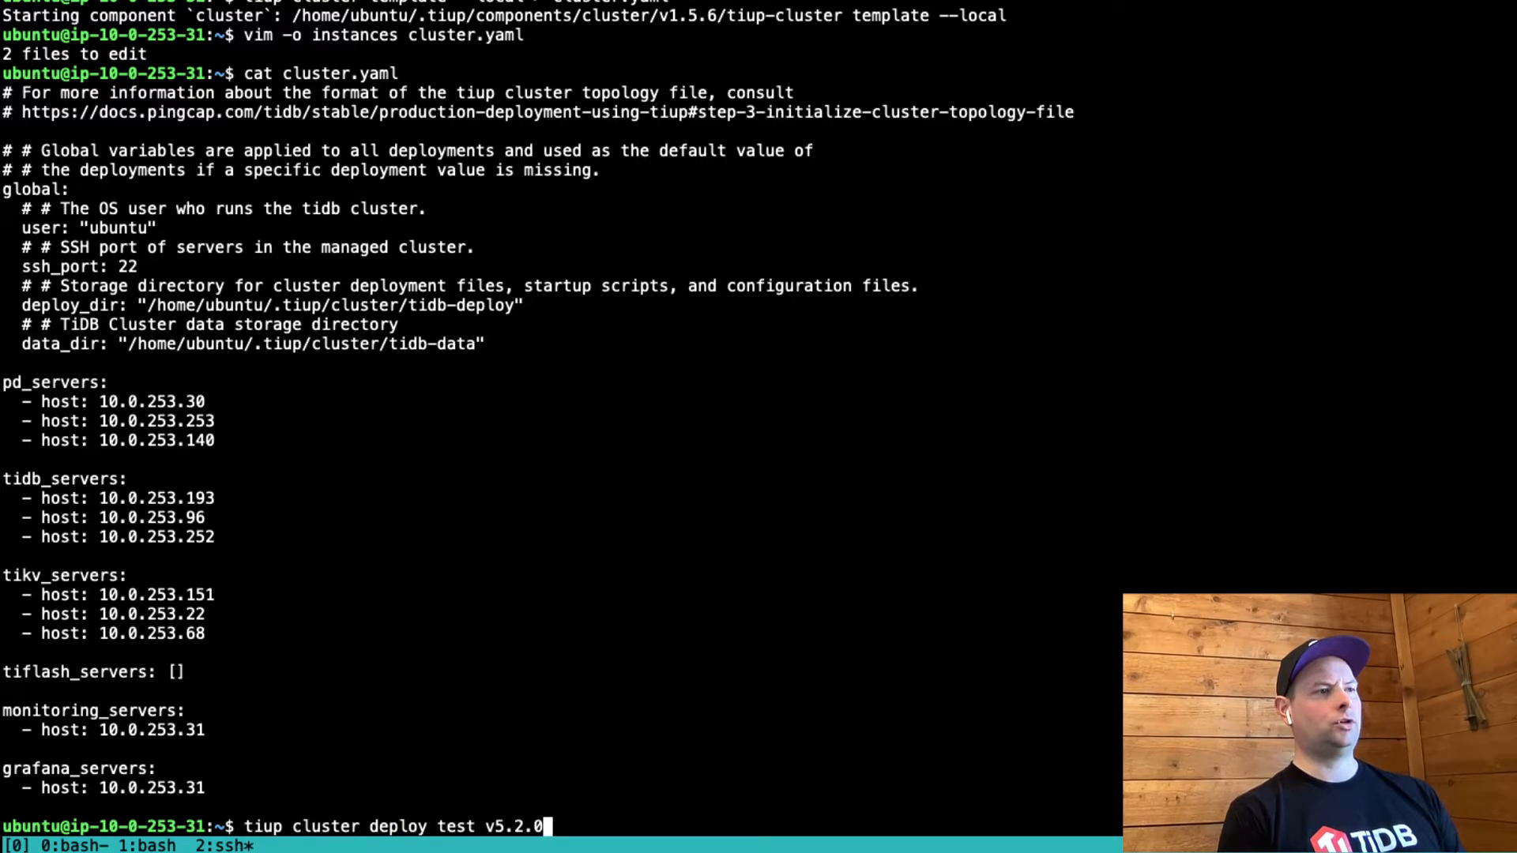
pyautogui.press('Return')
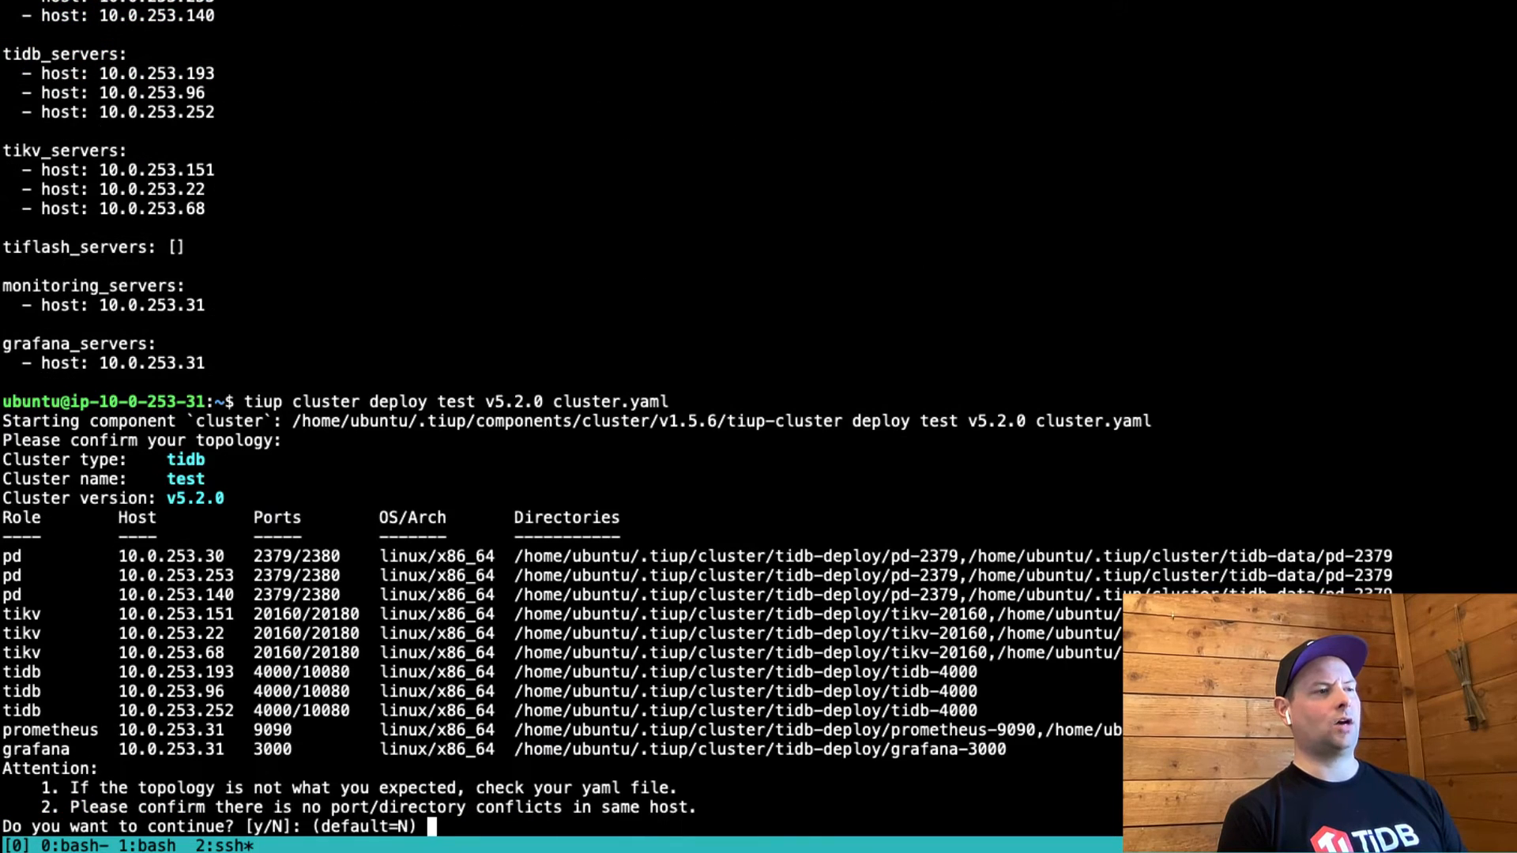
# Answer y at the continue prompt to approve the topology.
pyautogui.write('y')
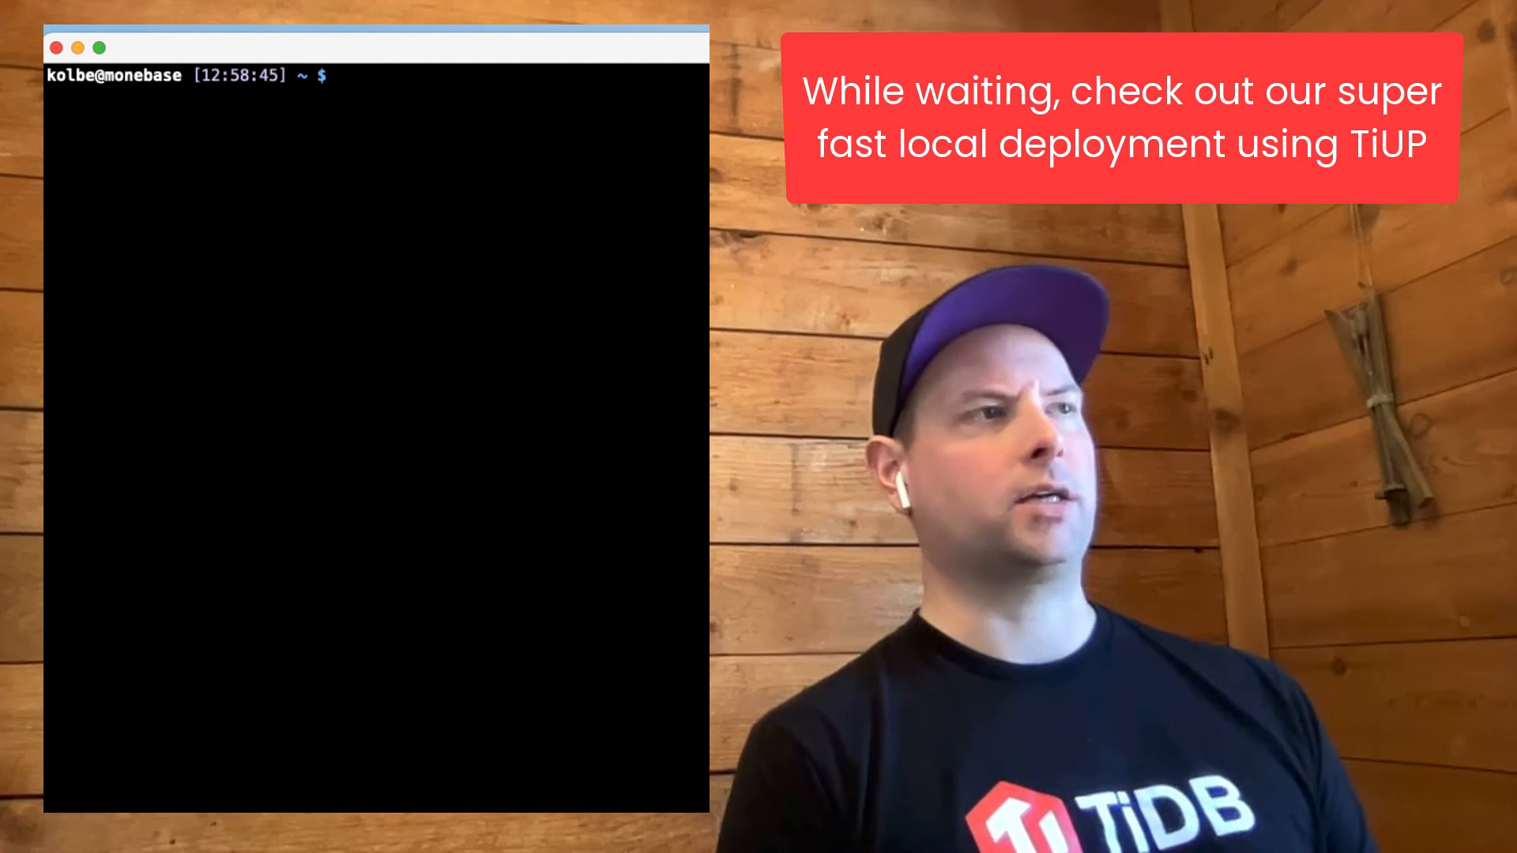
# Run 'tiup playground' locally and wait for CLUSTER START SUCCESSFULLY.
pyautogui.write('tiup')
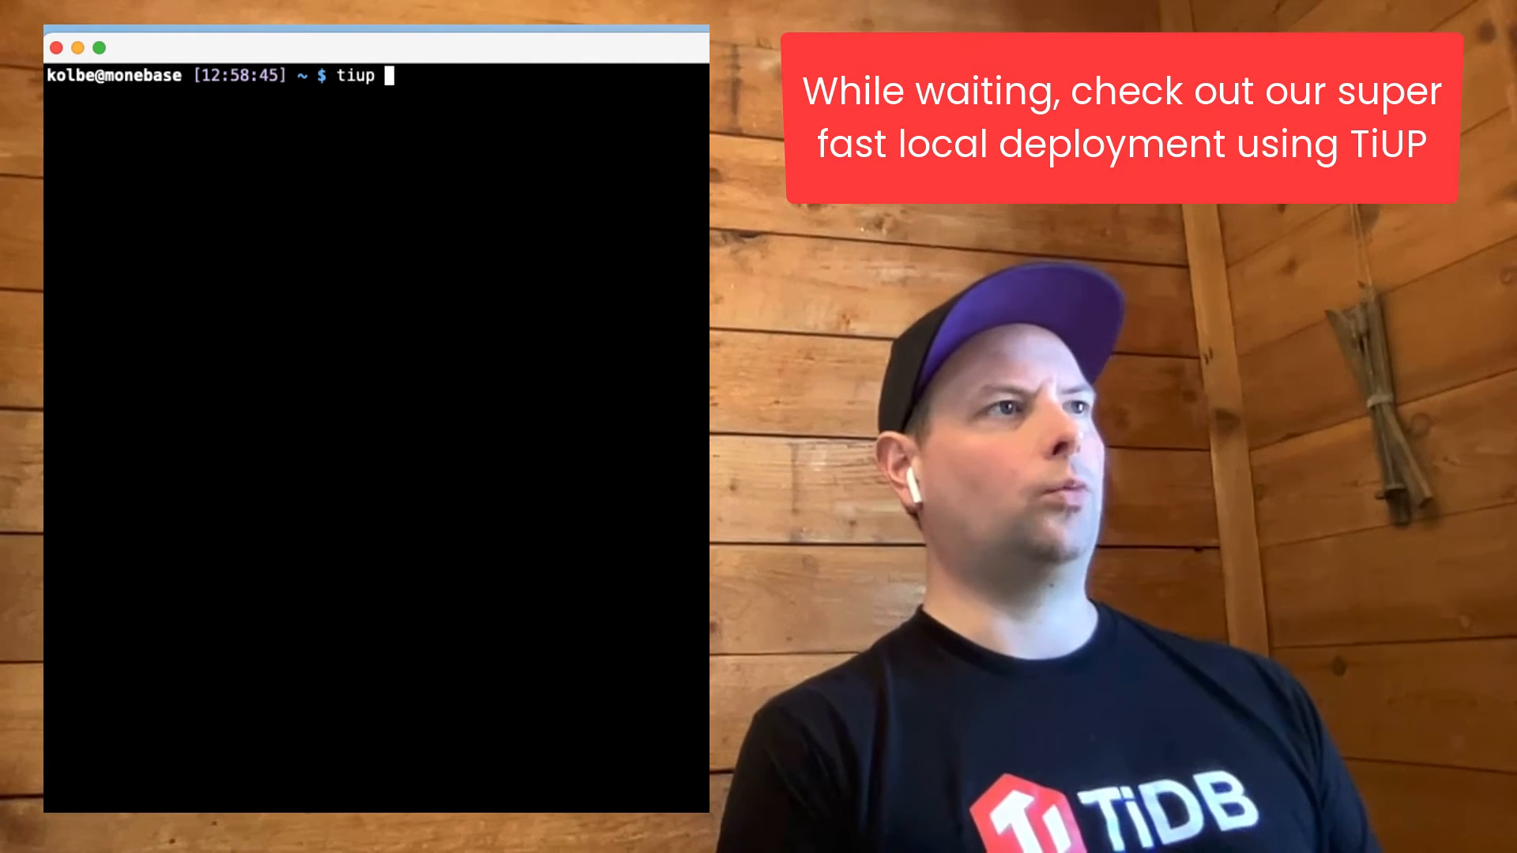
pyautogui.write('playground')
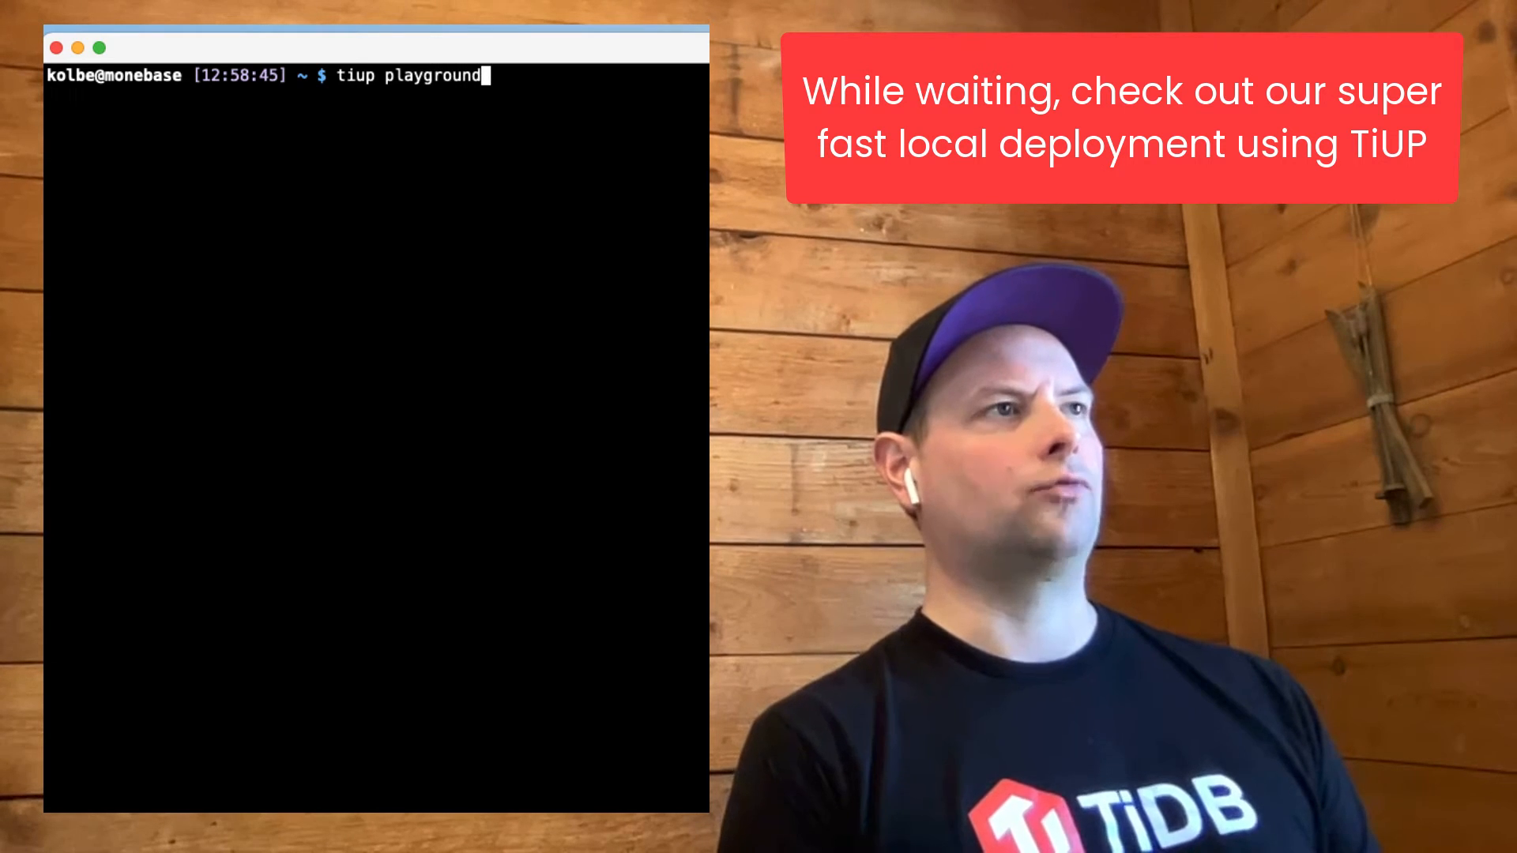
pyautogui.press('Return')
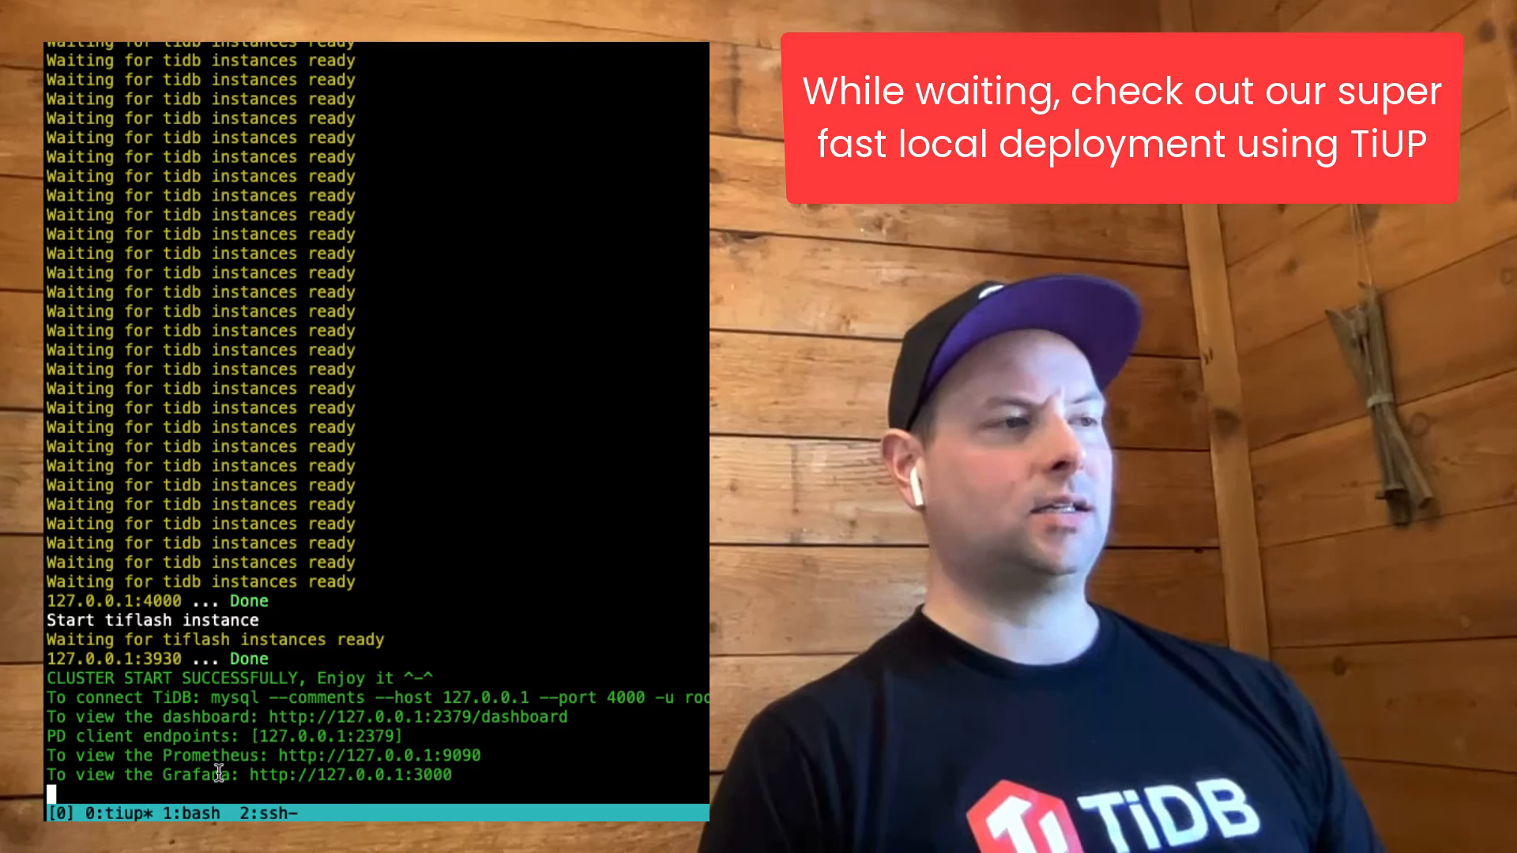
pyautogui.moveTo(462, 620)
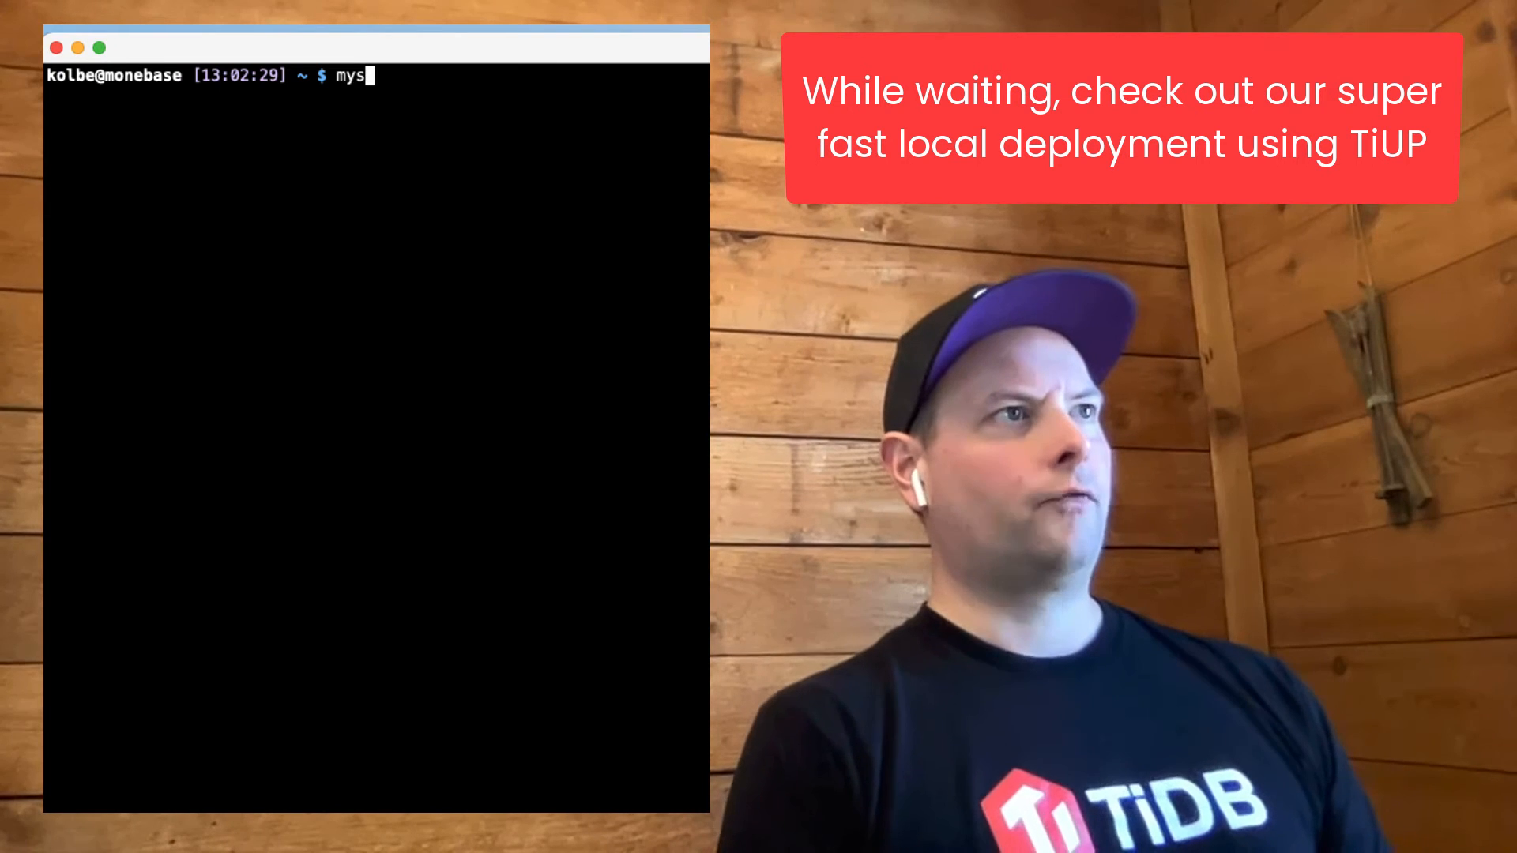
# Connect to the local TiDB with mysql and run select tidb_version().
pyautogui.press('Return')
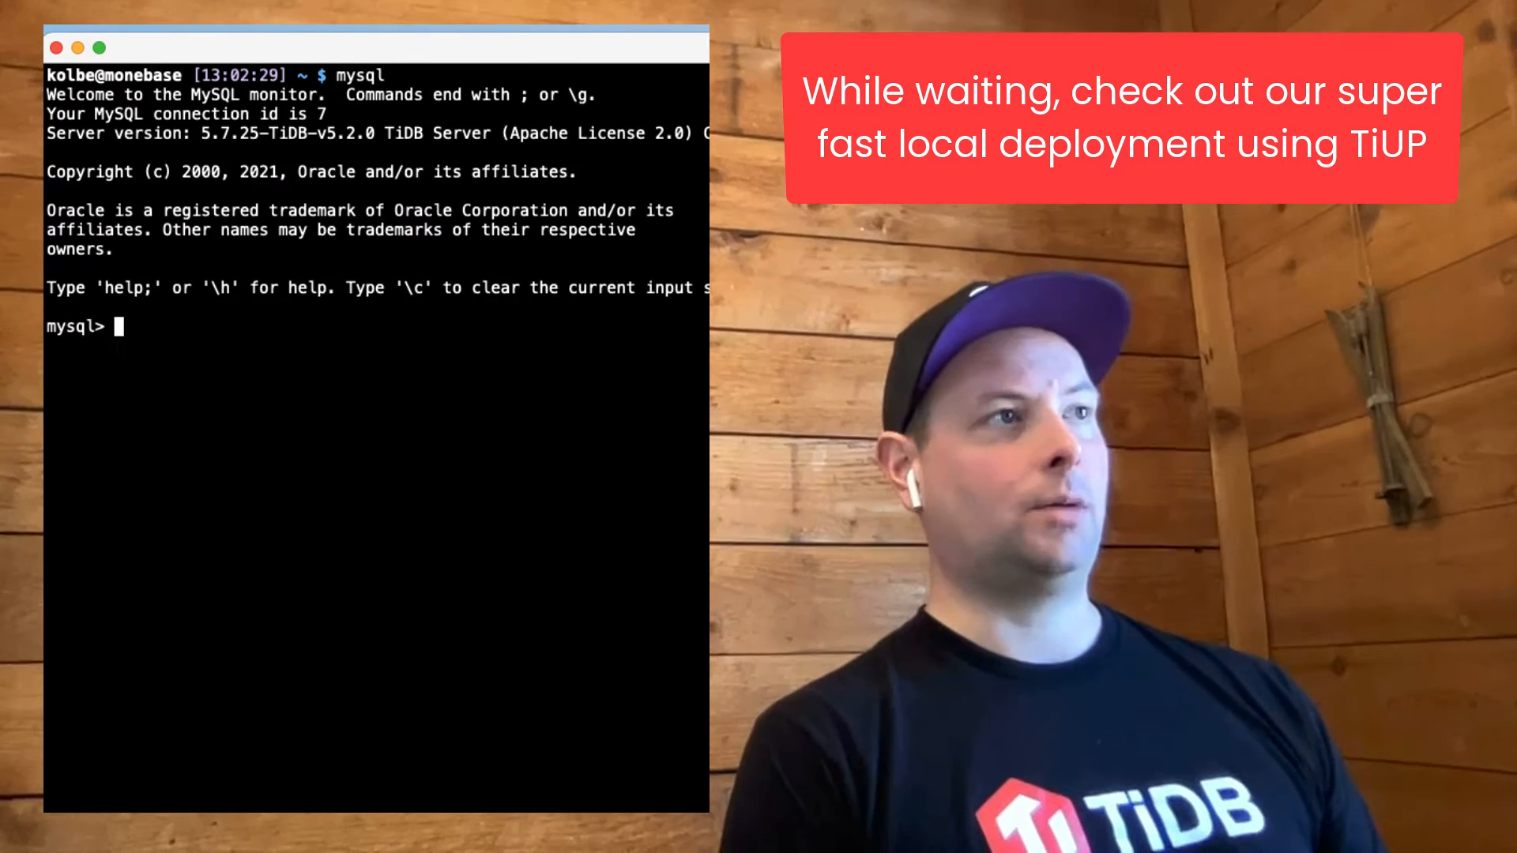
pyautogui.write('select tidb')
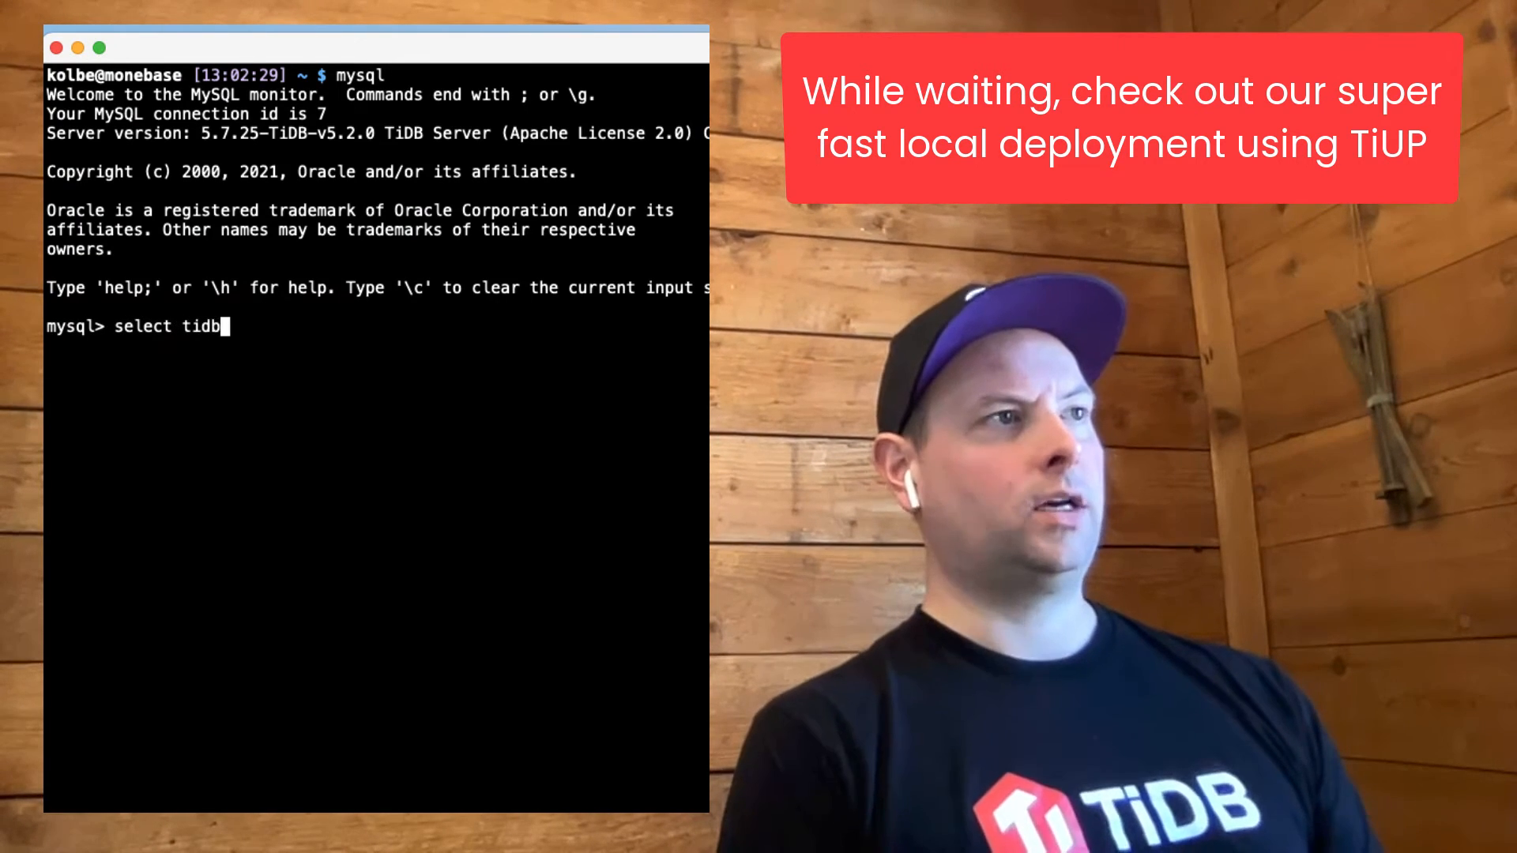
pyautogui.press('Return')
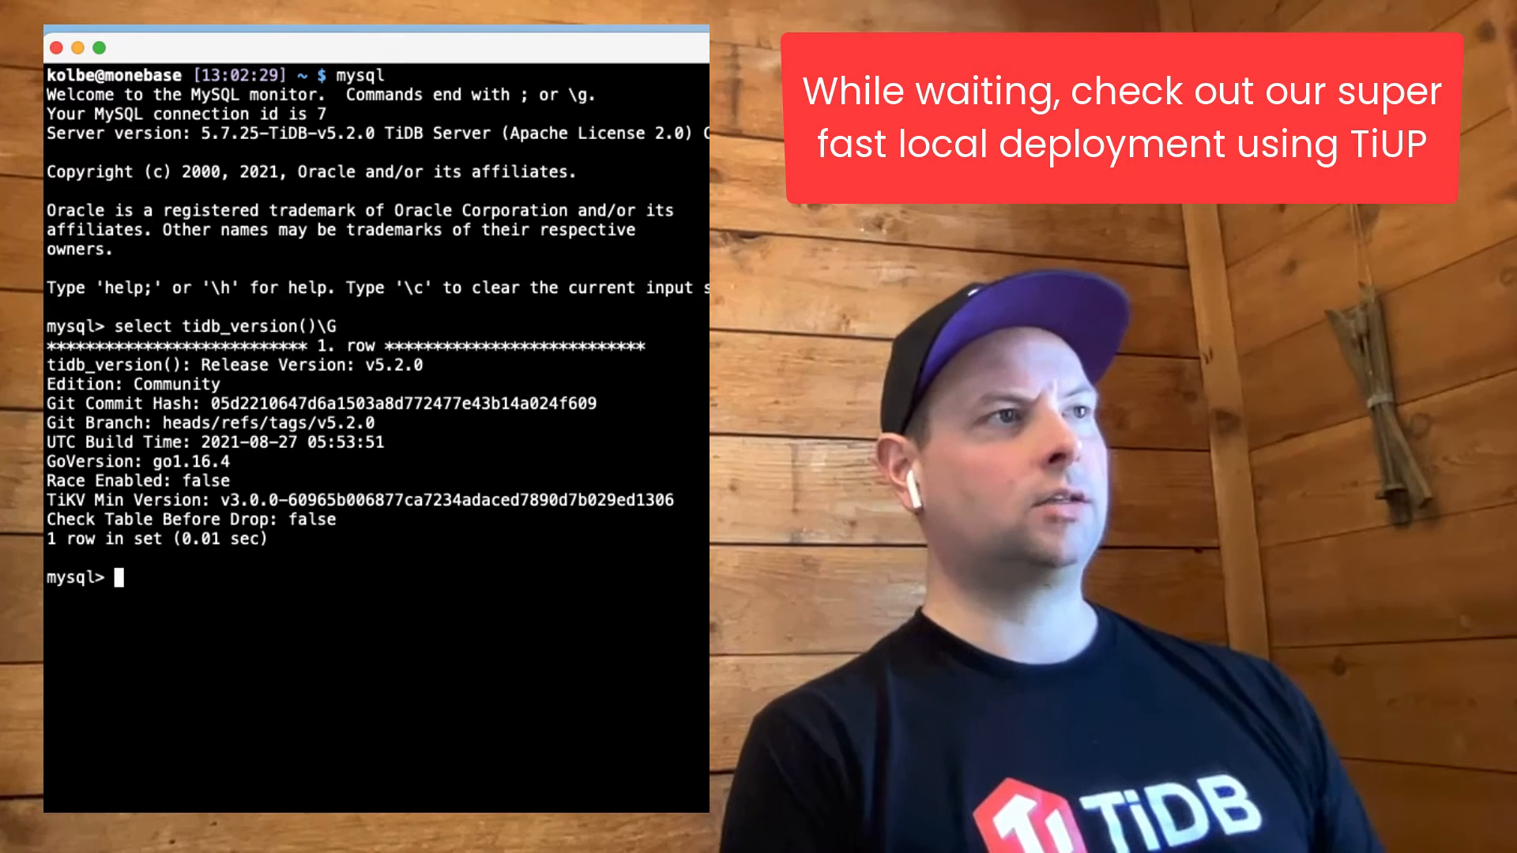
# Query select * from information_schema.cluster_info on the local playground.
pyautogui.write('select *')
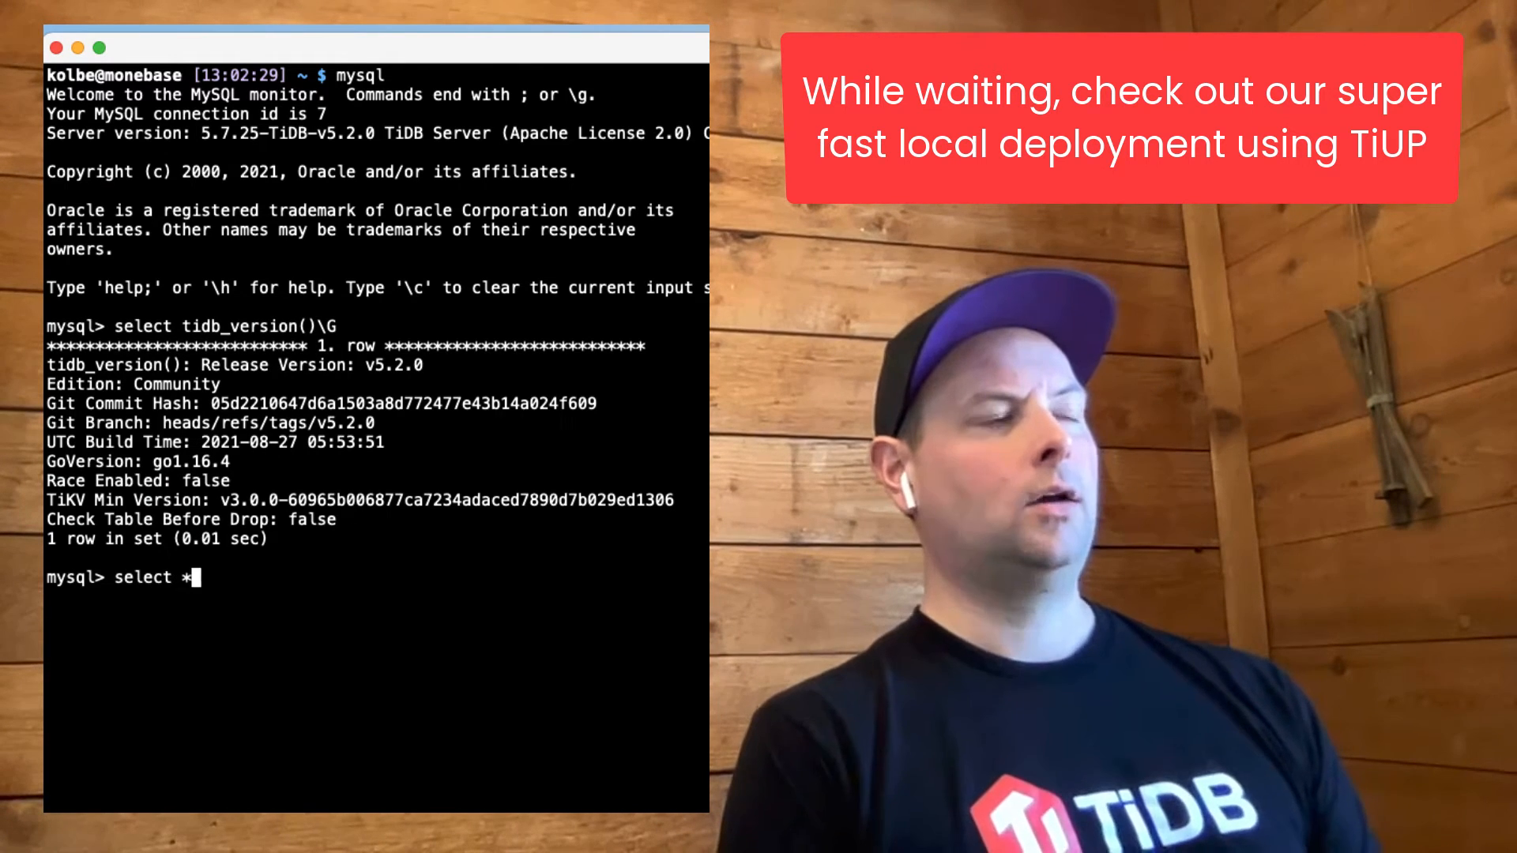
pyautogui.write('from information_s')
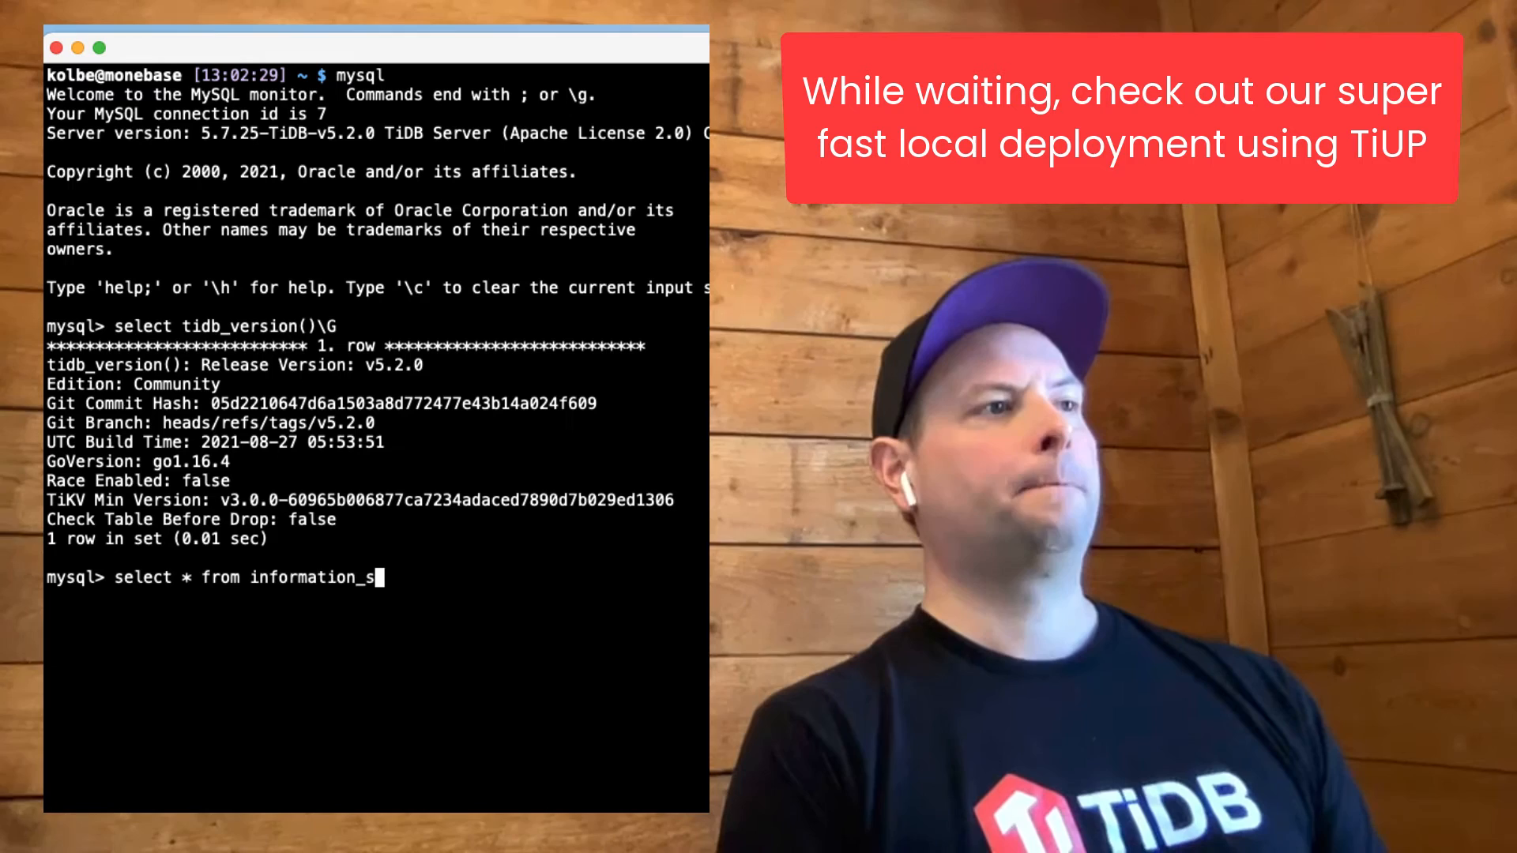
pyautogui.write('chema.')
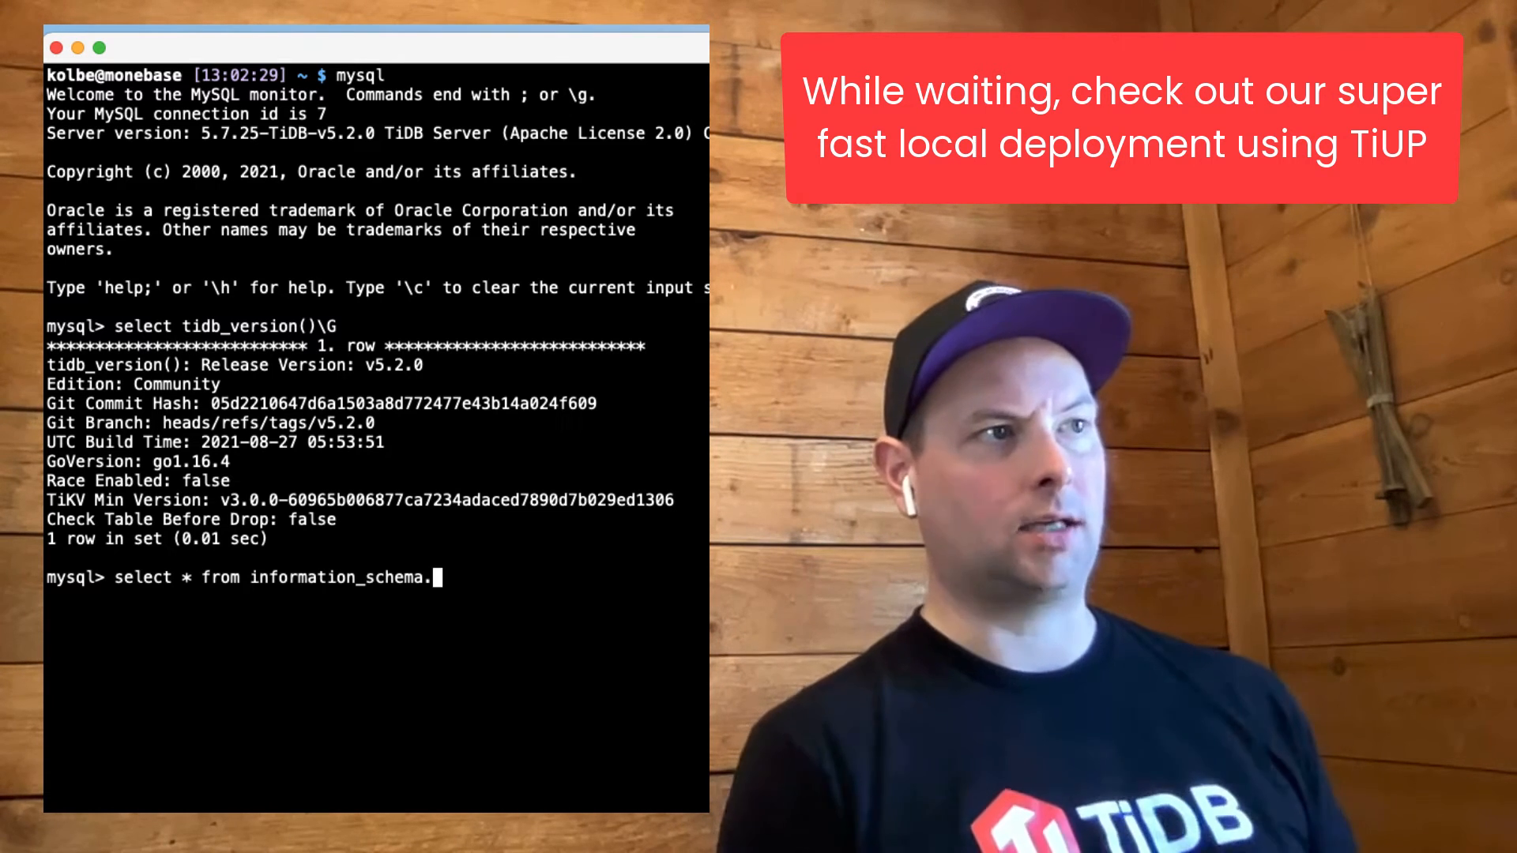
pyautogui.write('clust')
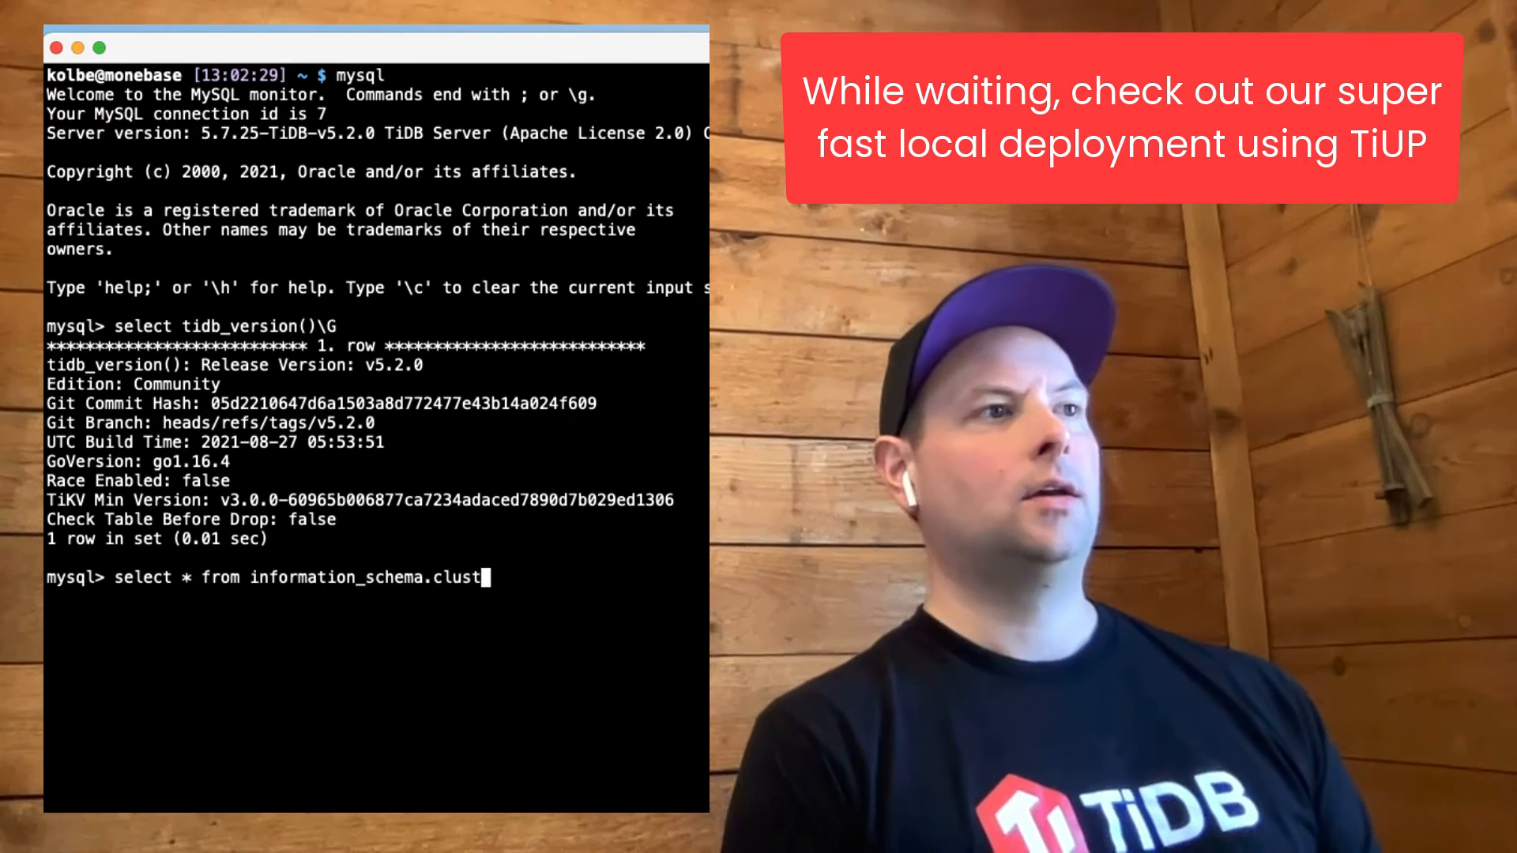
pyautogui.press('Return')
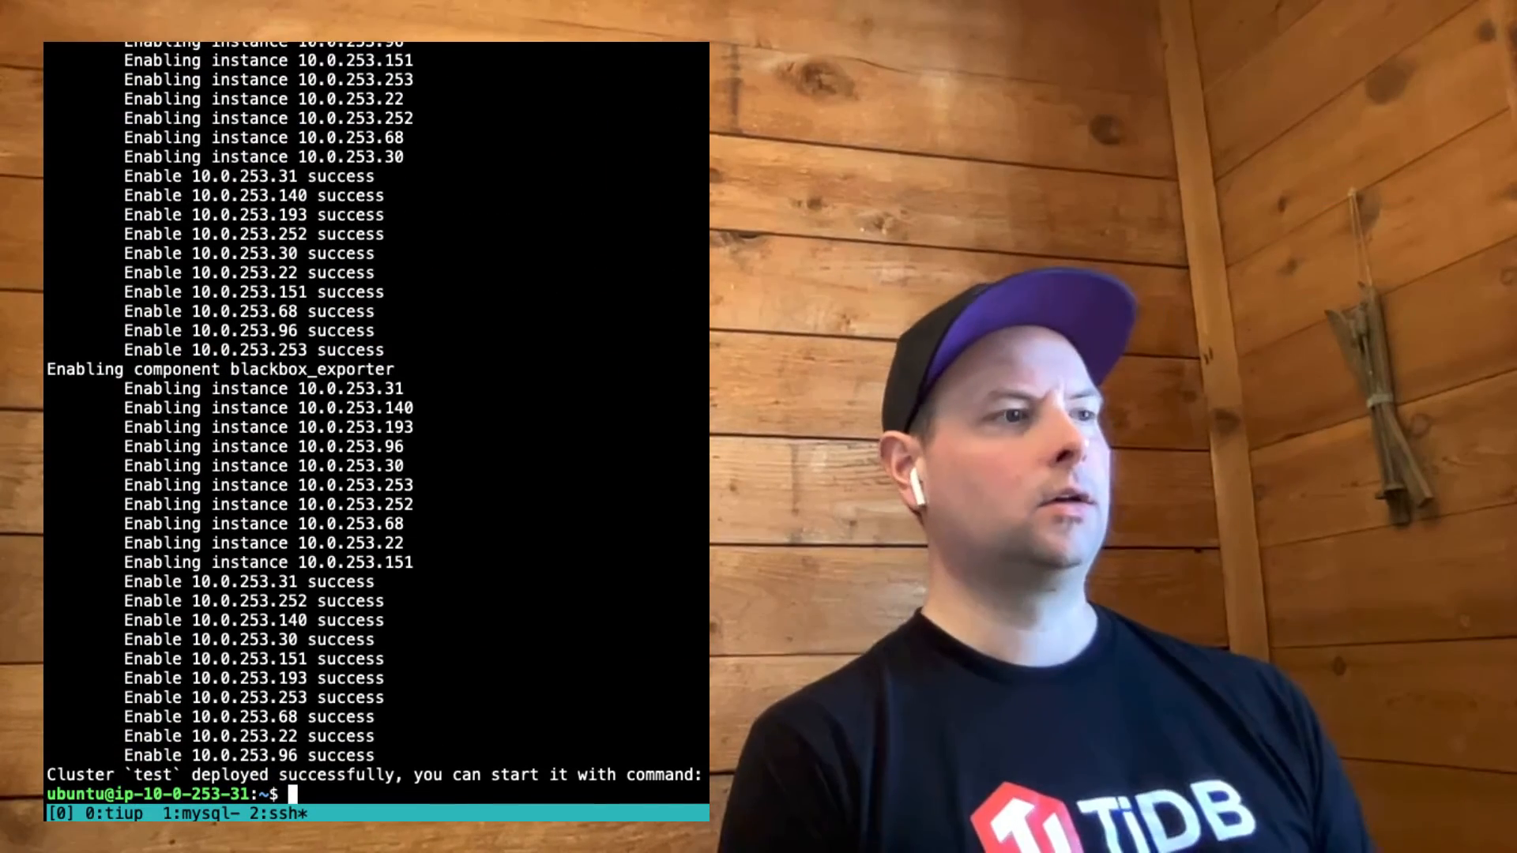
# Run 'tiup cluster start test' and 'tiup cluster display test' to list the 11 nodes.
pyautogui.write('tiup cluster deploy test v5.2.0 cluster.yaml')
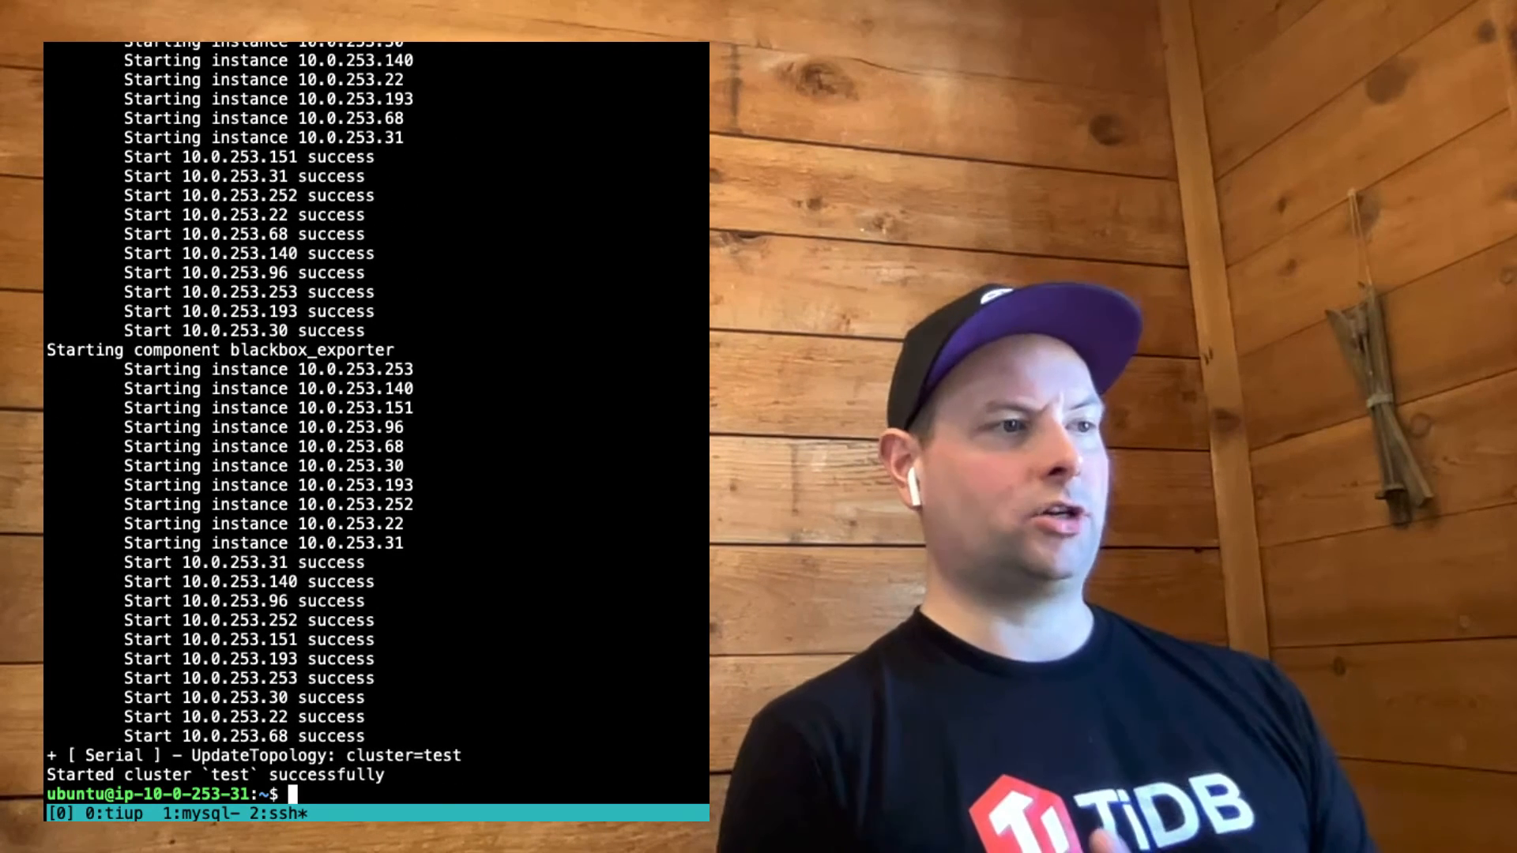
pyautogui.write('tiup cluster start test')
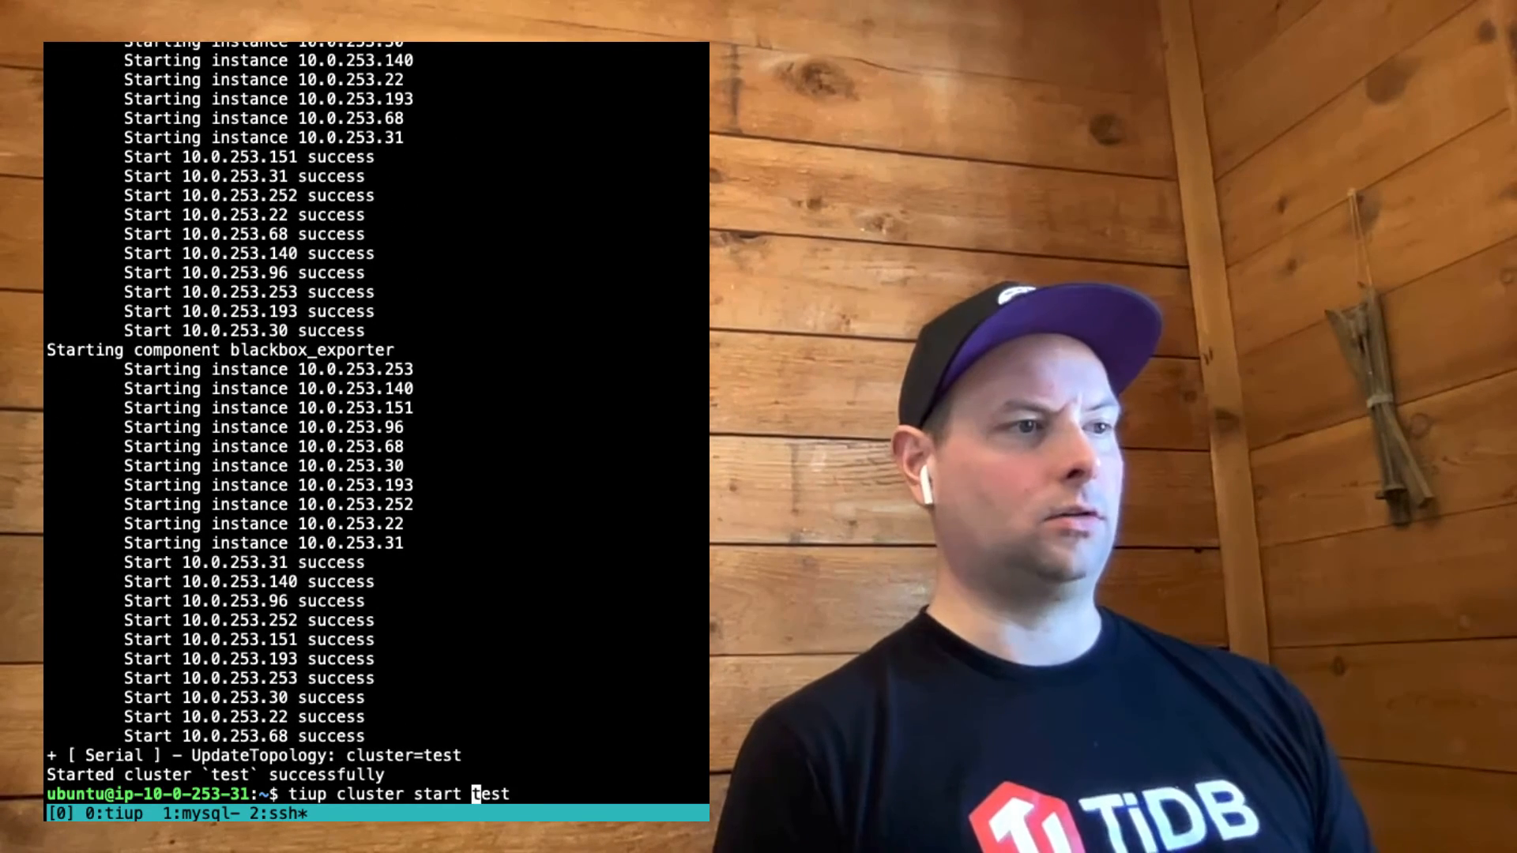
pyautogui.press('Return')
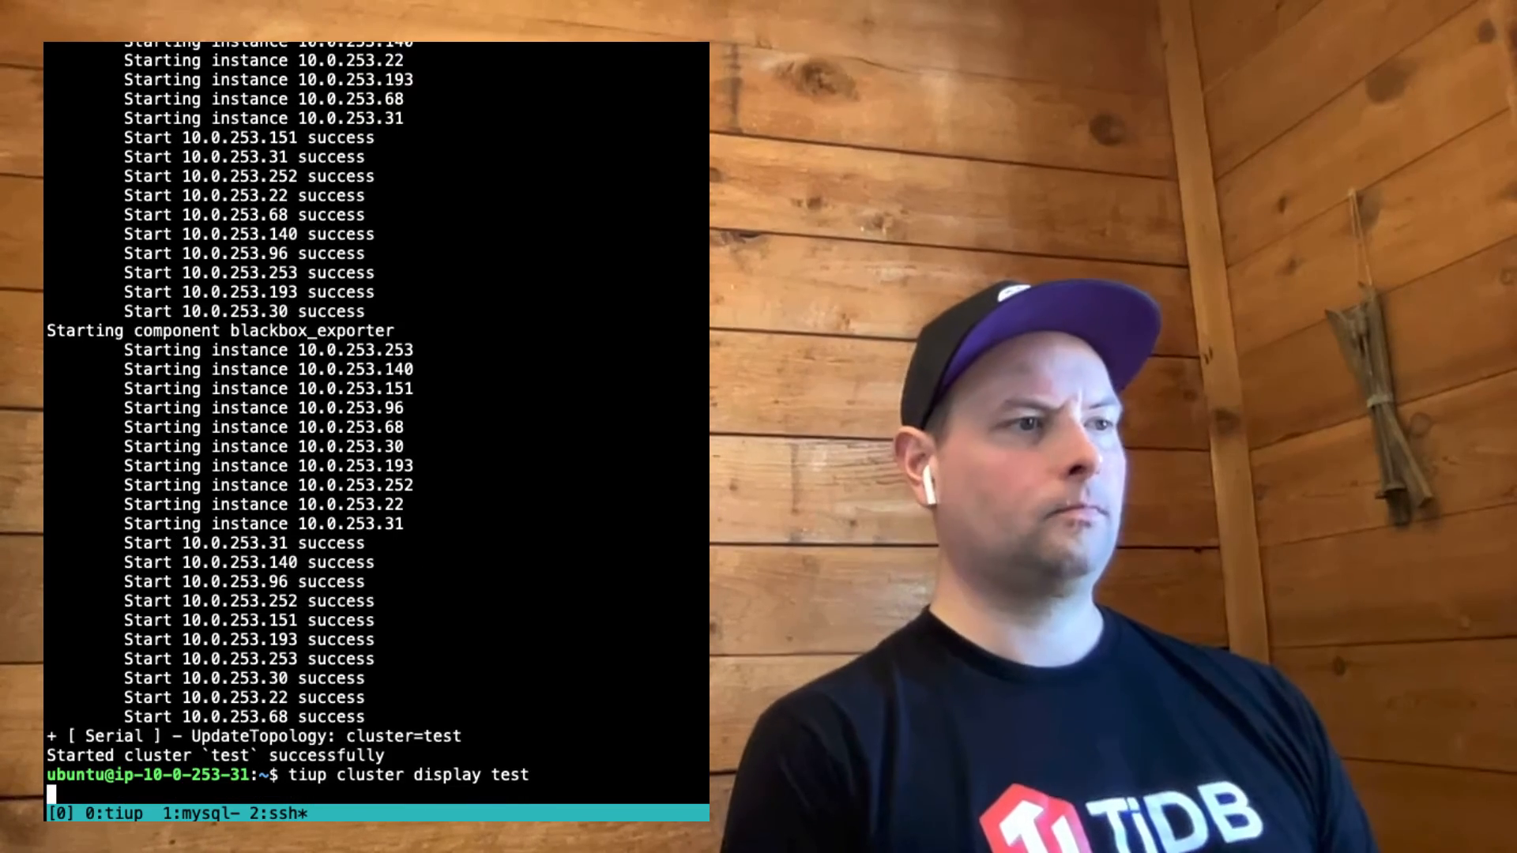
pyautogui.press('Return')
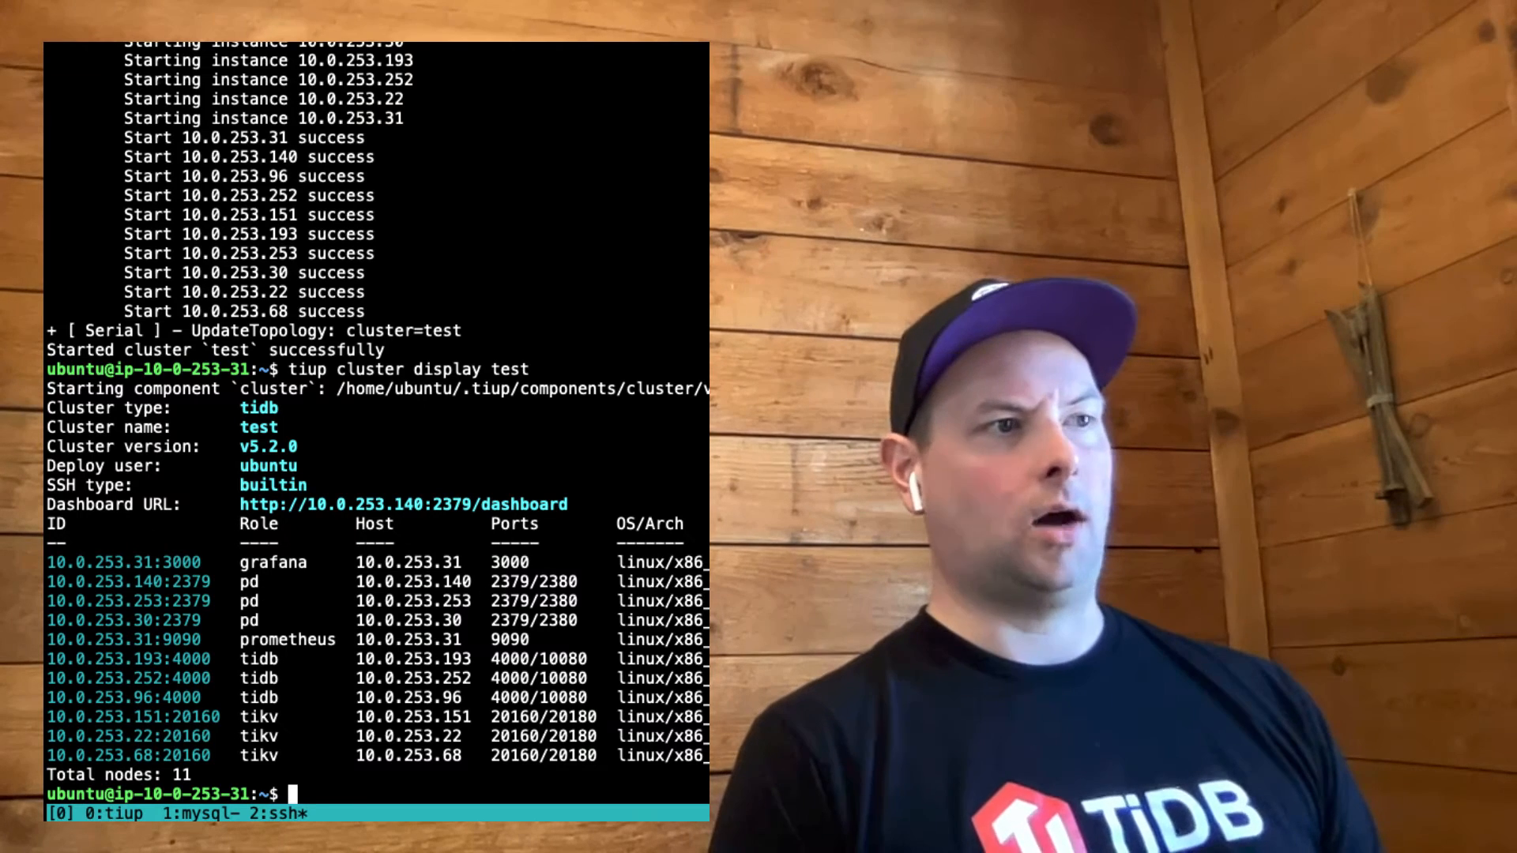
# Connect with mysql -h 10.0.253.193 -P 4000 -u root and run select tidb_version().
pyautogui.write('mysql')
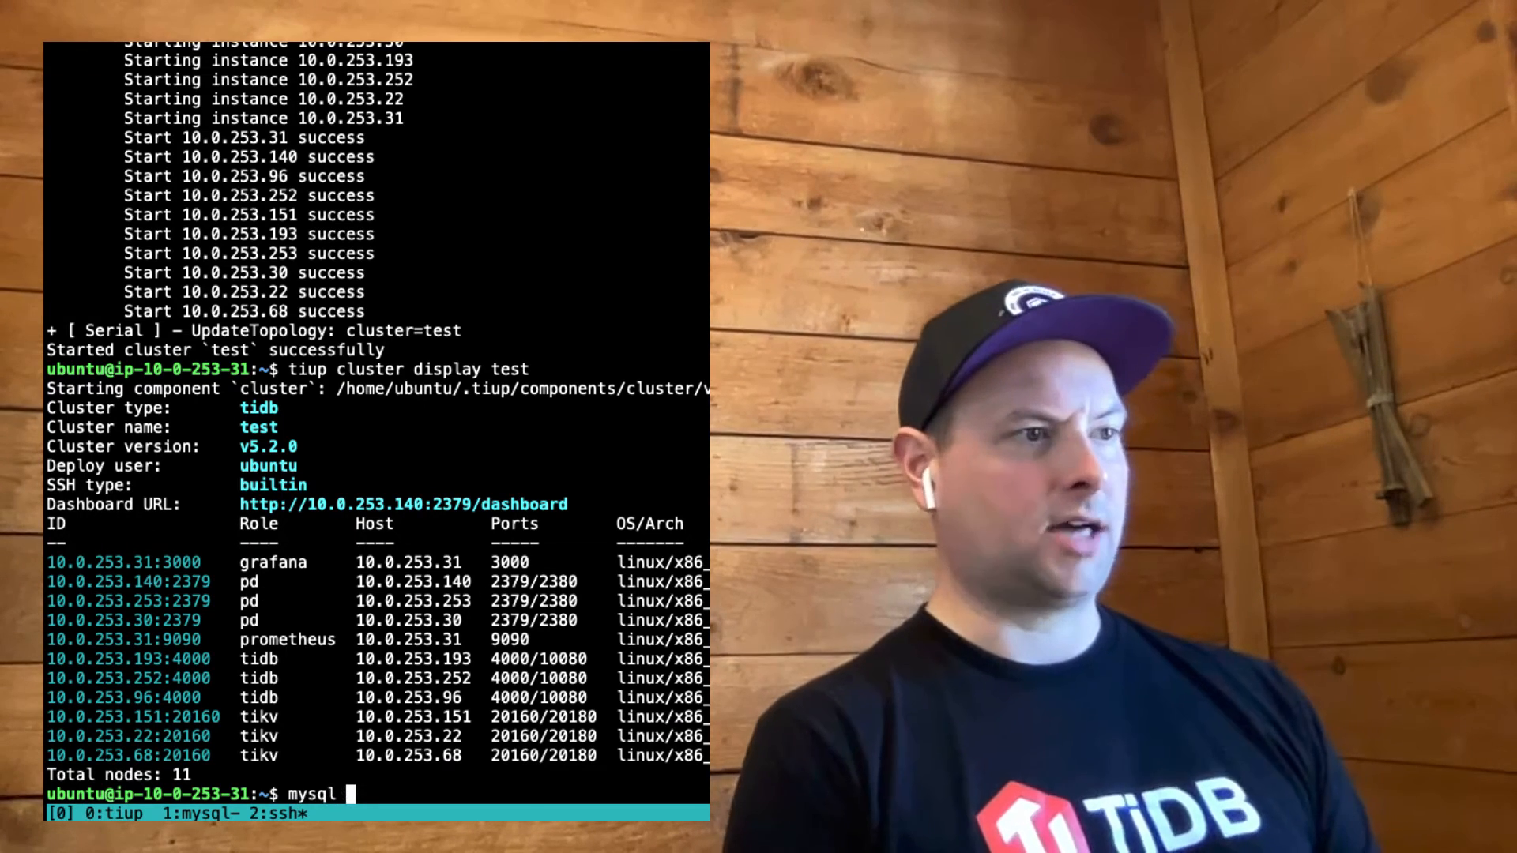
pyautogui.write('-h')
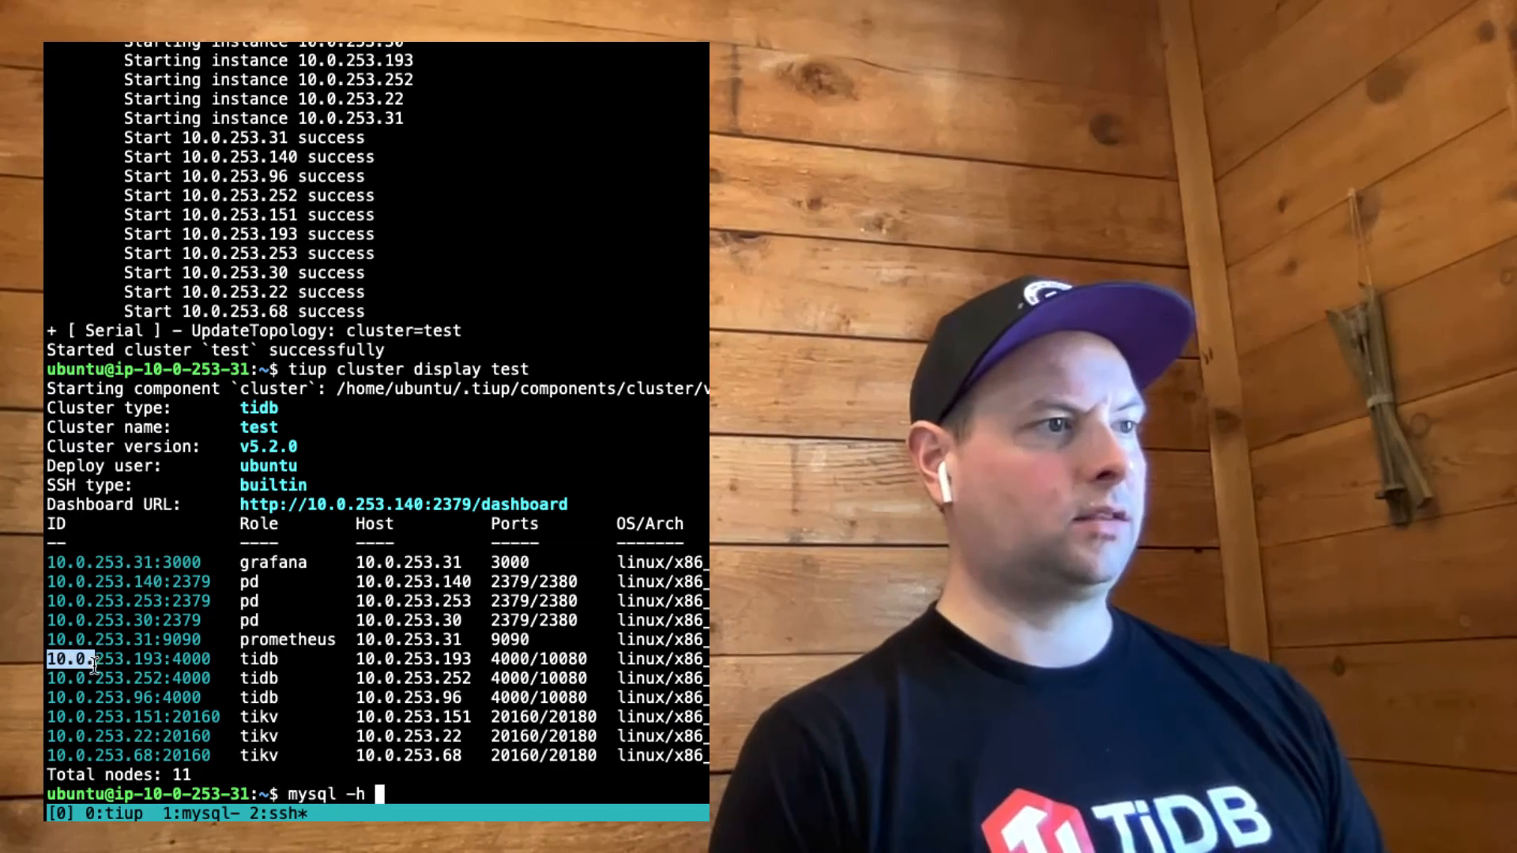
pyautogui.write('10.0.253.193 -P 4')
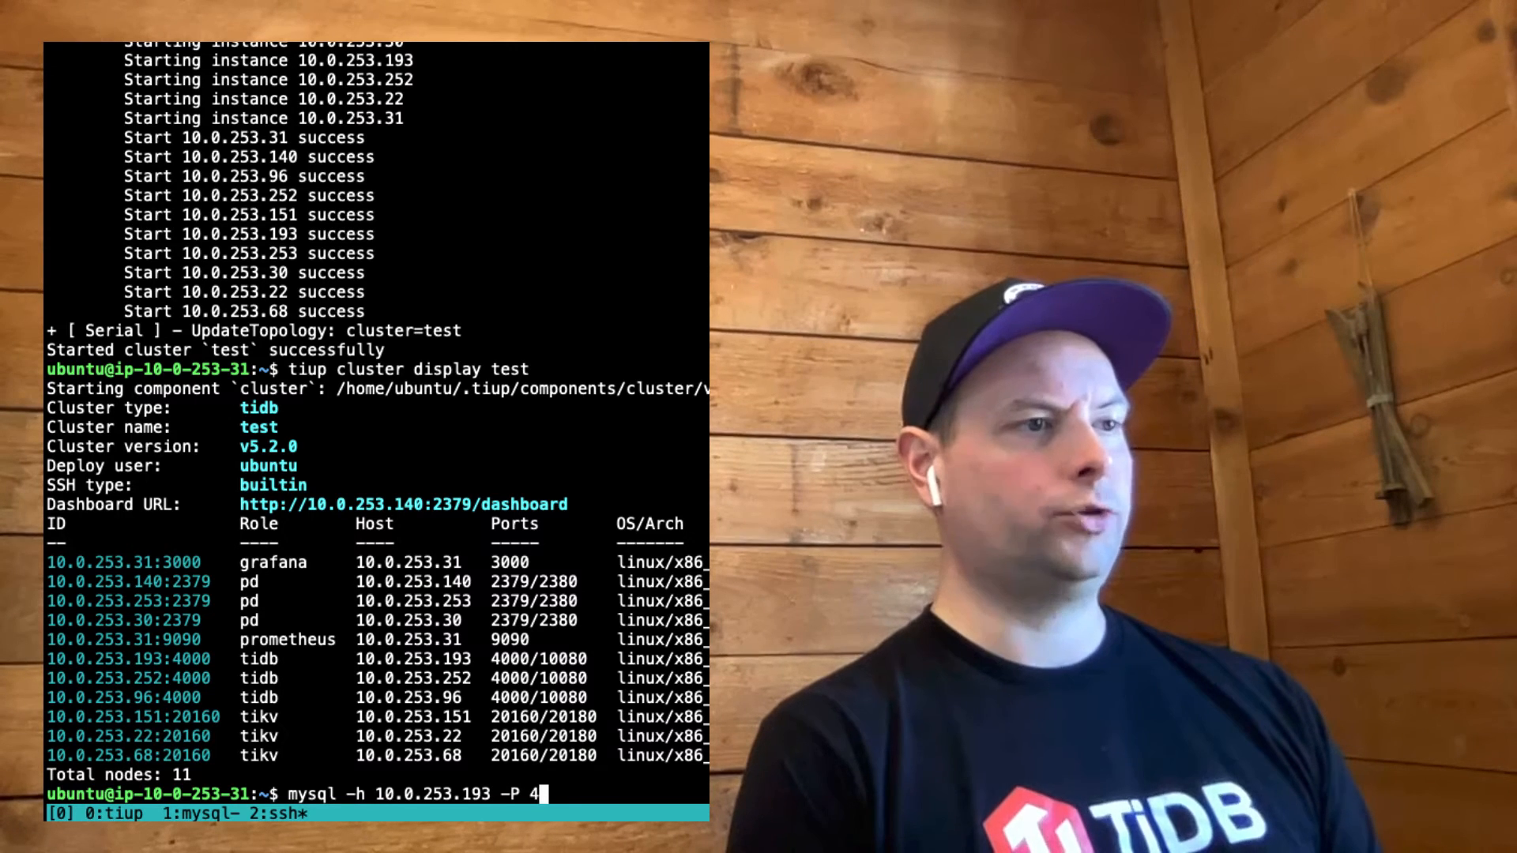
pyautogui.write('000 -u r')
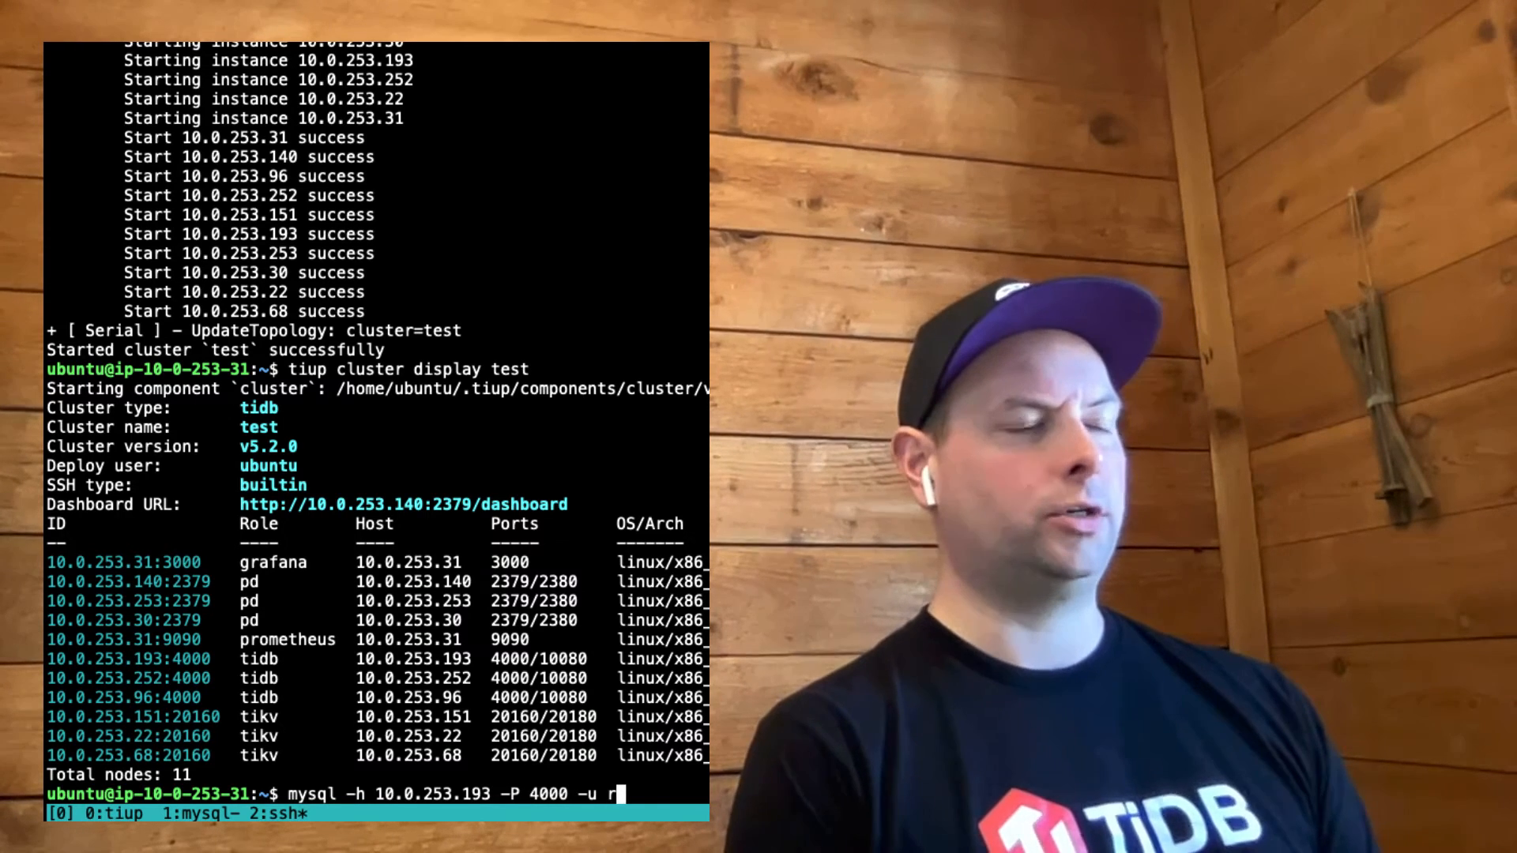
pyautogui.write('oot')
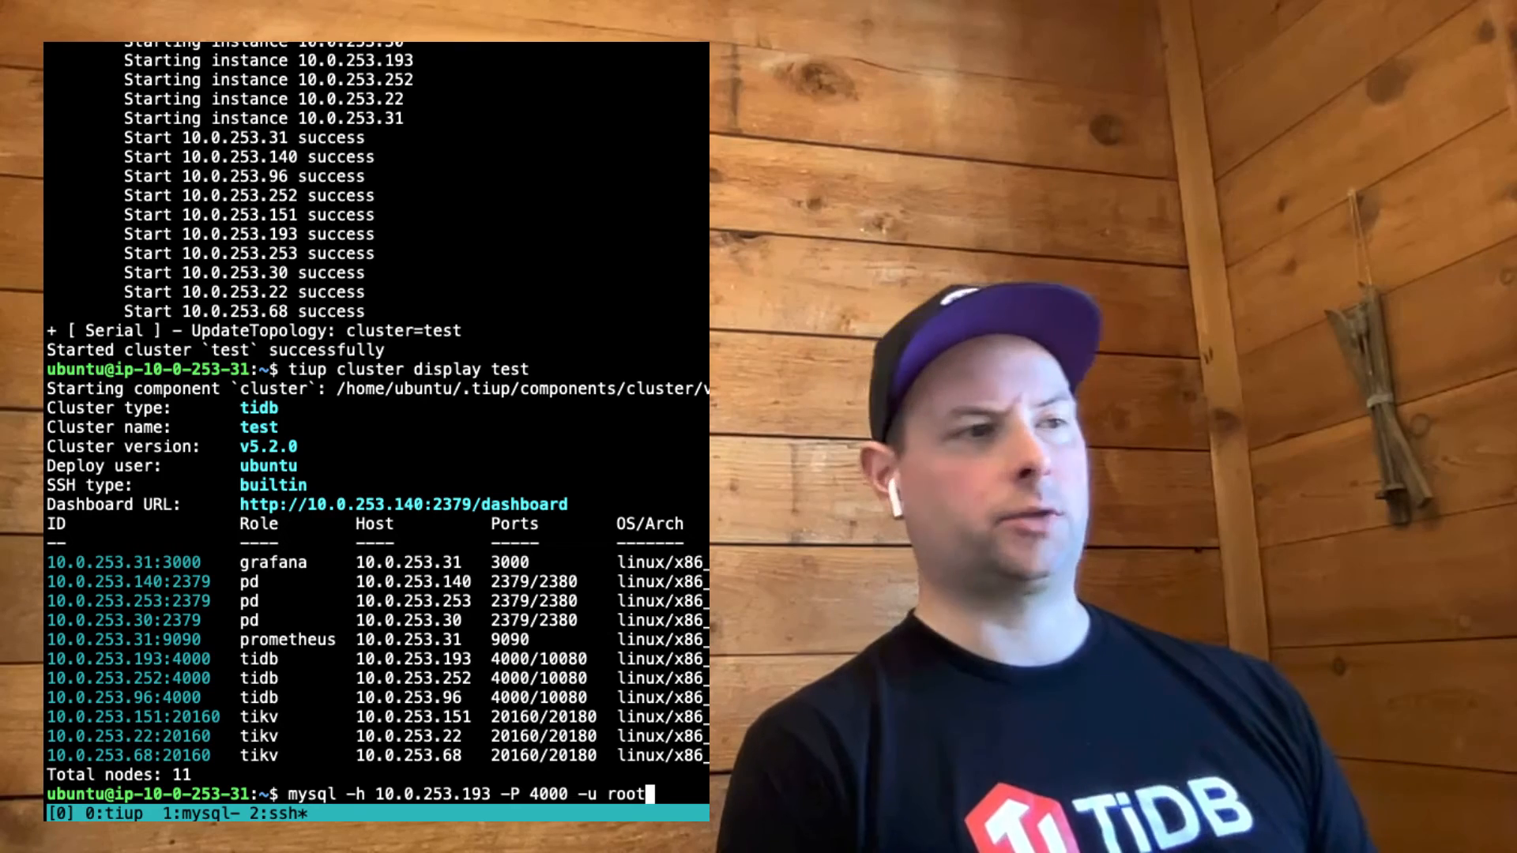
pyautogui.press('Return')
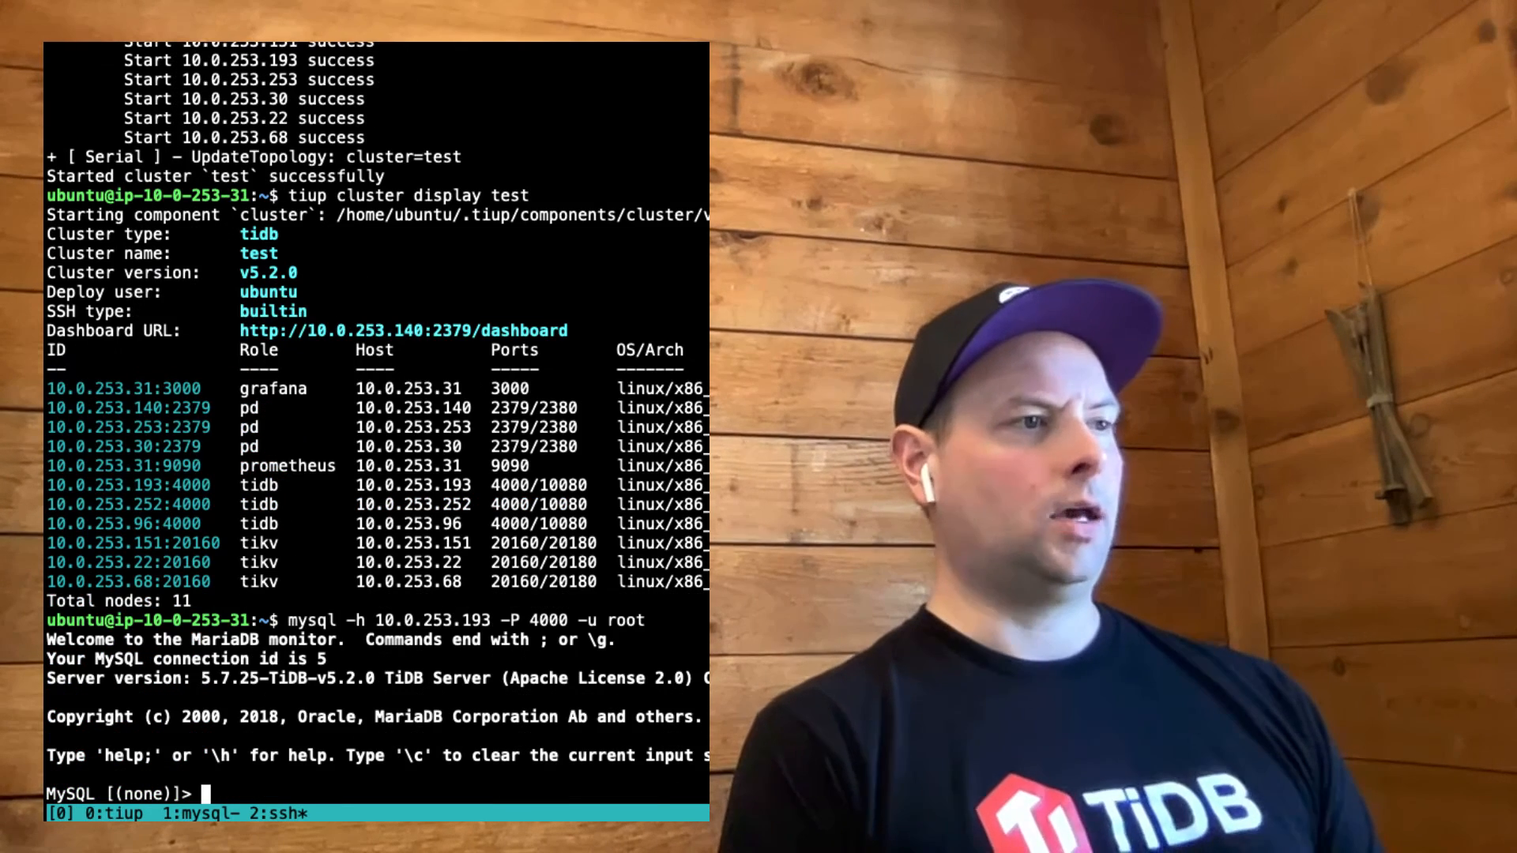
pyautogui.write('select tidb_ve')
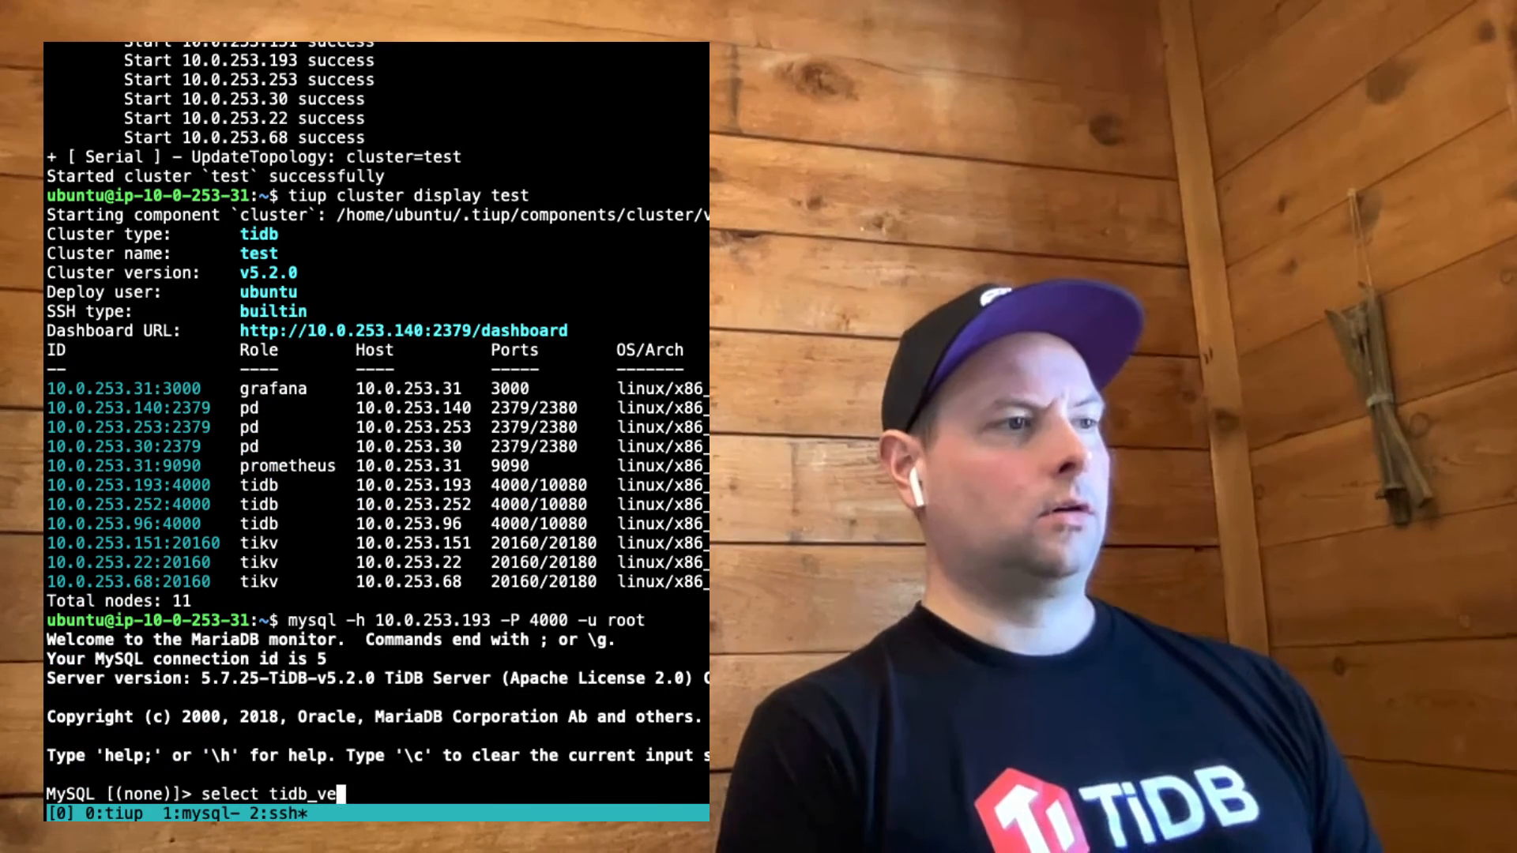
pyautogui.press('Return')
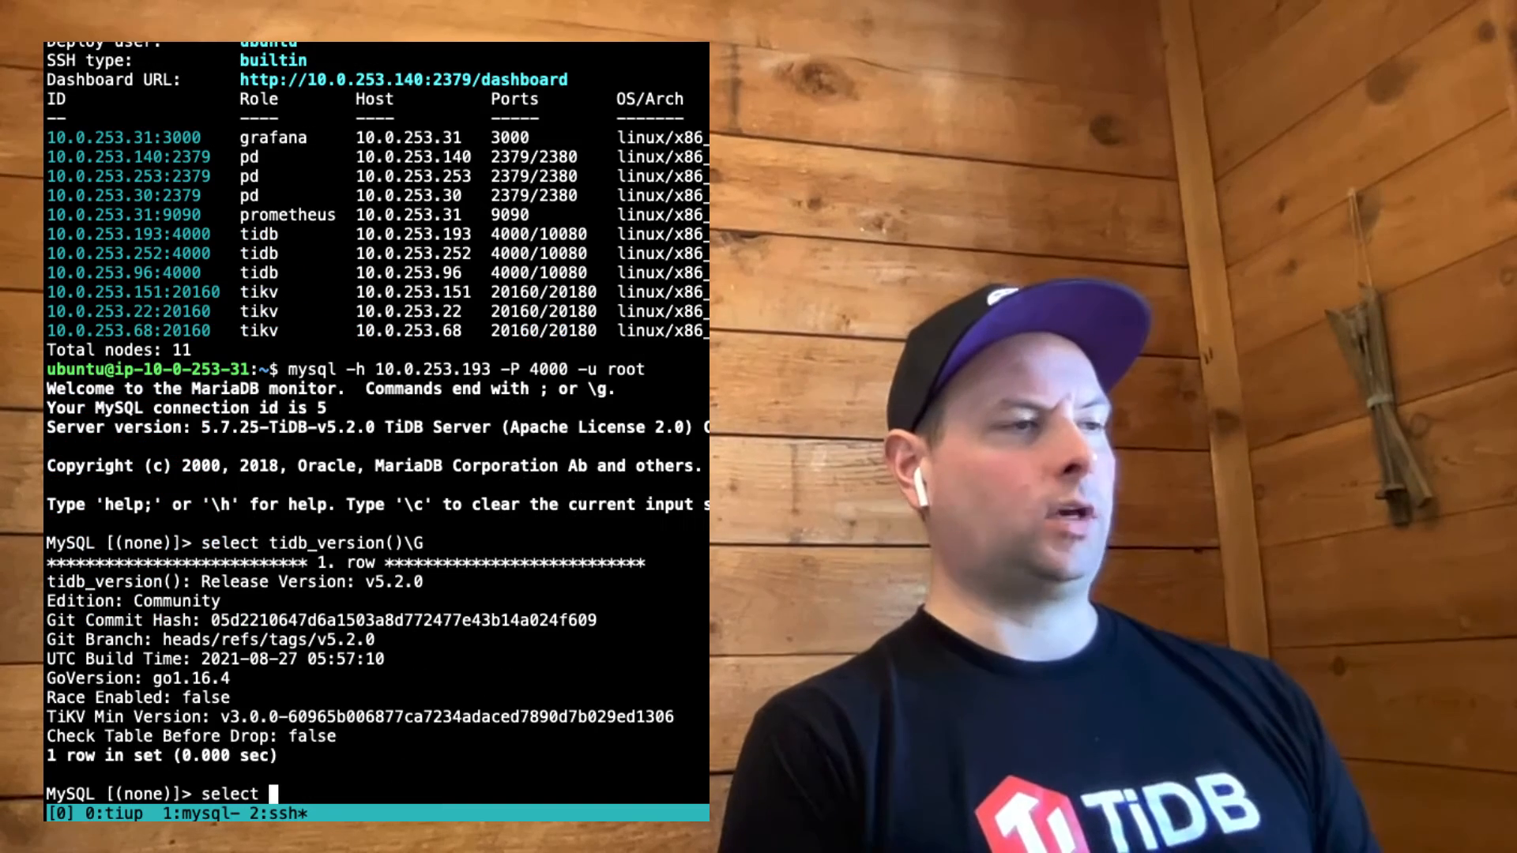
# List instances from information_schema.cluster_info, then grep 10.0.253.140 in instances and copy its public IP 44.226.207.70.
pyautogui.write('* from information_schema.')
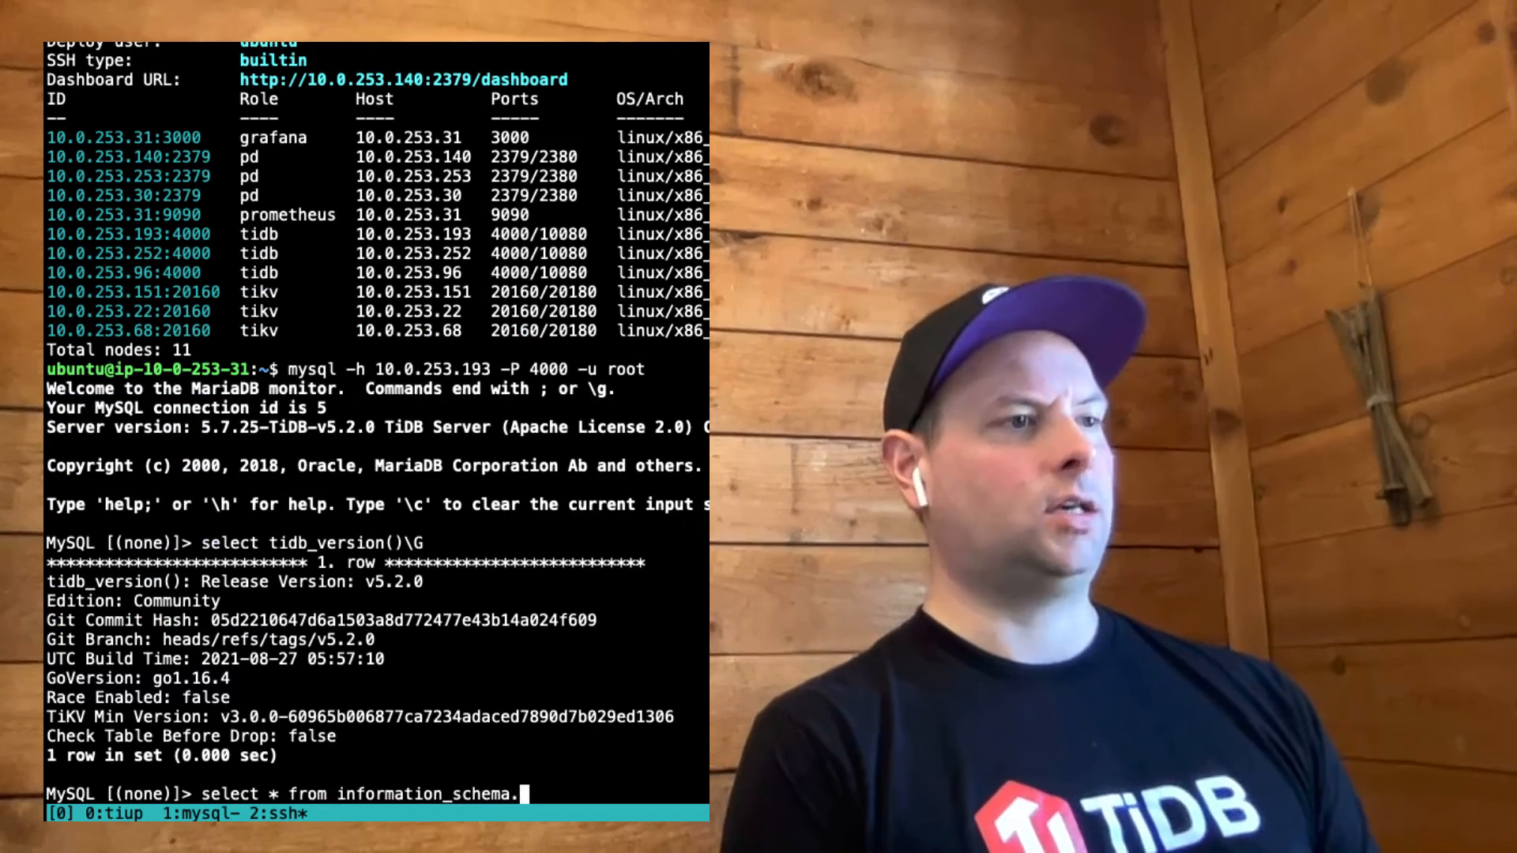
pyautogui.press('Return')
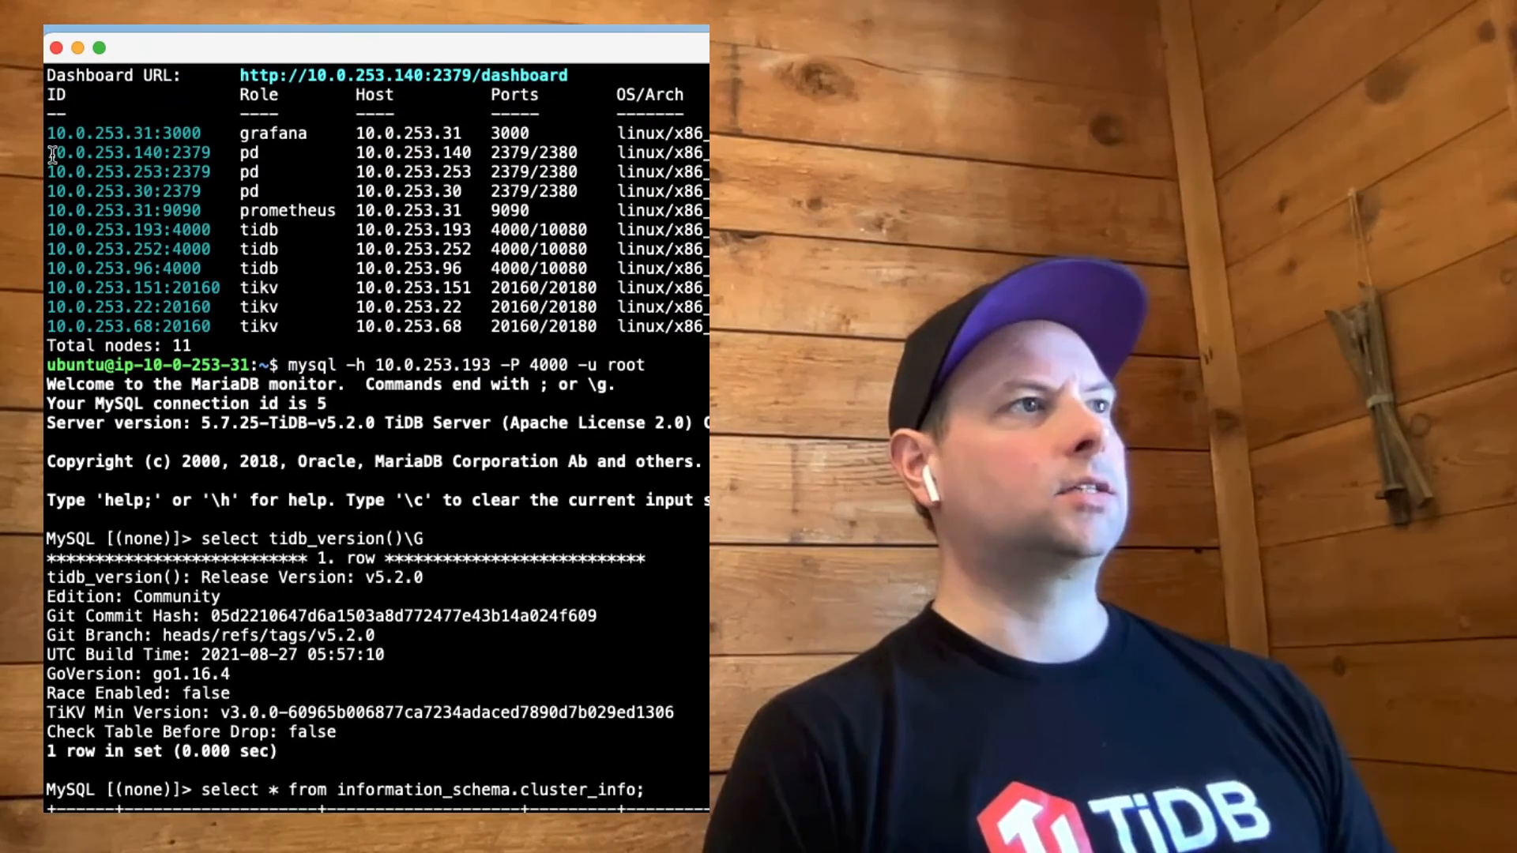
pyautogui.scroll(-3)
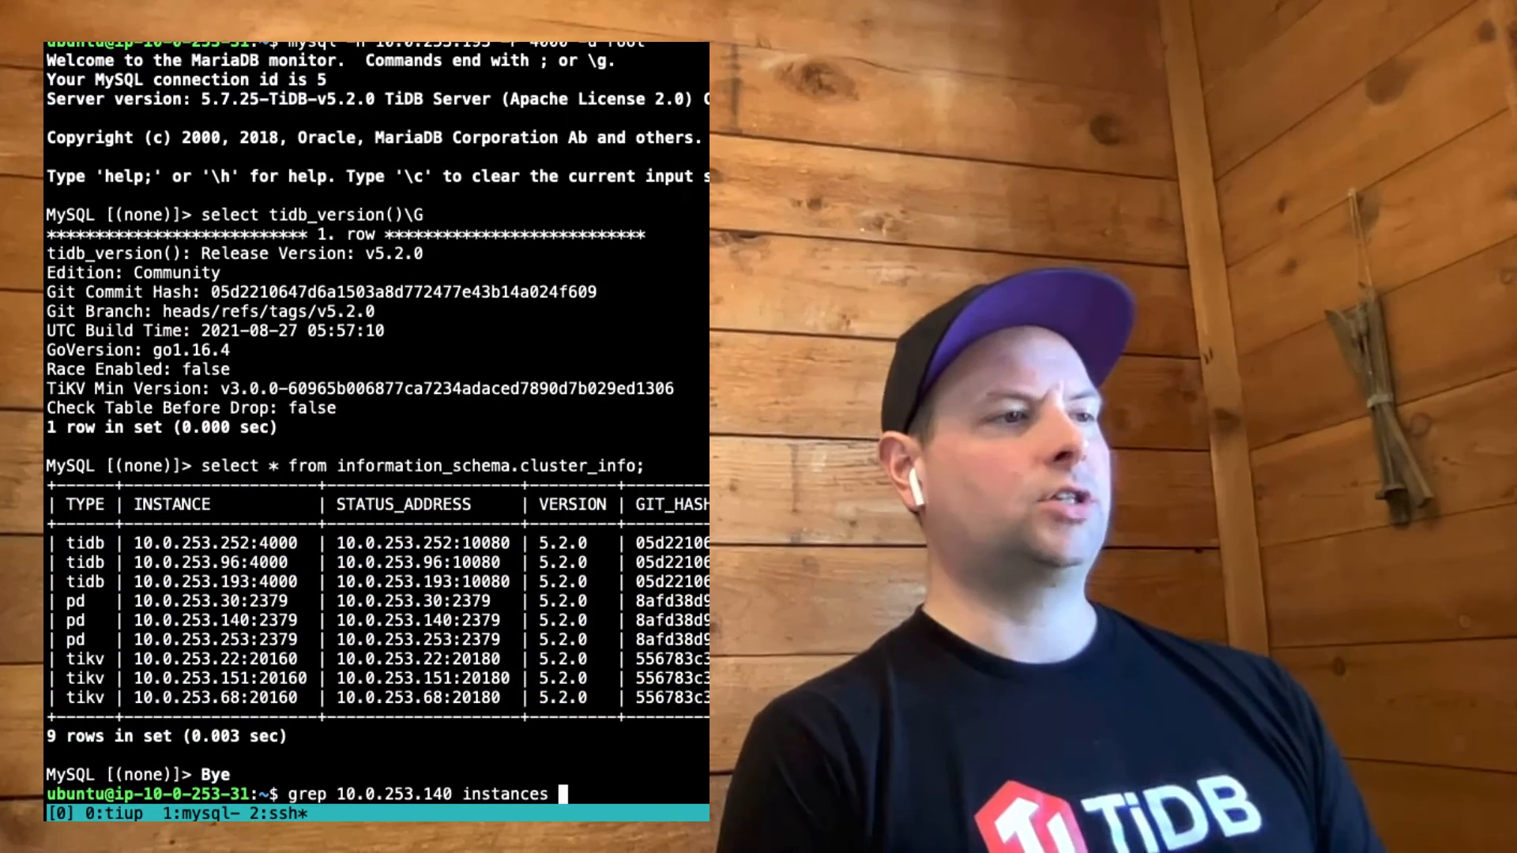
pyautogui.press('Return')
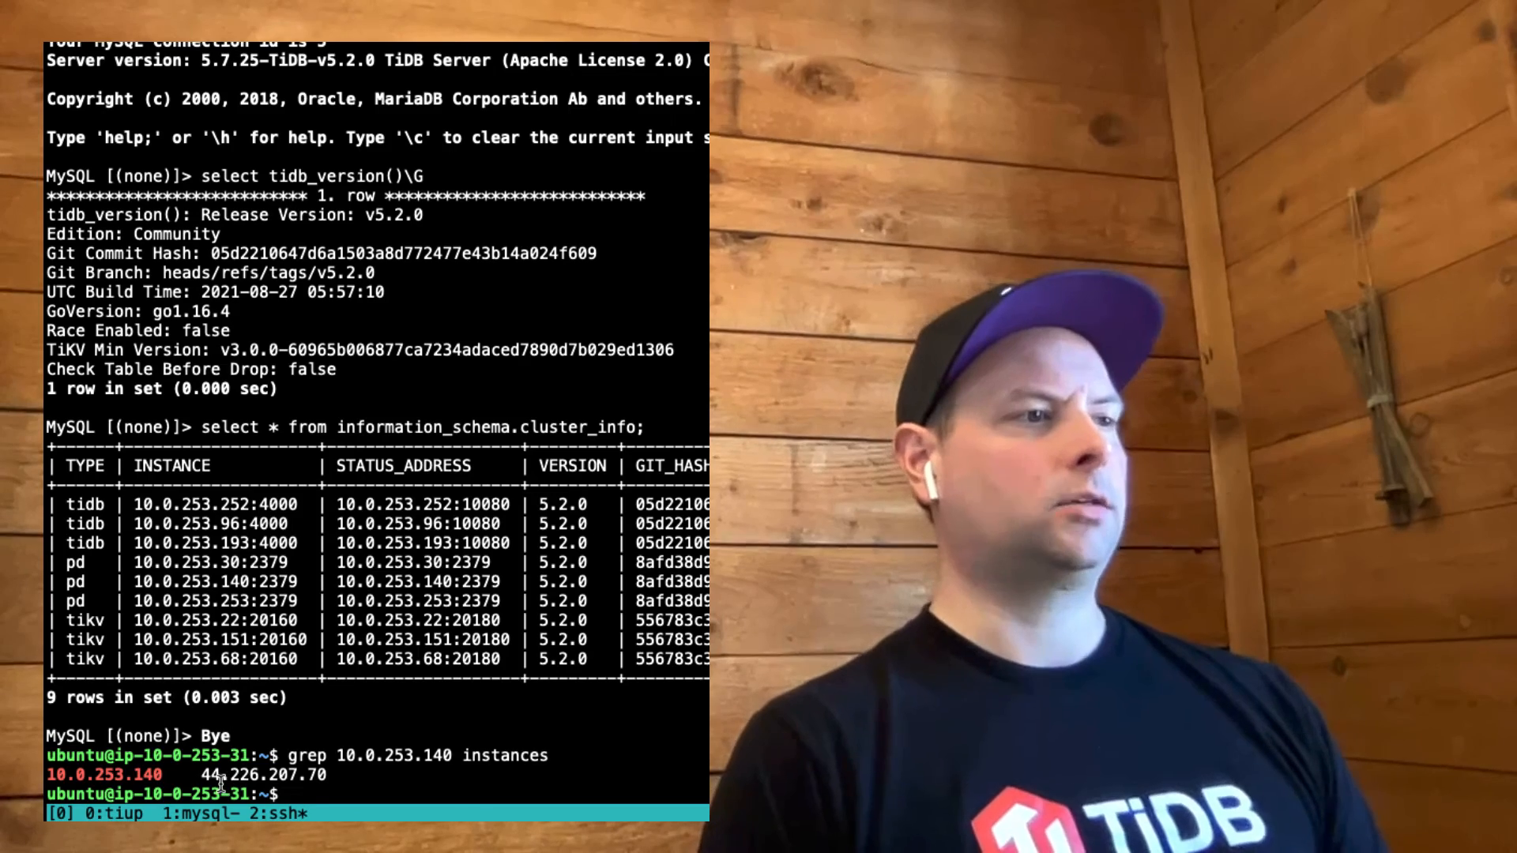
pyautogui.doubleClick(261, 774)
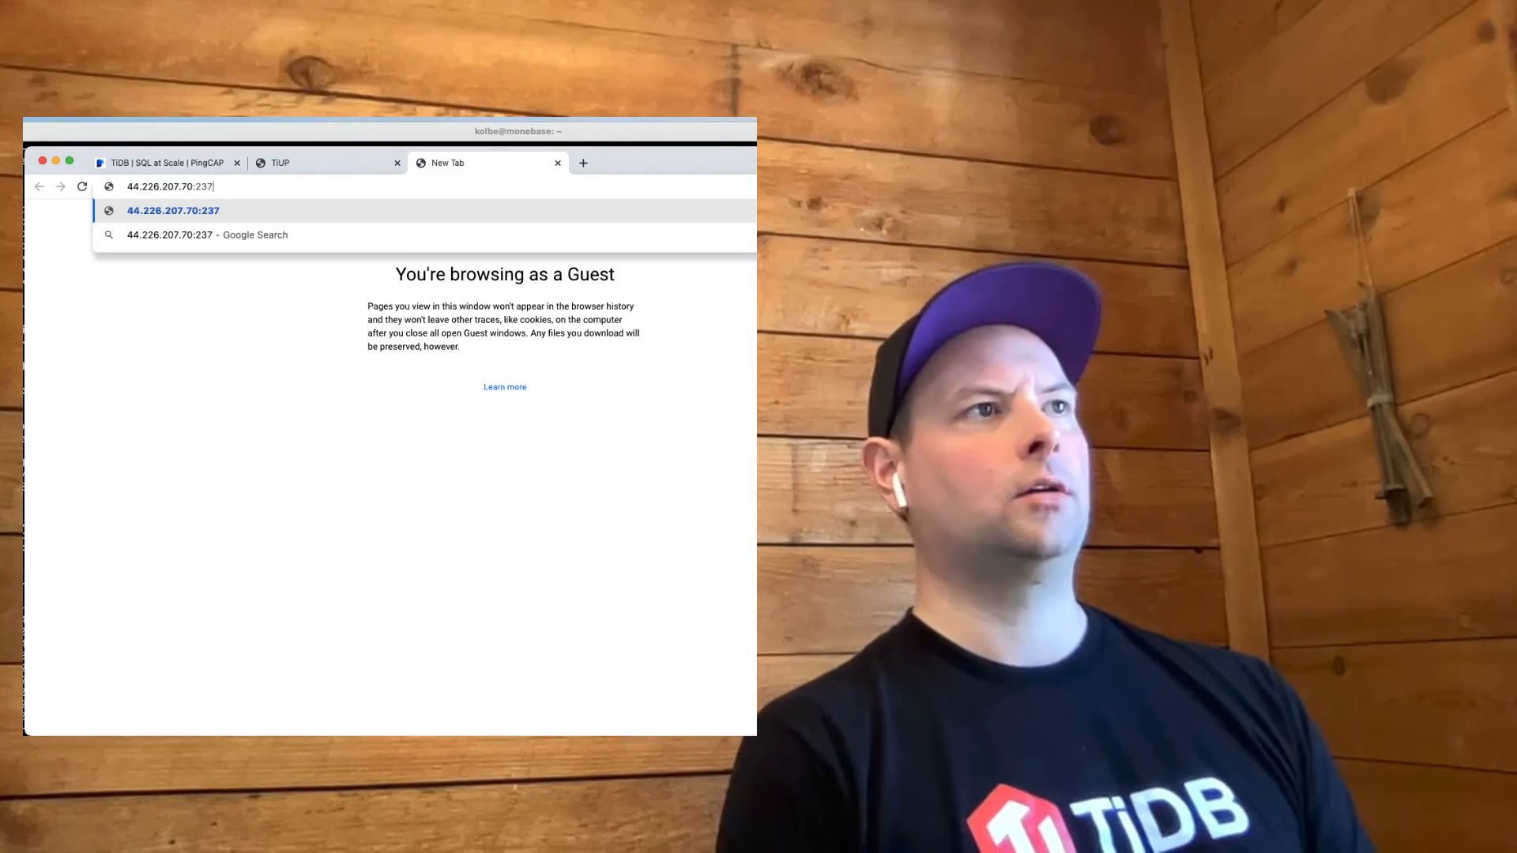
# Sign in to TiDB Dashboard at 44.226.207.70:2379 as root and view Cluster Info's TiKV store topology.
pyautogui.write('9/dashb/')
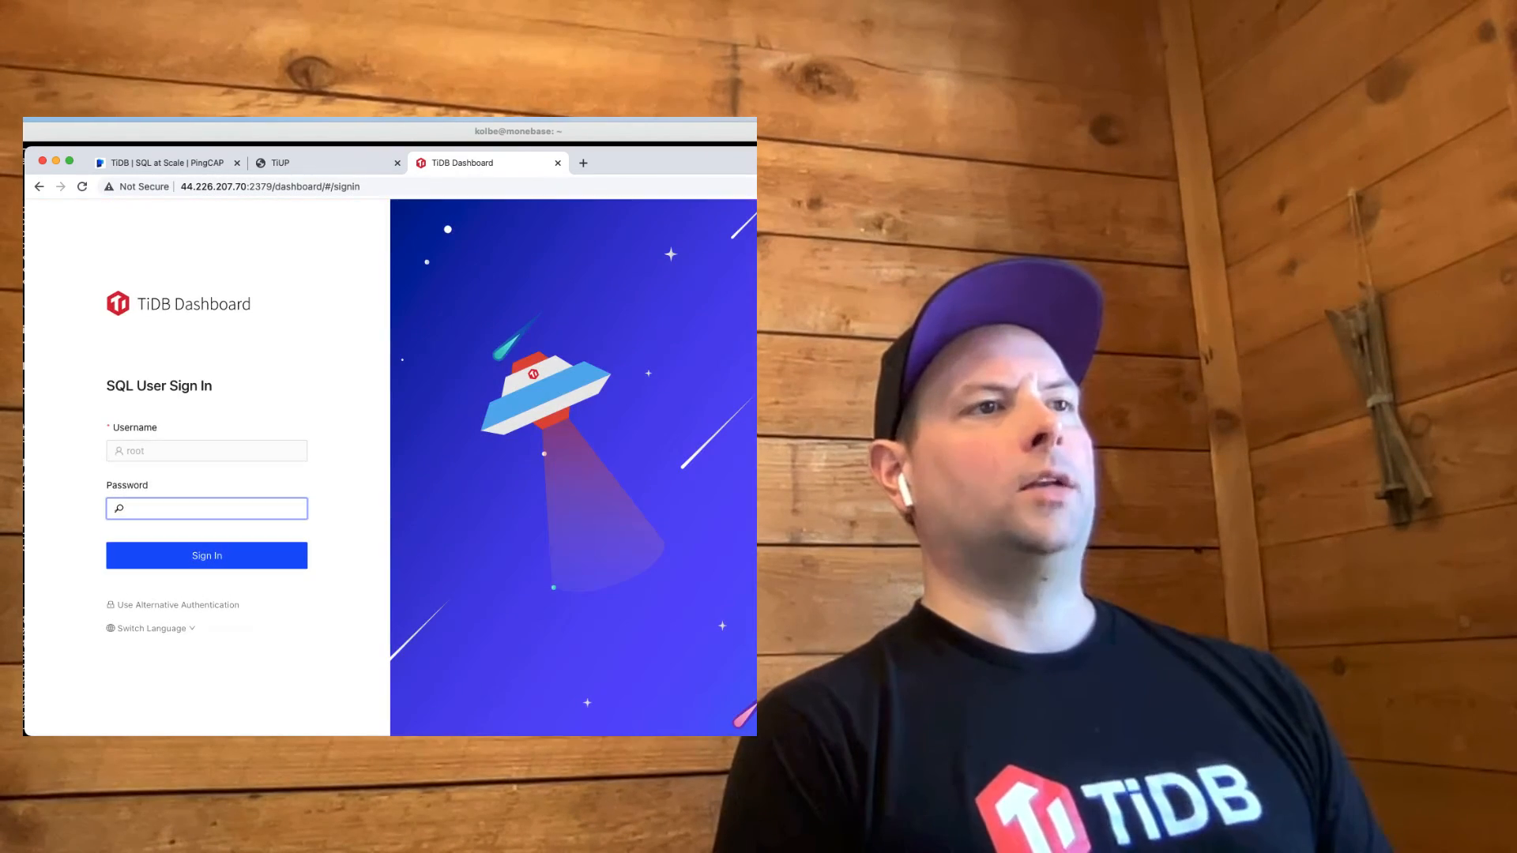
pyautogui.click(205, 555)
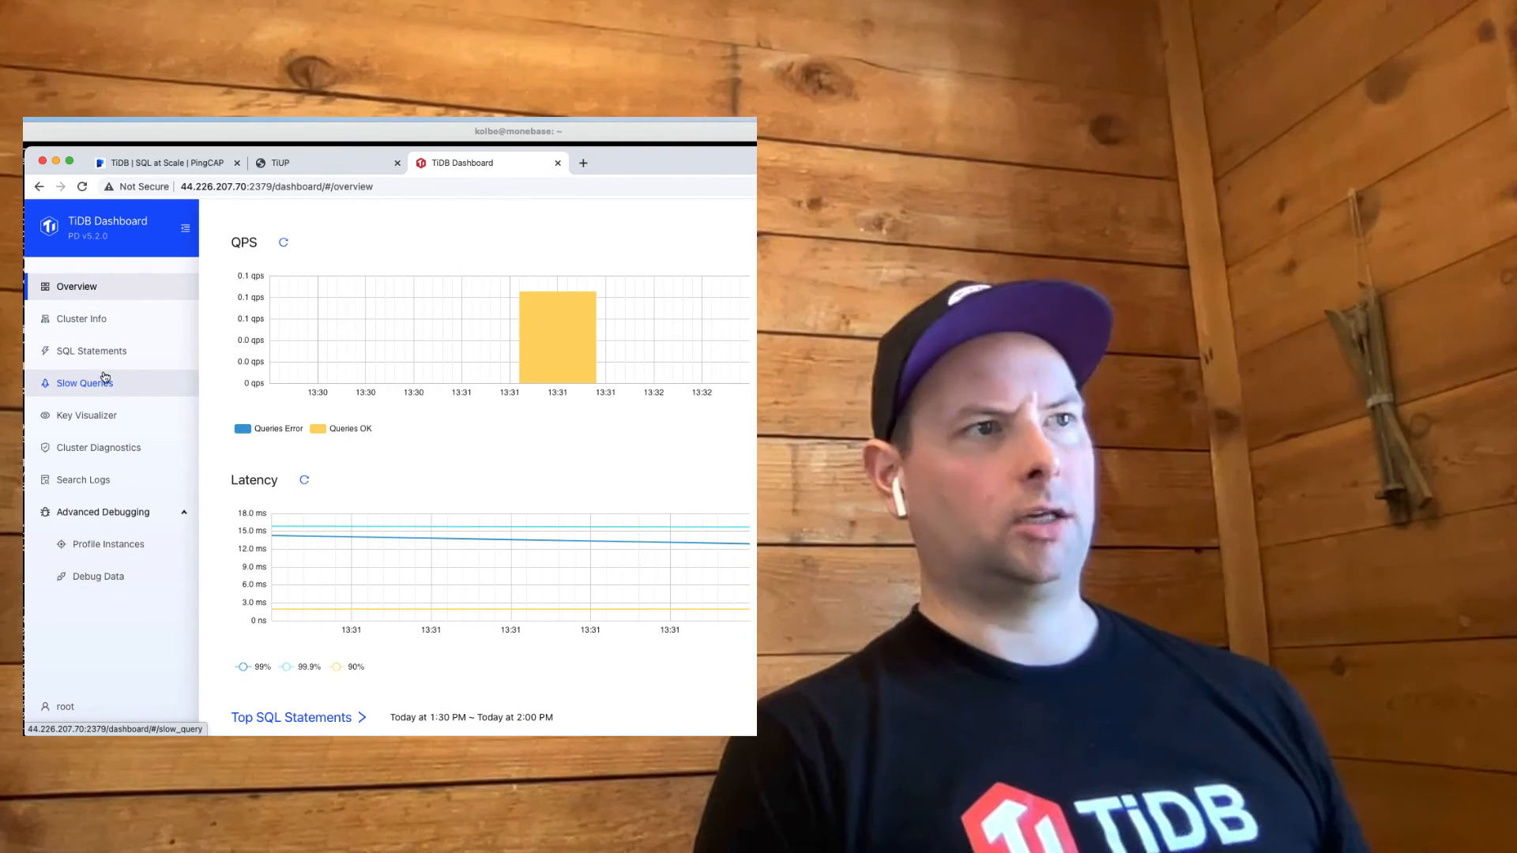
pyautogui.click(81, 318)
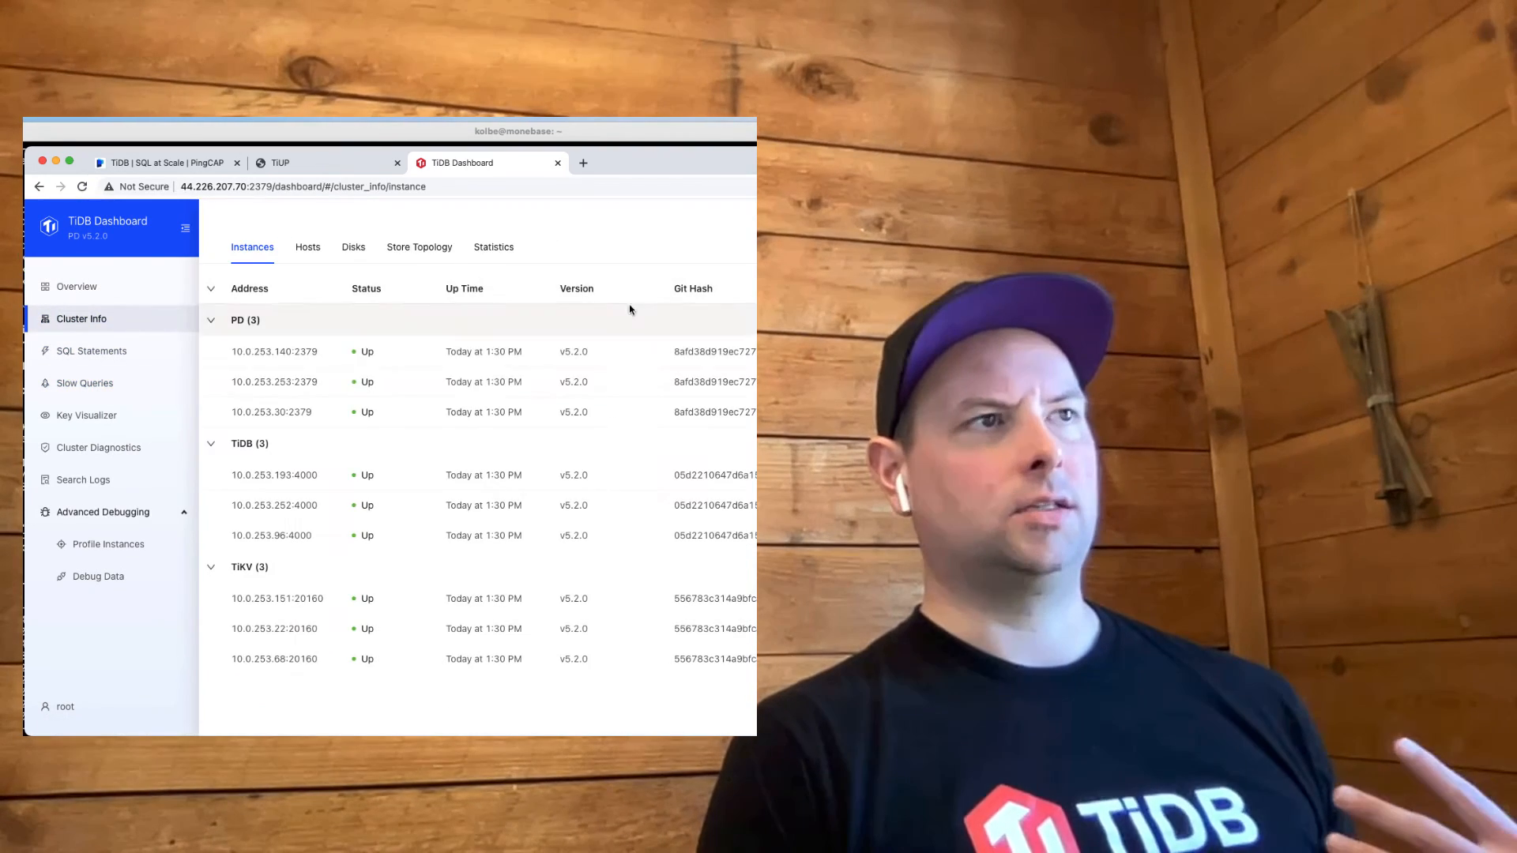
pyautogui.click(419, 247)
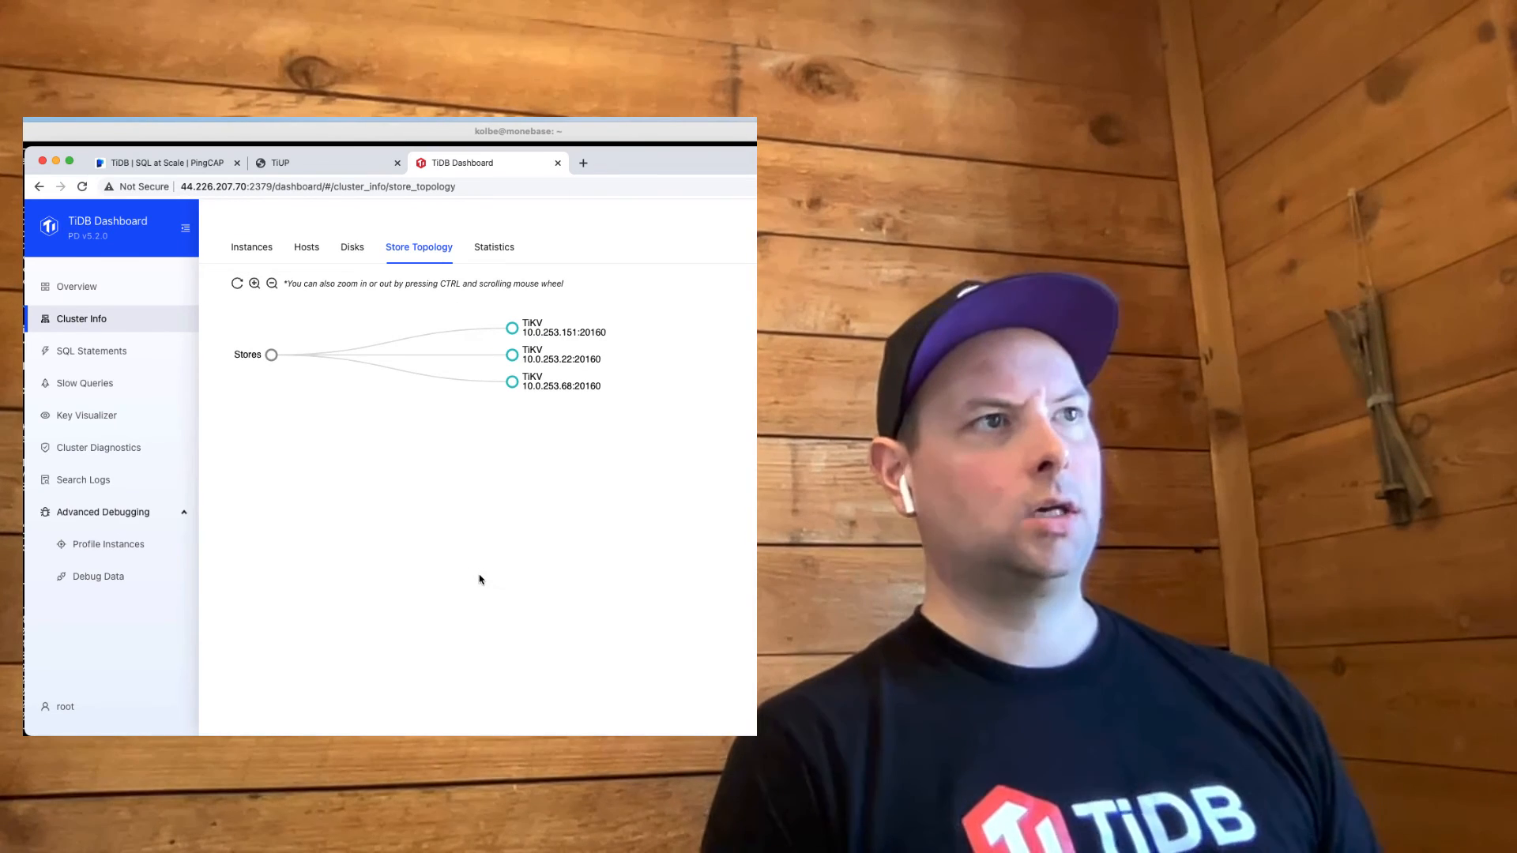
pyautogui.moveTo(722, 523)
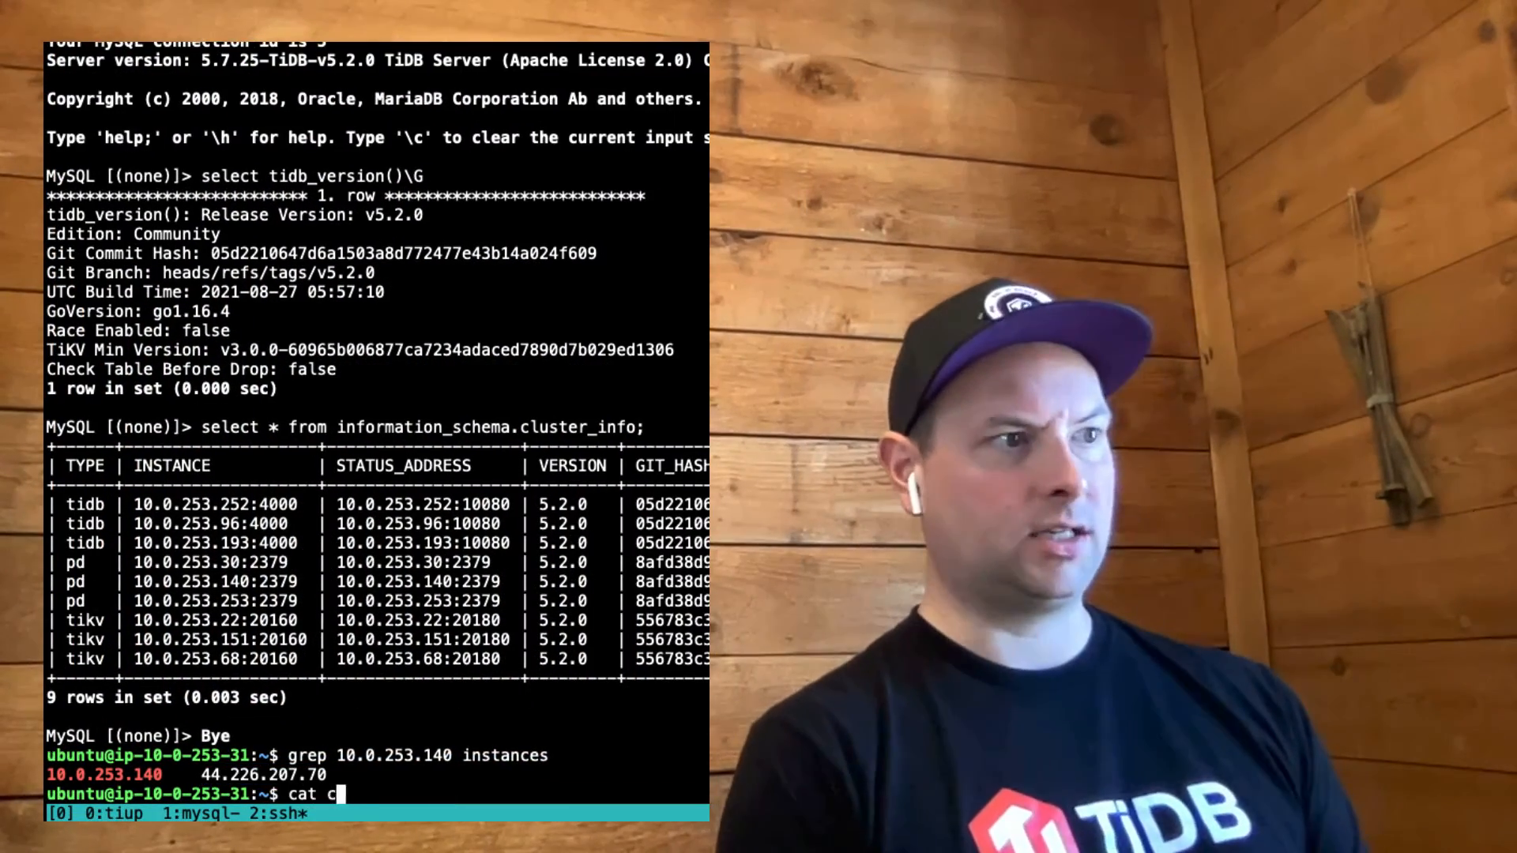
# Print the cluster.yaml topology file in the terminal with cat cluster.yaml.
pyautogui.press('Return')
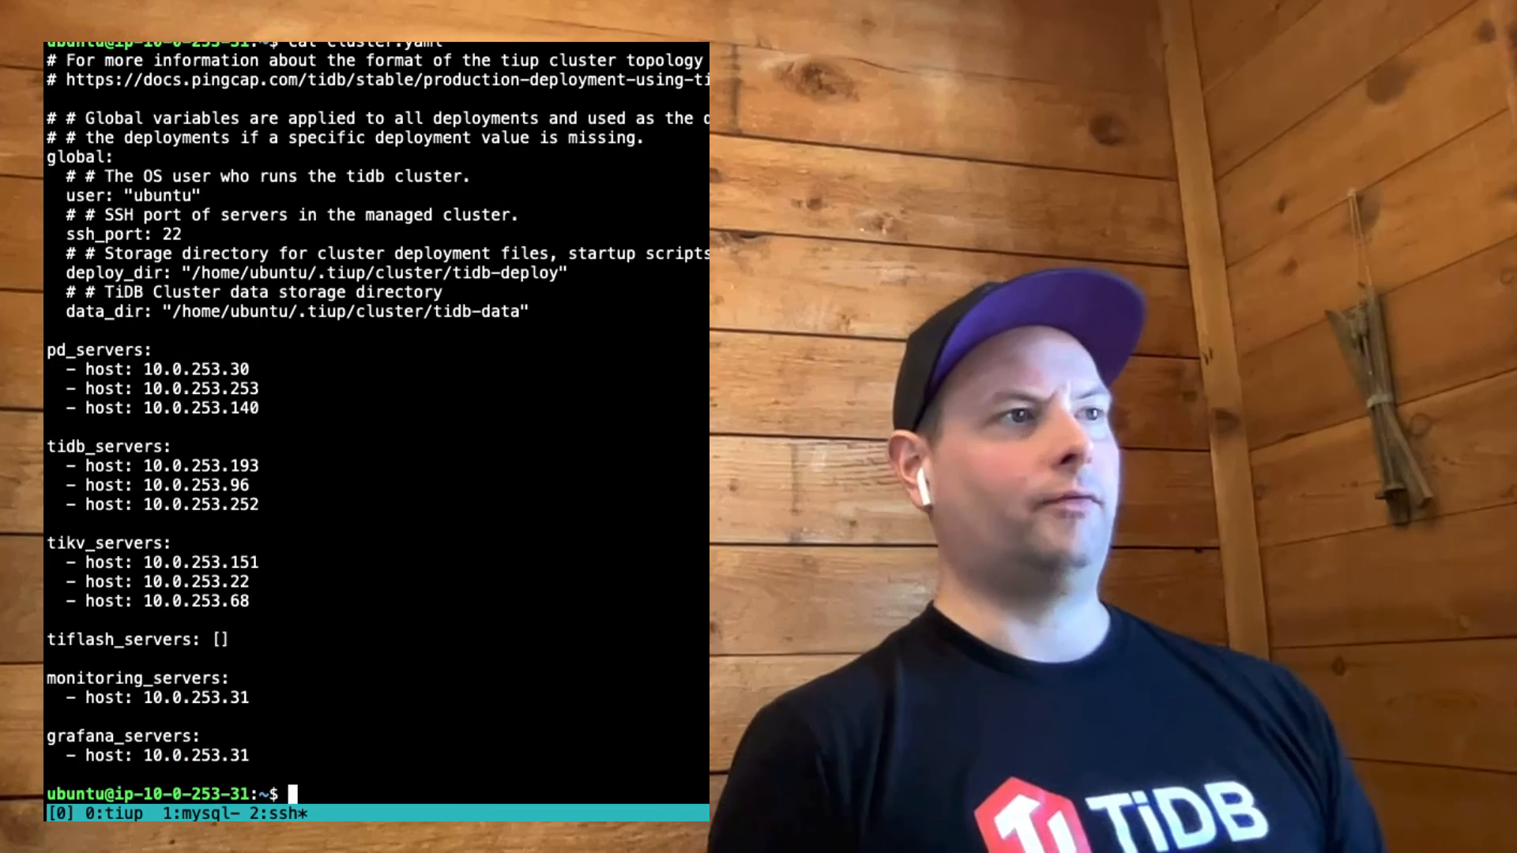